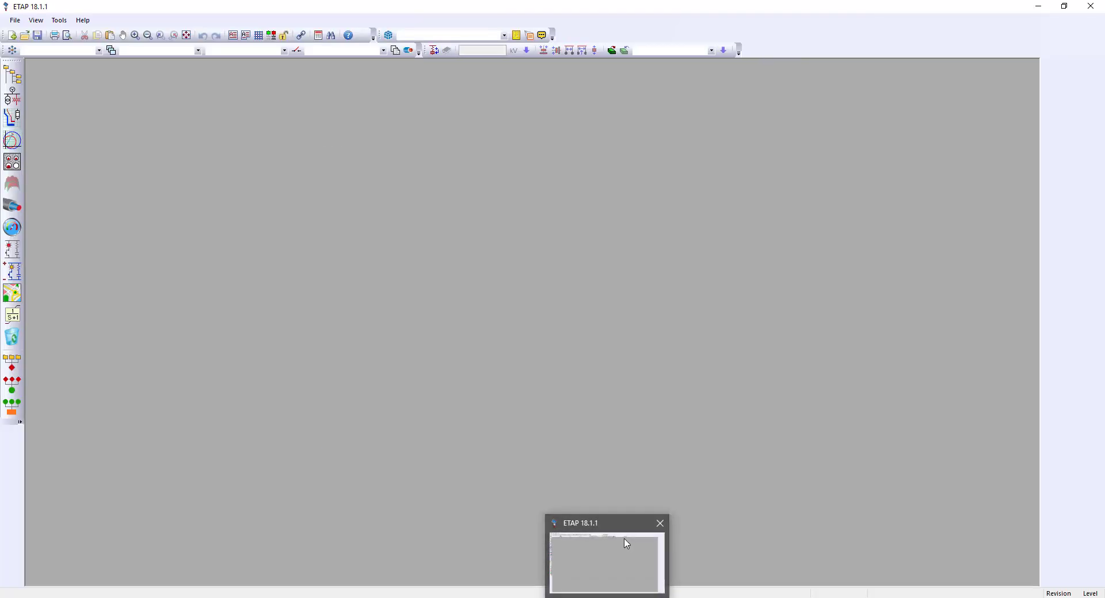
- Bring up the File menu's project actions
click(14, 20)
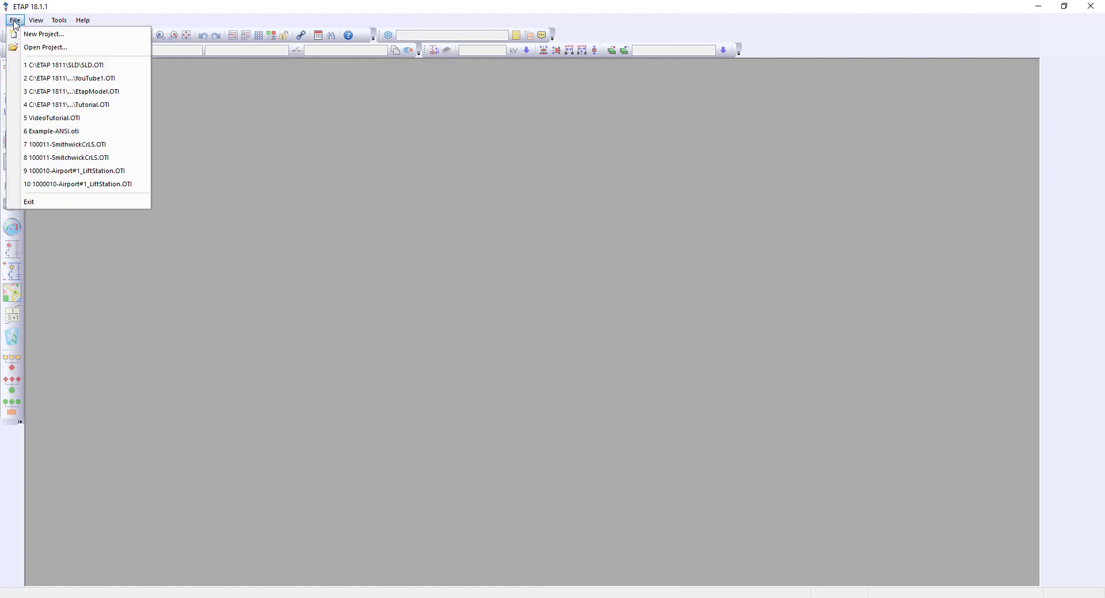
mouse_move(44, 33)
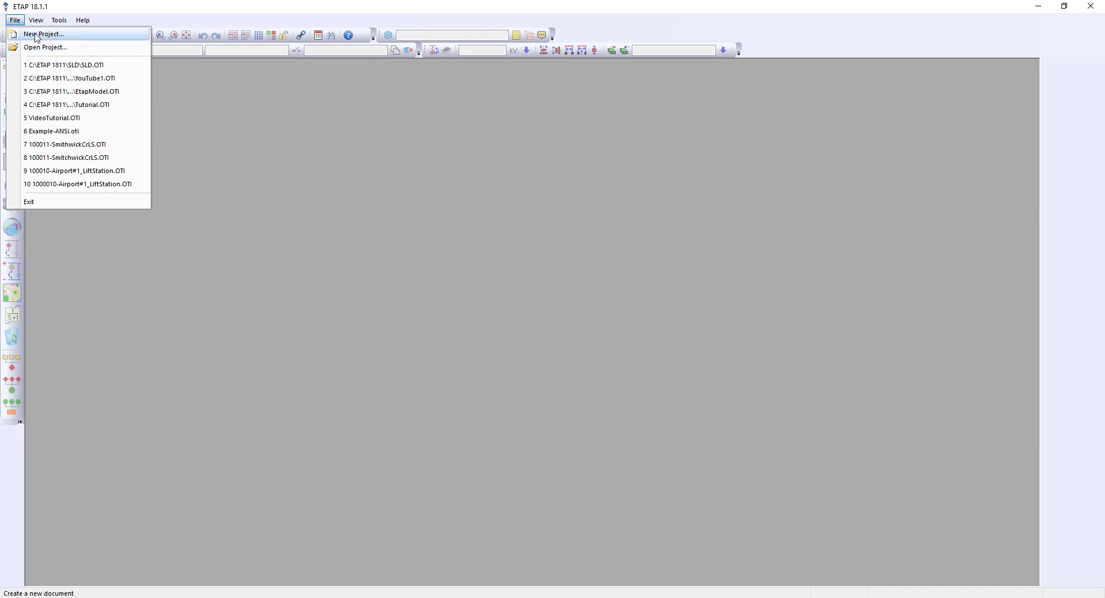
- Create a new project named SLD with English units and accept user info and Project Master & Editor access
click(42, 33)
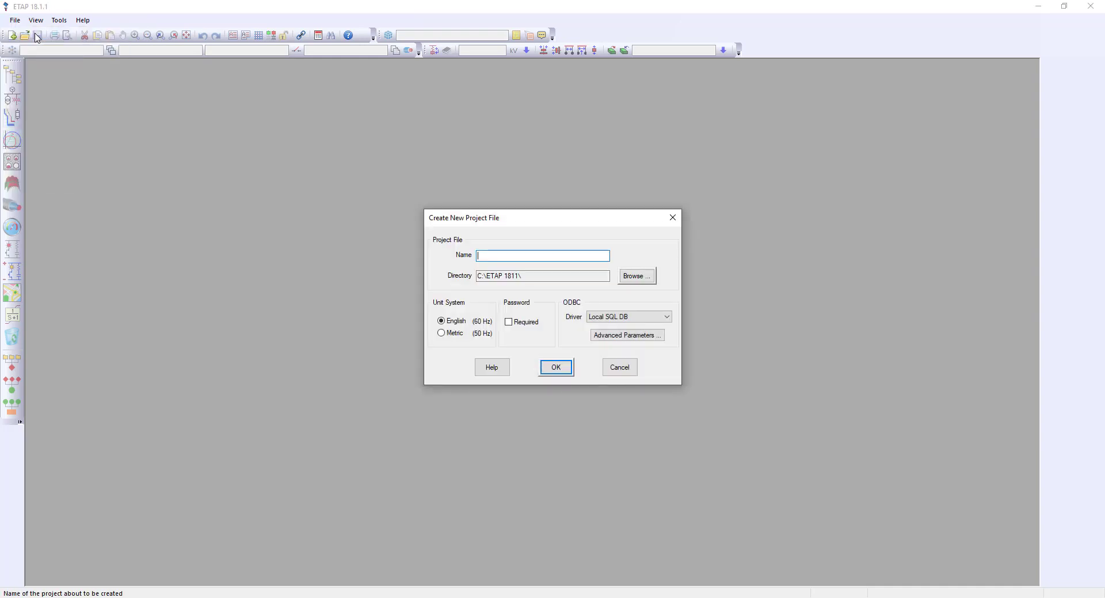
text(sld)
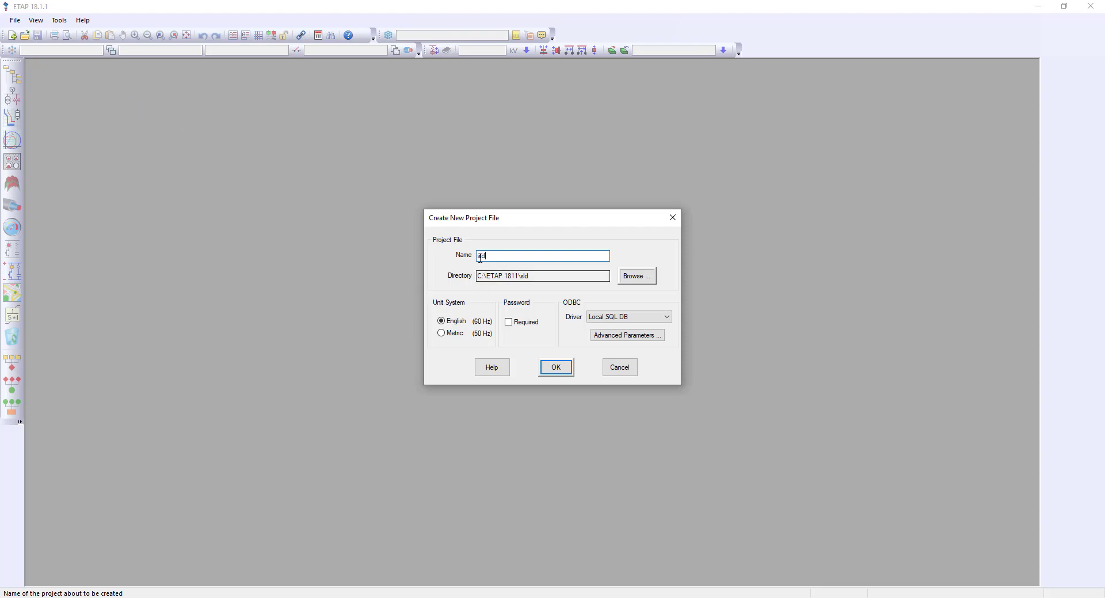
text(SLD)
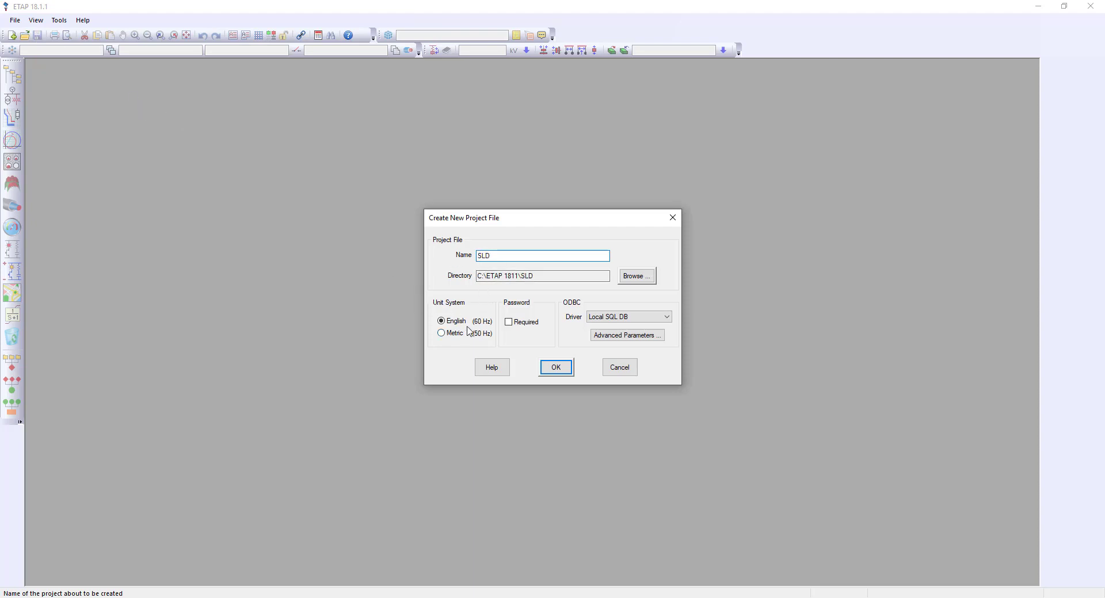
mouse_move(562, 363)
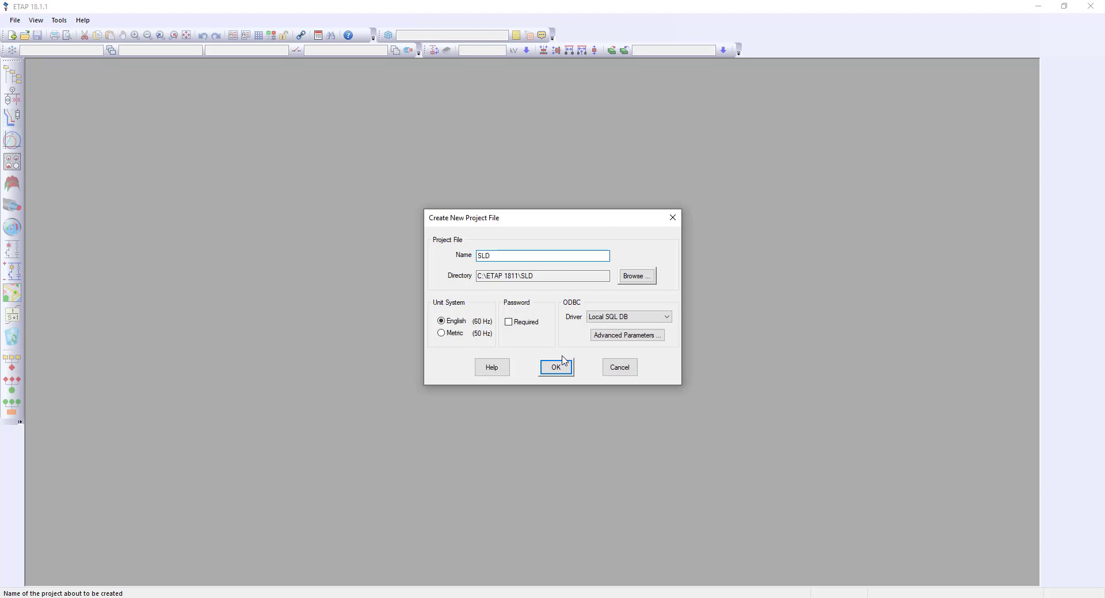
click(556, 367)
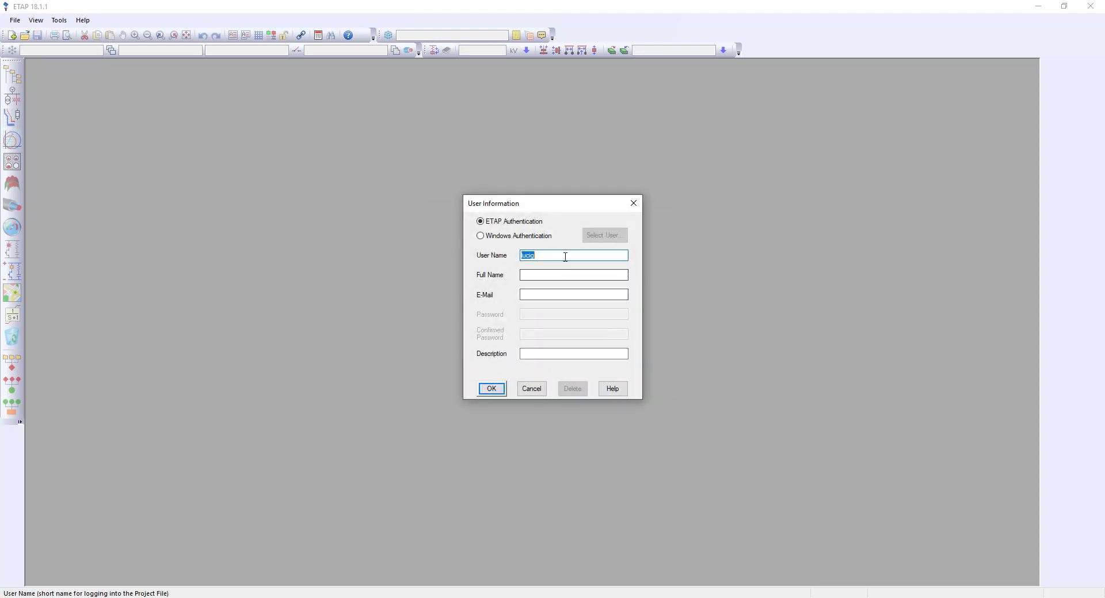
click(490, 388)
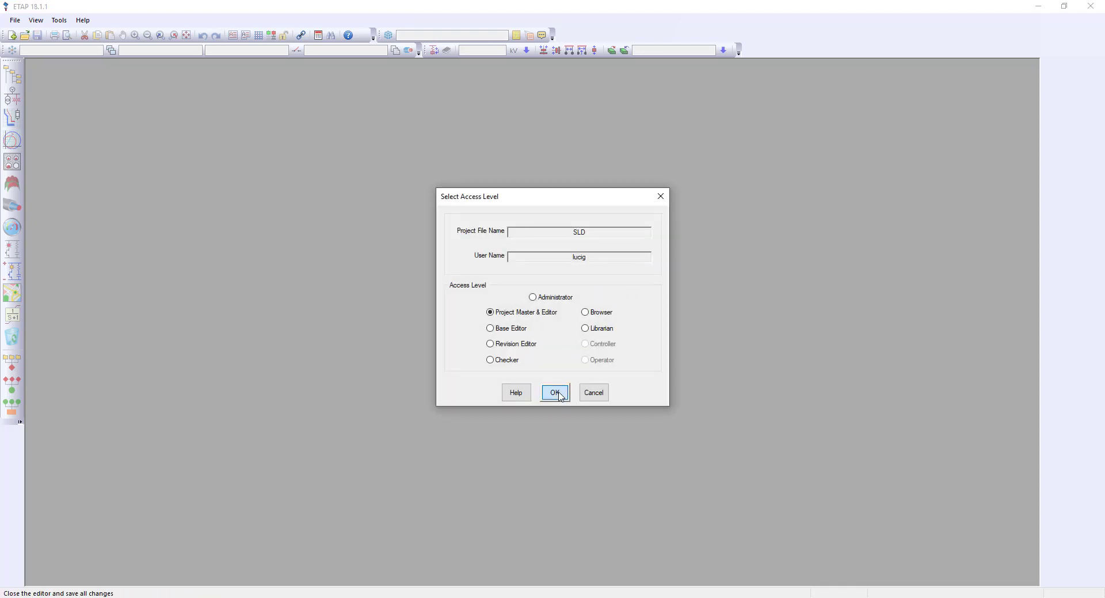
click(555, 393)
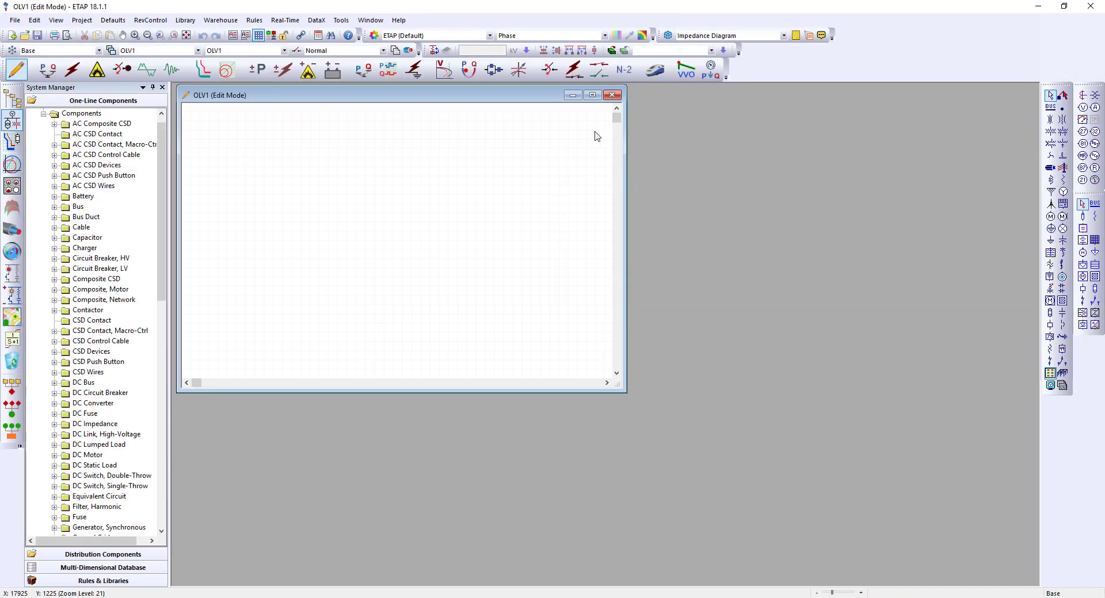
mouse_move(601, 118)
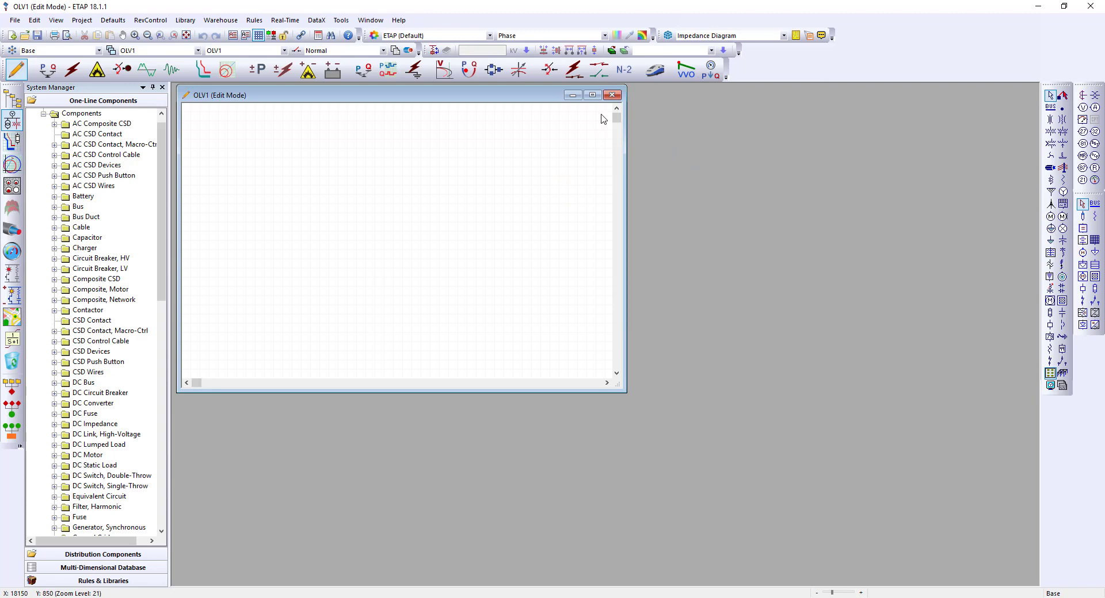
- Maximize the OLV1 one-line diagram window to fill the workspace
click(592, 96)
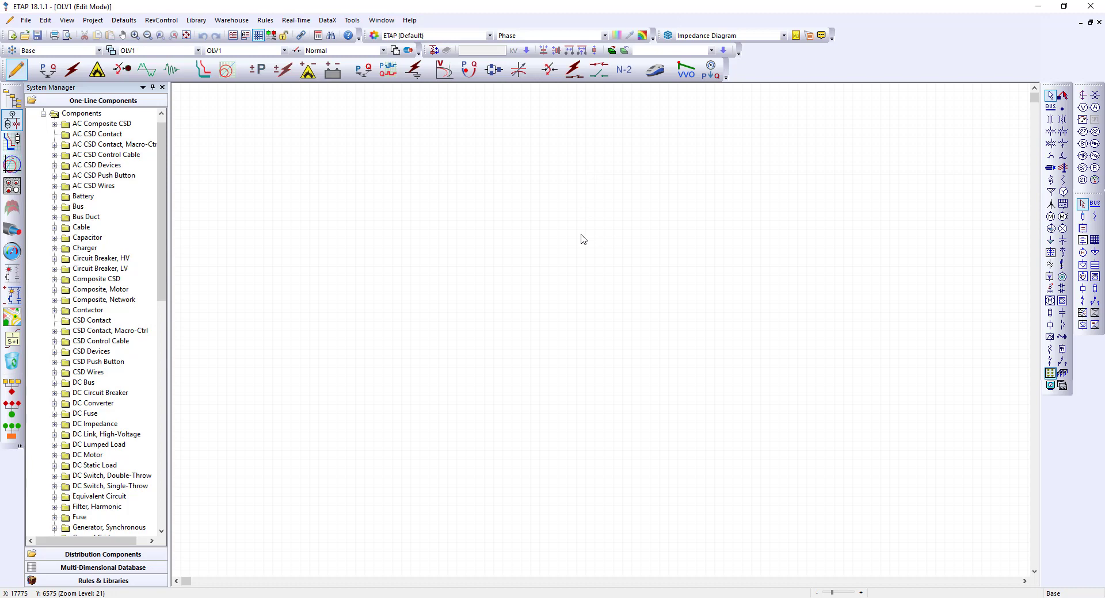
mouse_move(521, 263)
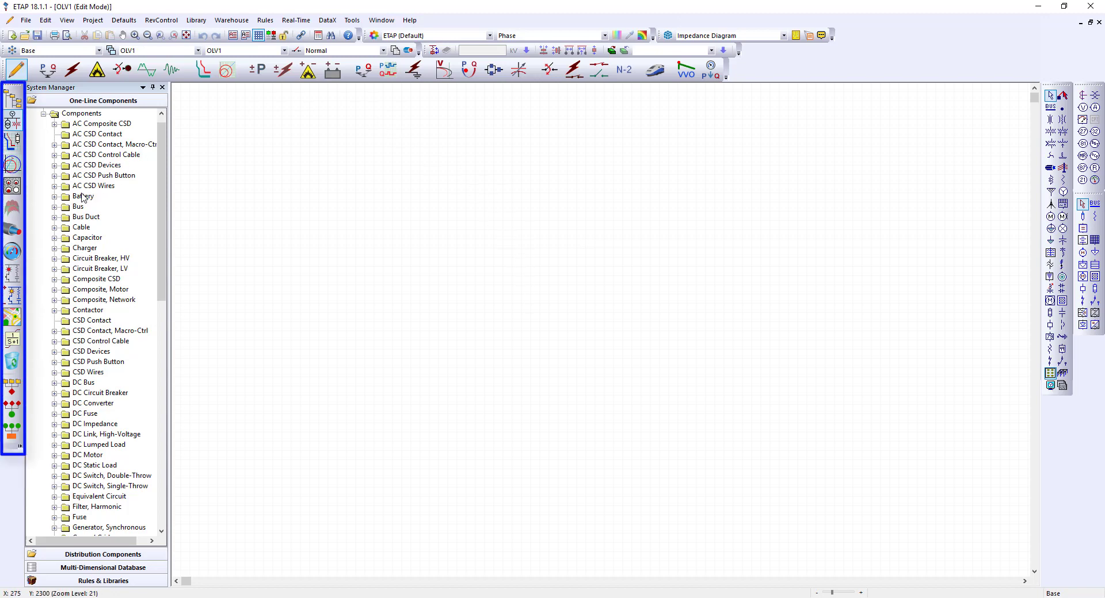
mouse_move(176, 173)
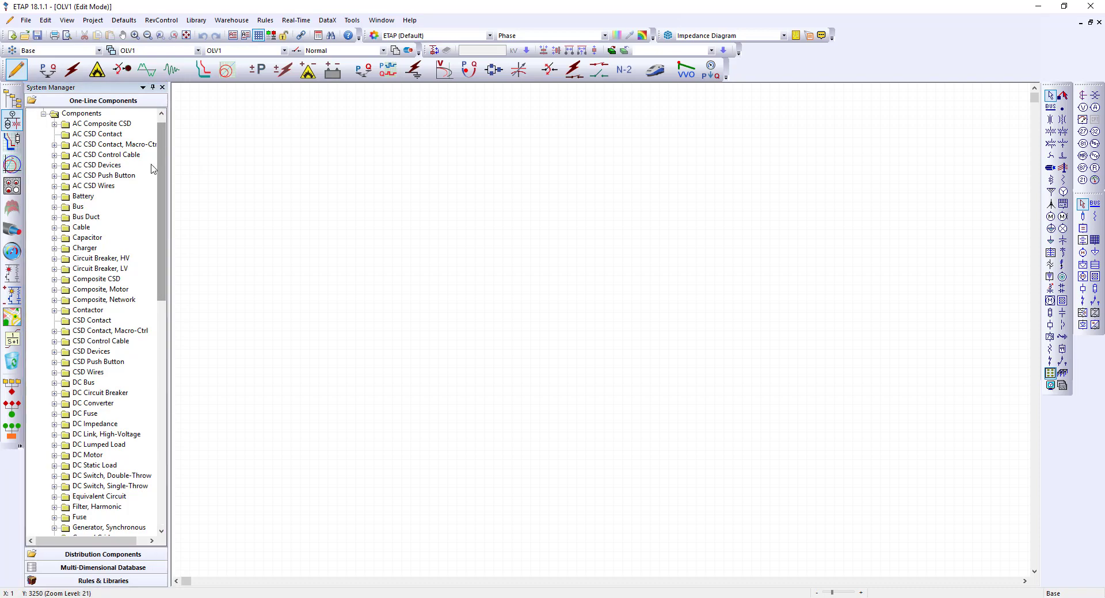
mouse_move(94, 173)
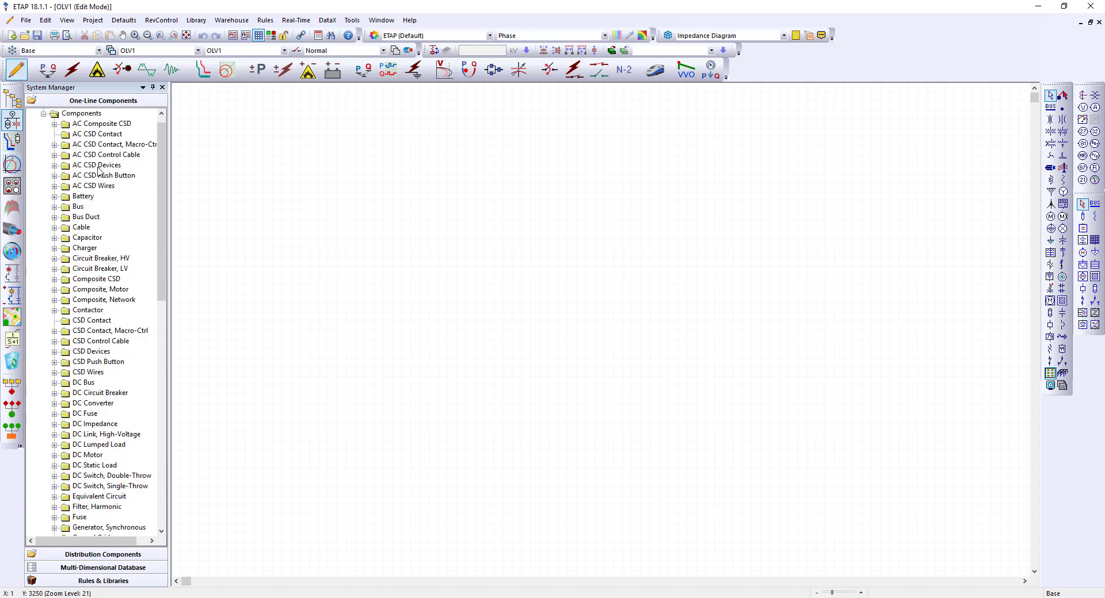
mouse_move(101, 197)
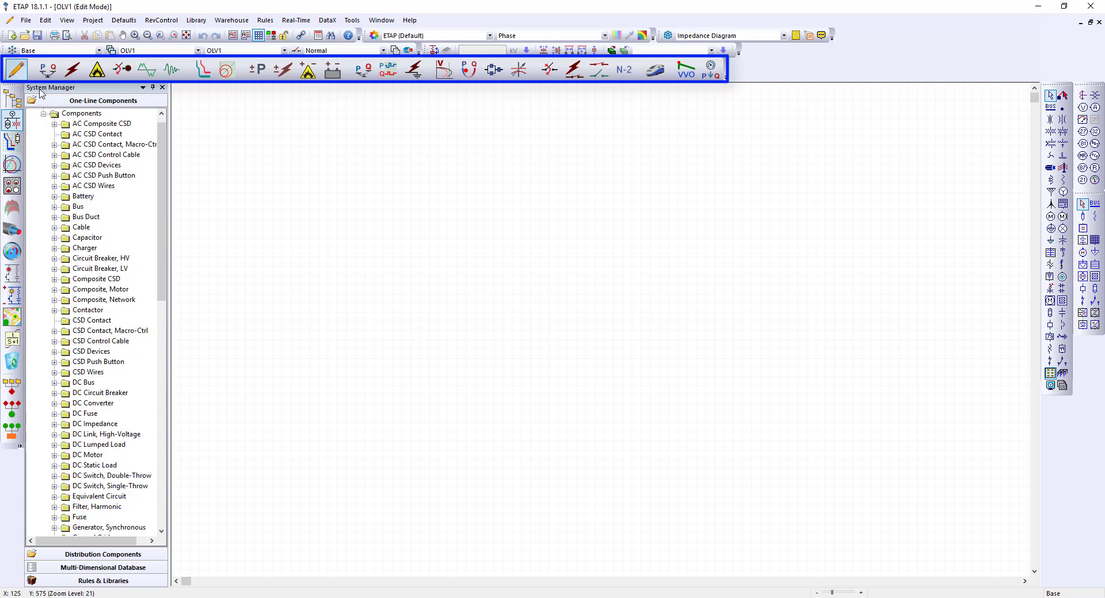
mouse_move(97, 69)
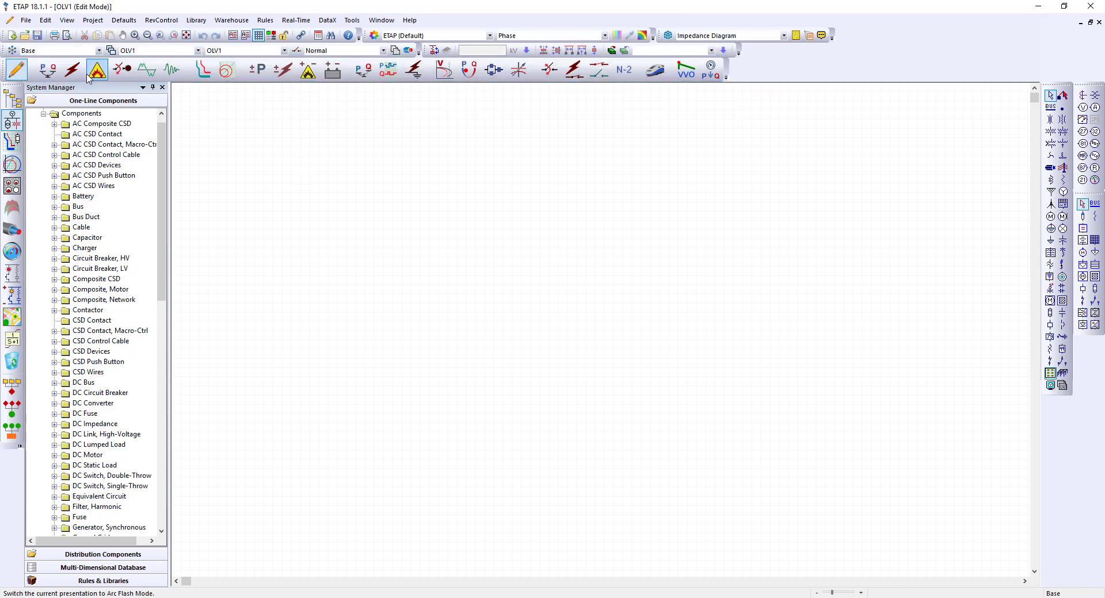
mouse_move(14, 69)
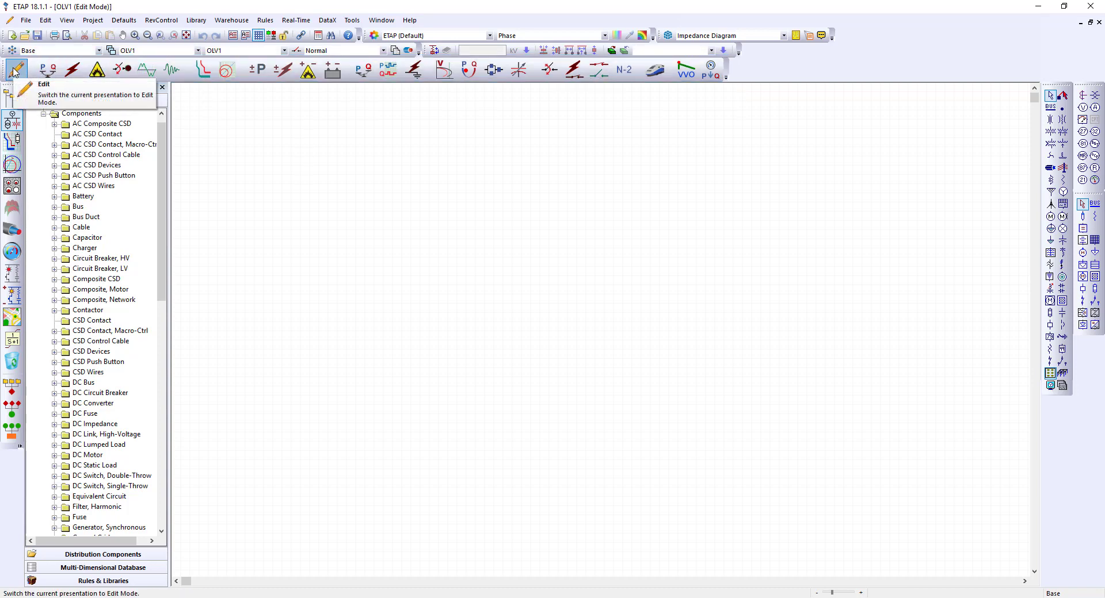
click(46, 69)
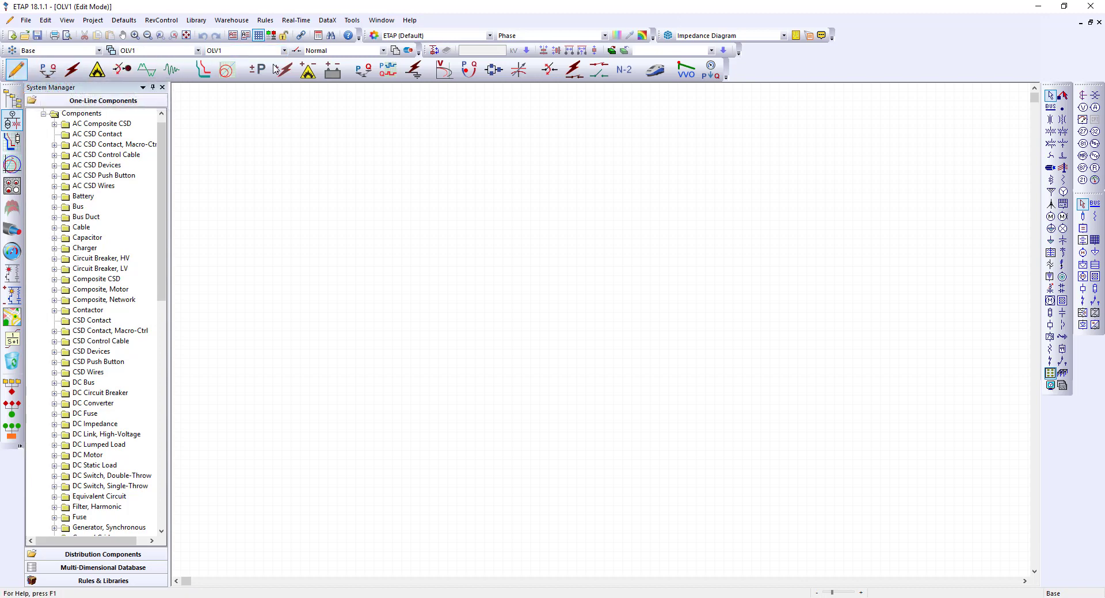
mouse_move(49, 70)
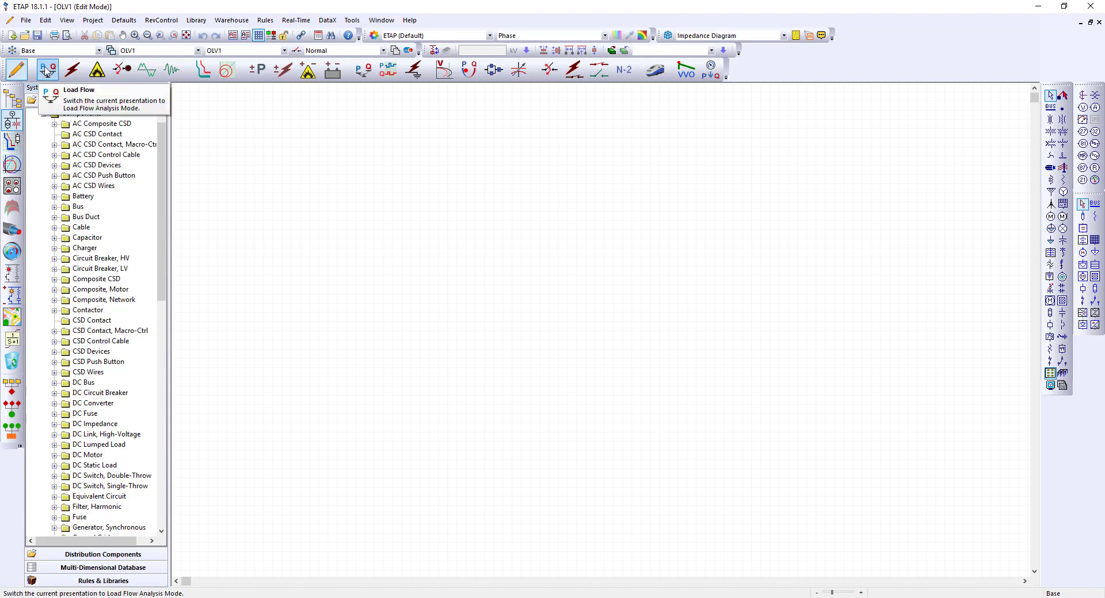
mouse_move(861, 91)
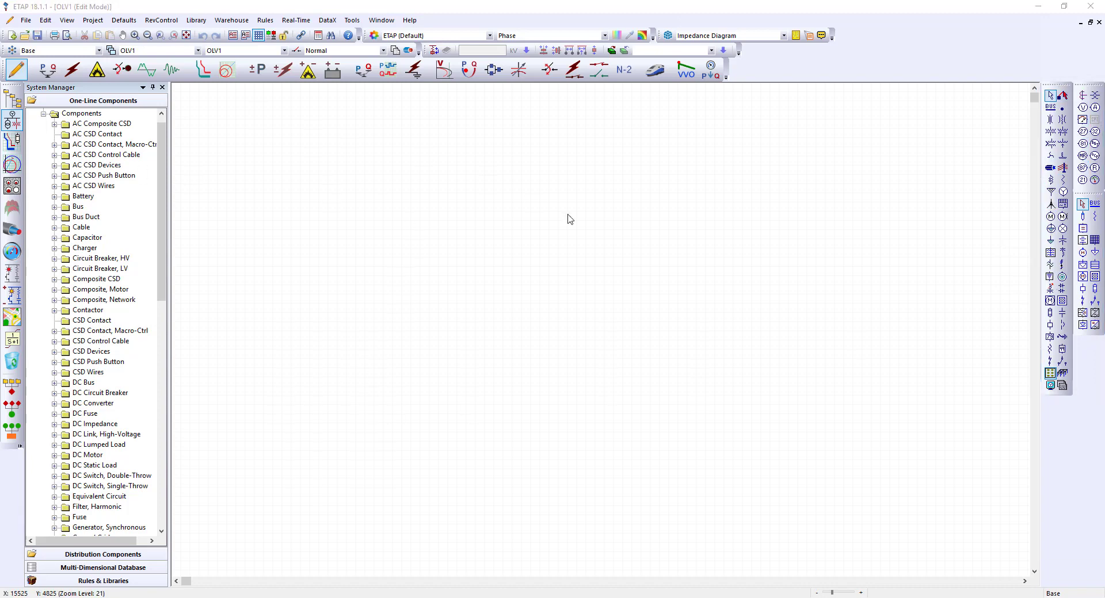
mouse_move(603, 228)
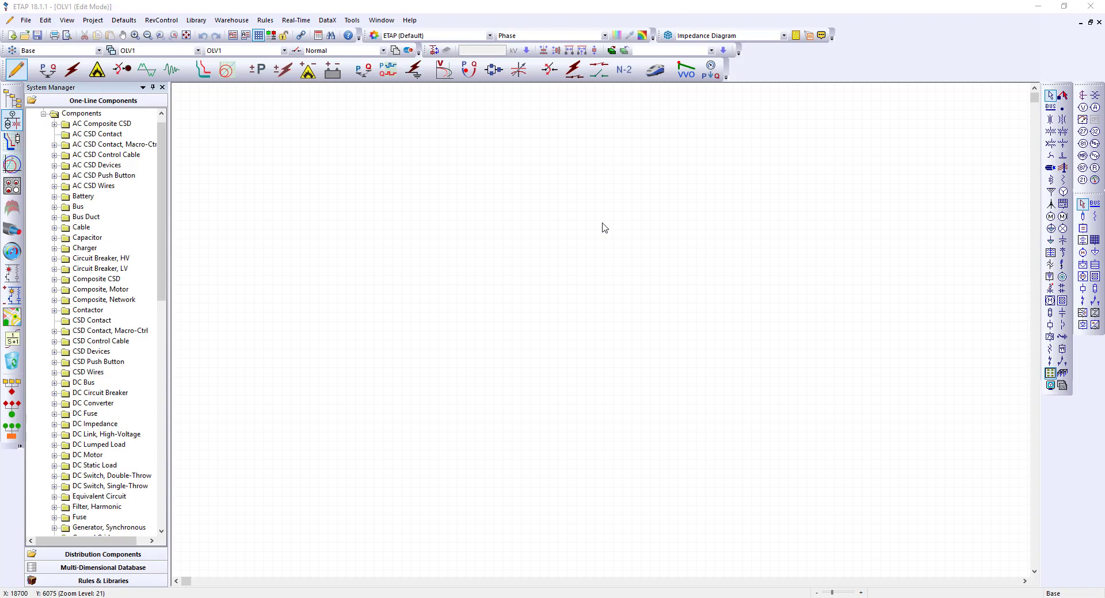
mouse_move(701, 206)
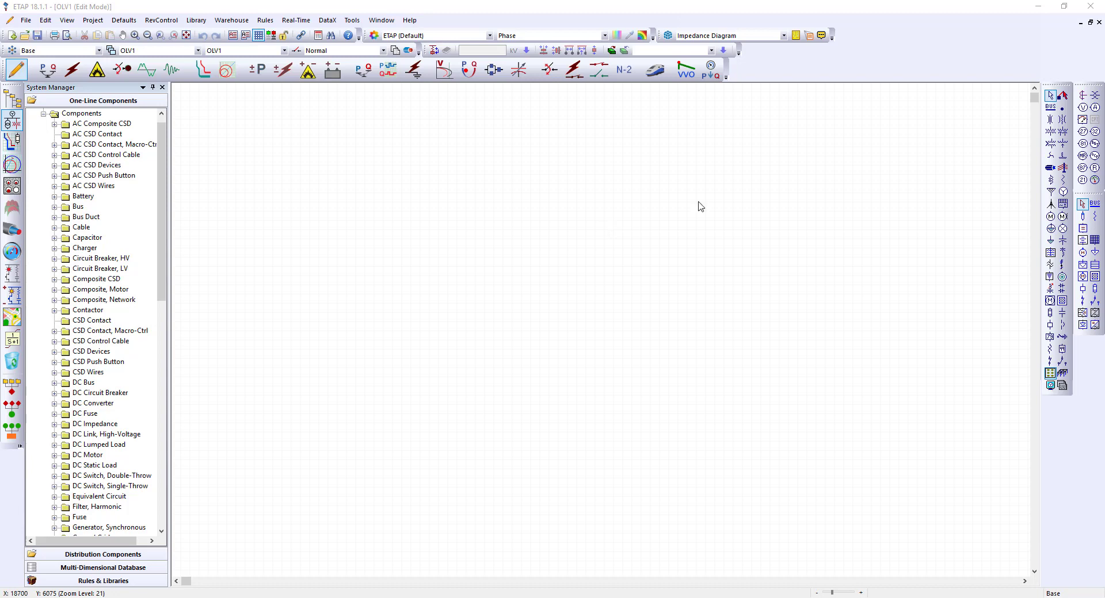
mouse_move(1065, 398)
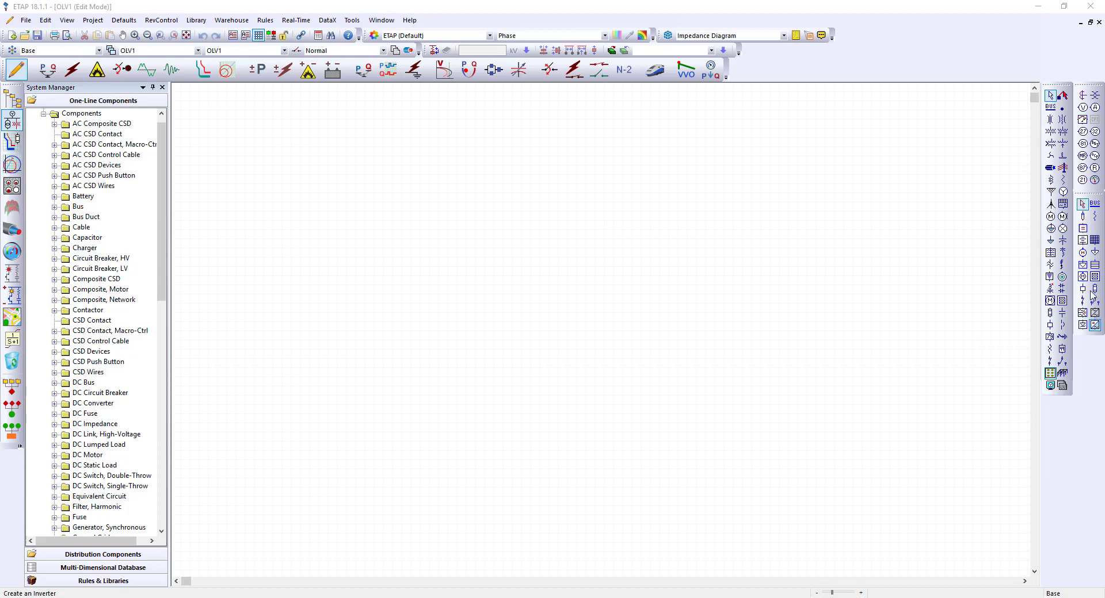
mouse_move(1049, 215)
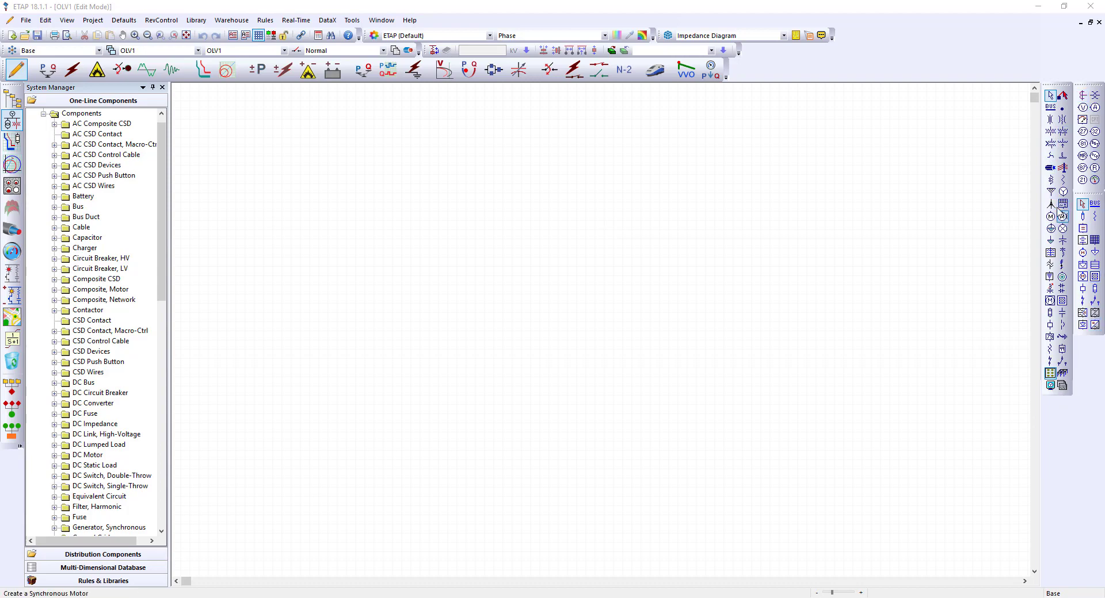
mouse_move(1050, 193)
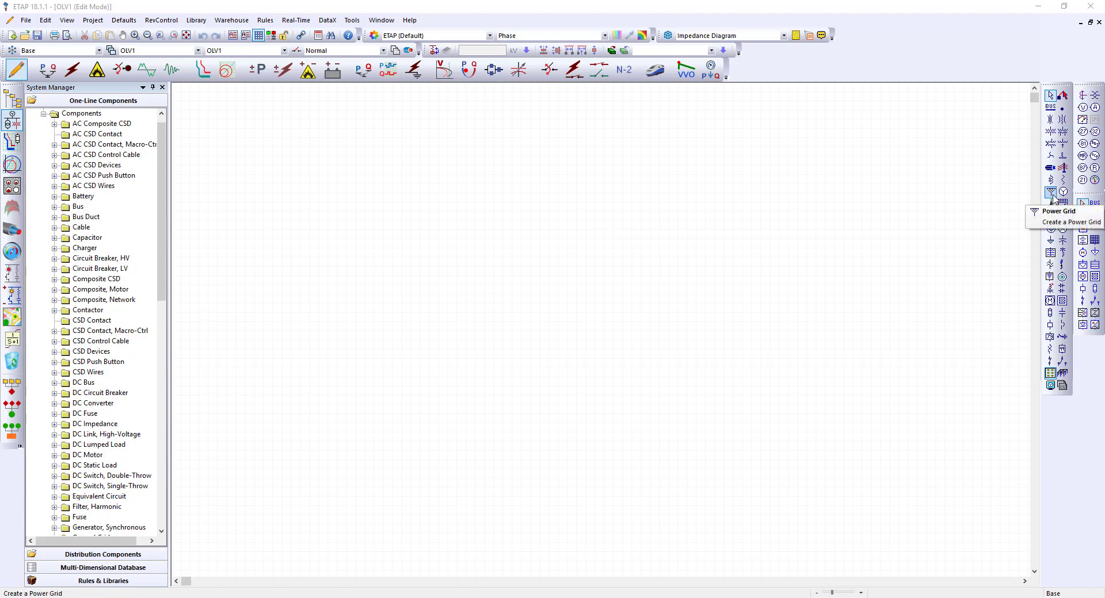
mouse_move(1032, 205)
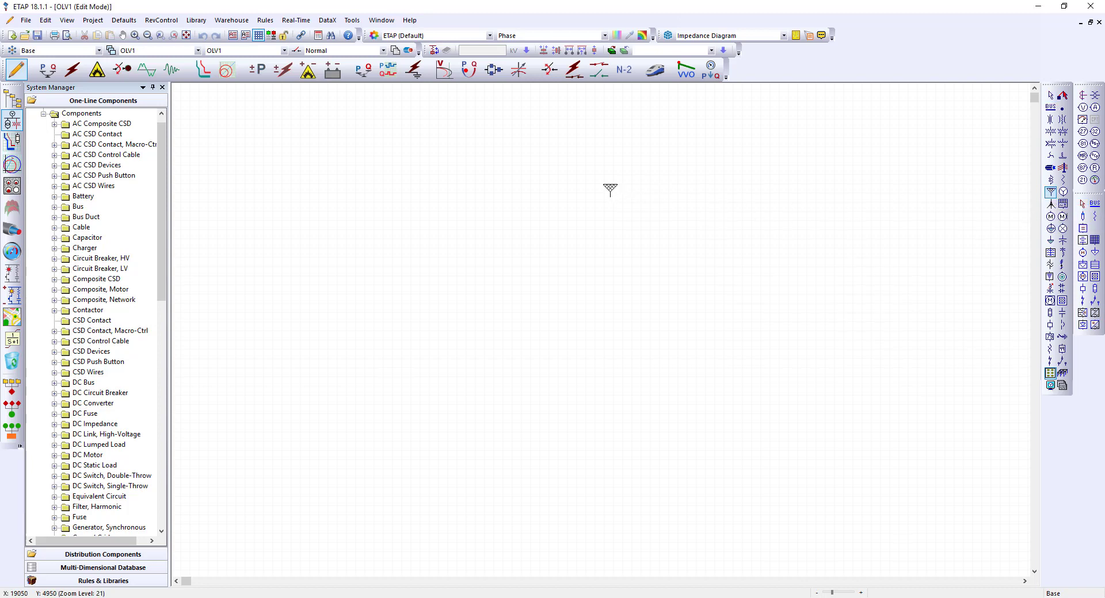
mouse_move(1050, 192)
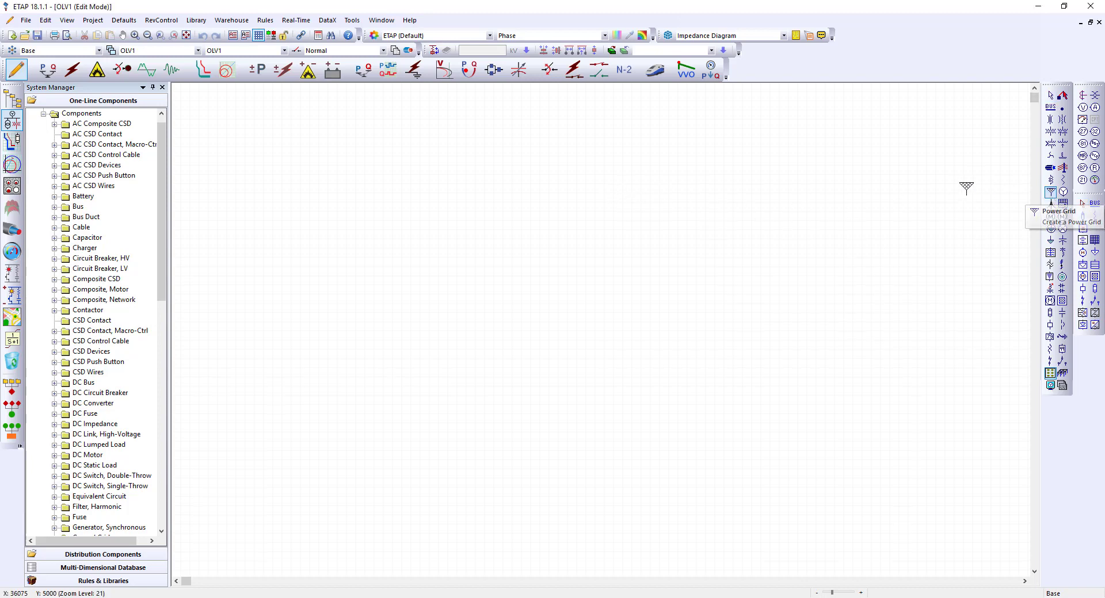
mouse_move(628, 177)
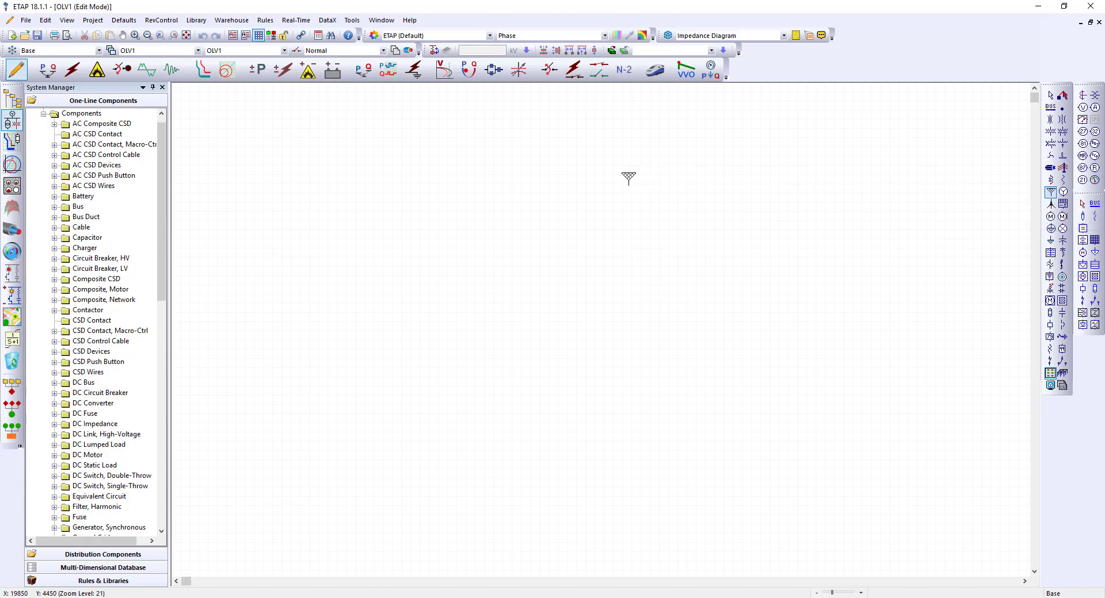
mouse_move(578, 187)
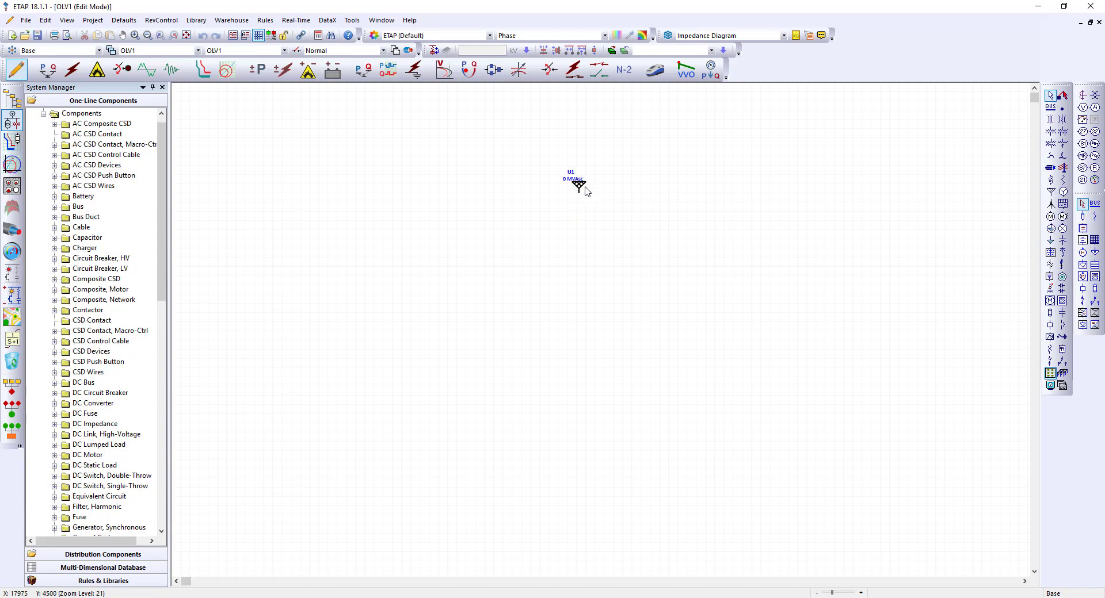
mouse_move(581, 188)
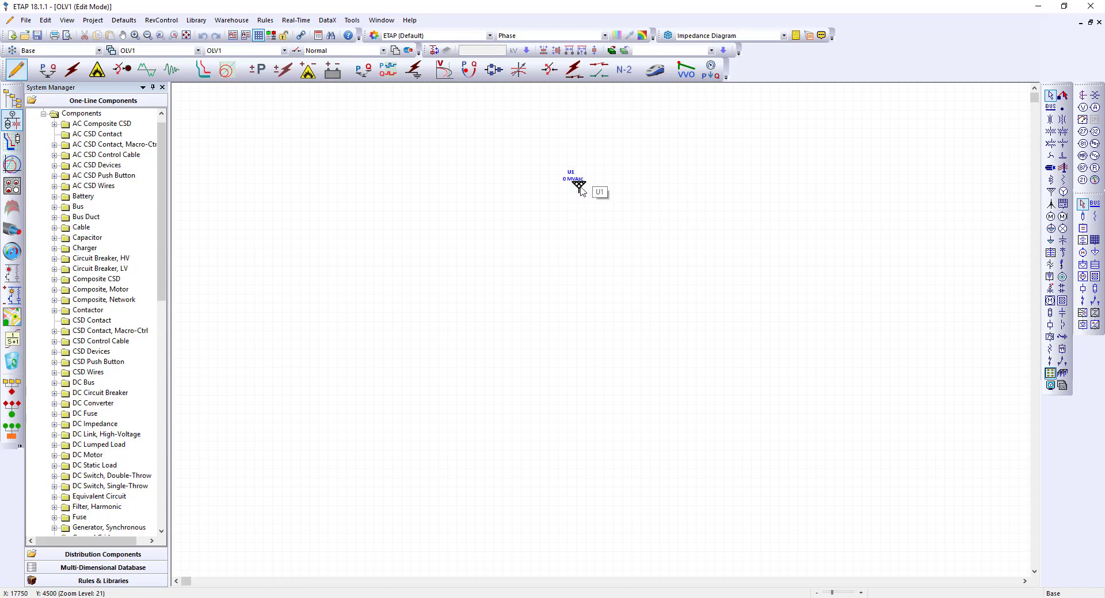
- Set the power grid's ID to UTILITY and its rated voltage to 13.8 kV
double_click(571, 178)
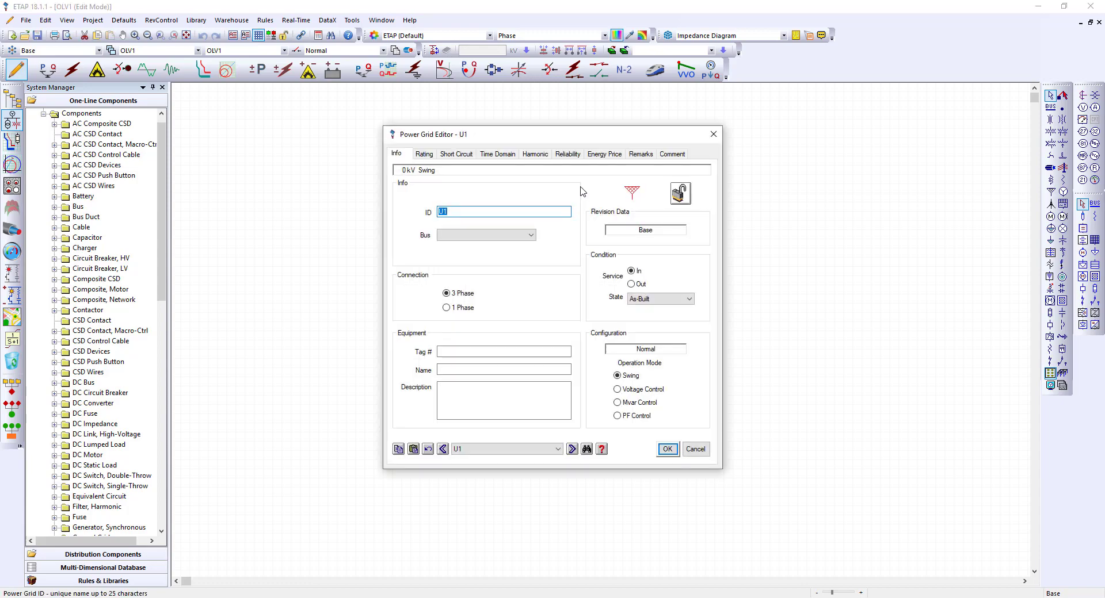
text(UTILI)
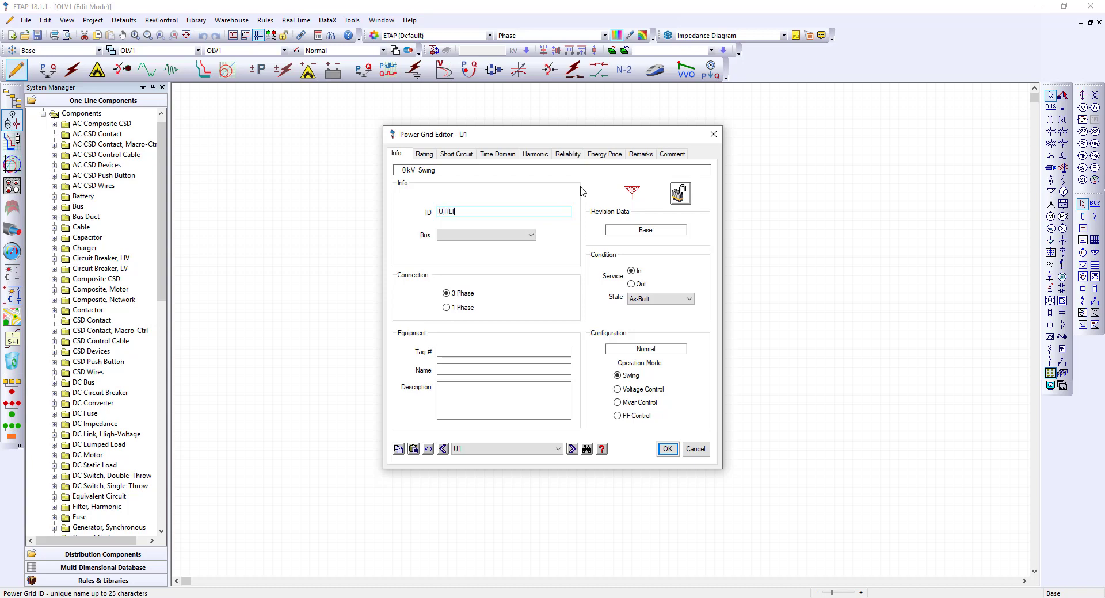
text(TY)
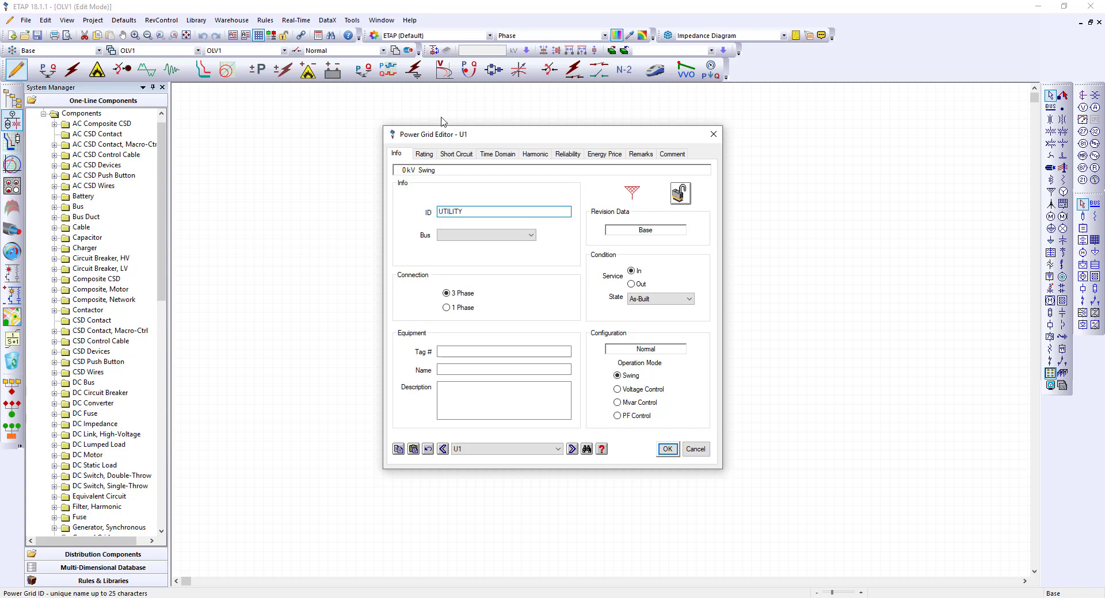
click(423, 154)
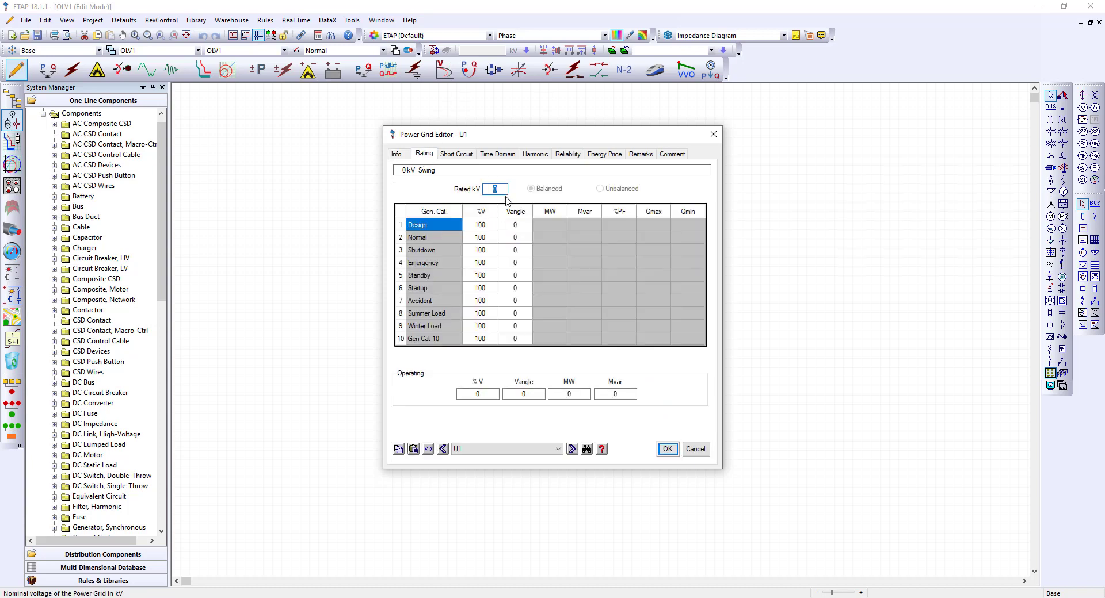
text(13.8)
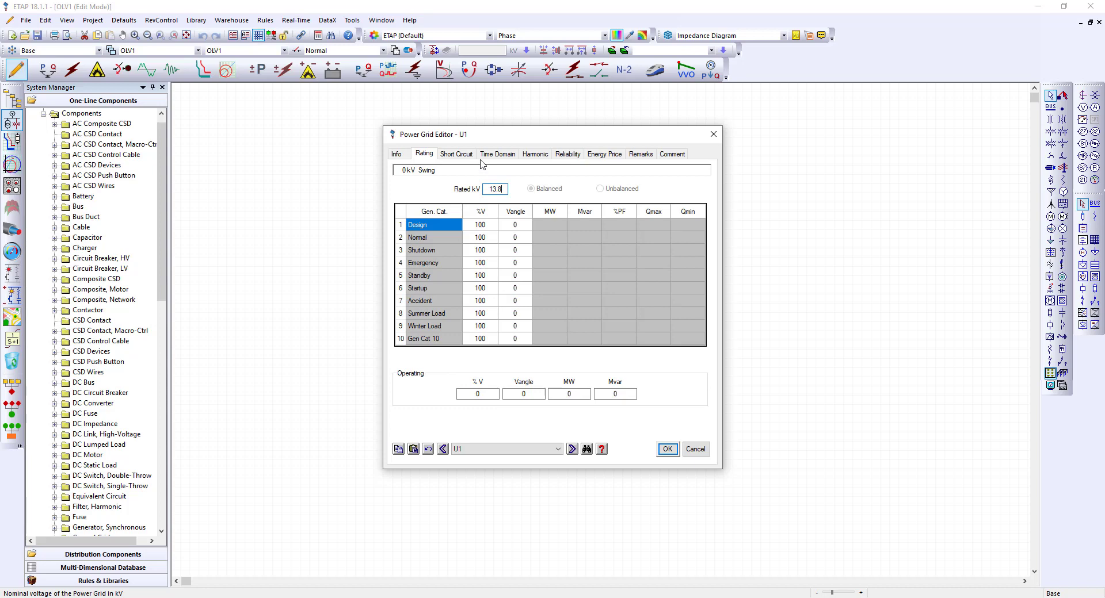
- Set the utility's 3-phase and 1-phase short-circuit ratings to 30 kA
click(456, 154)
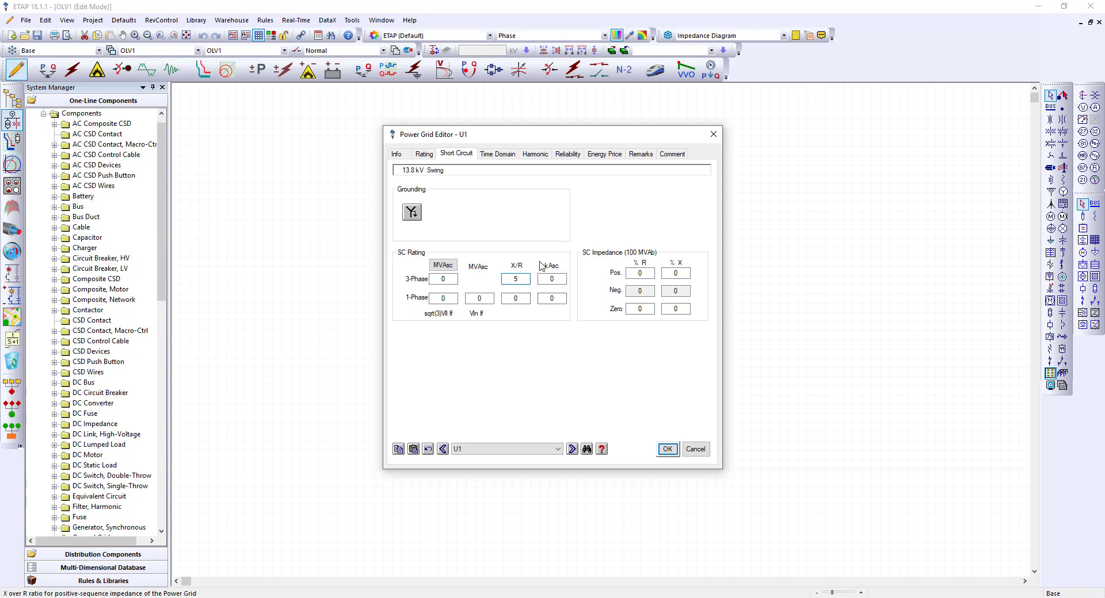
mouse_move(551, 278)
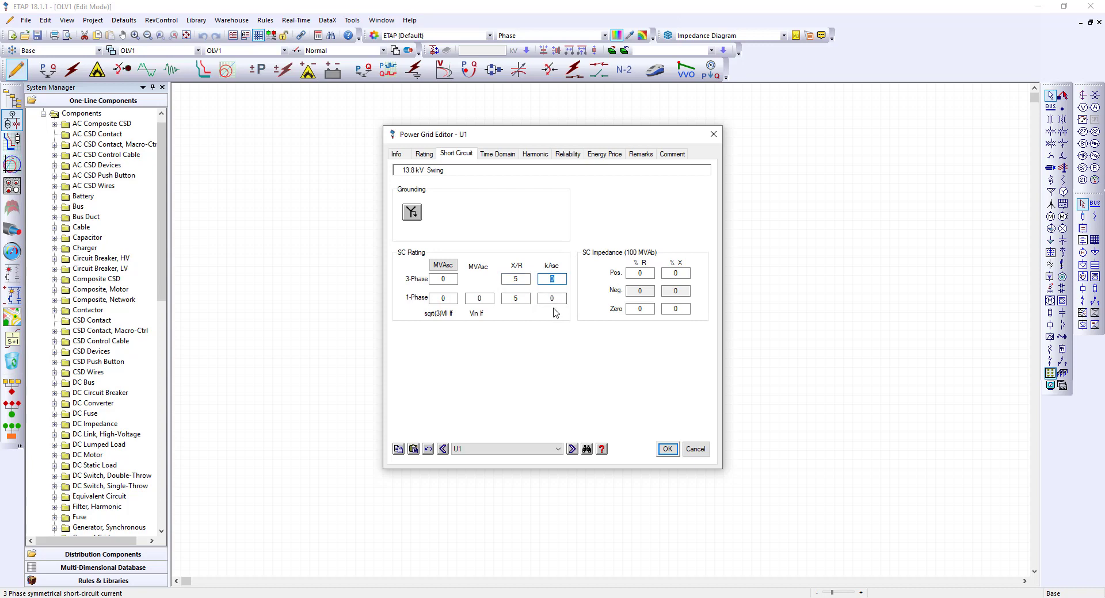
text(30)
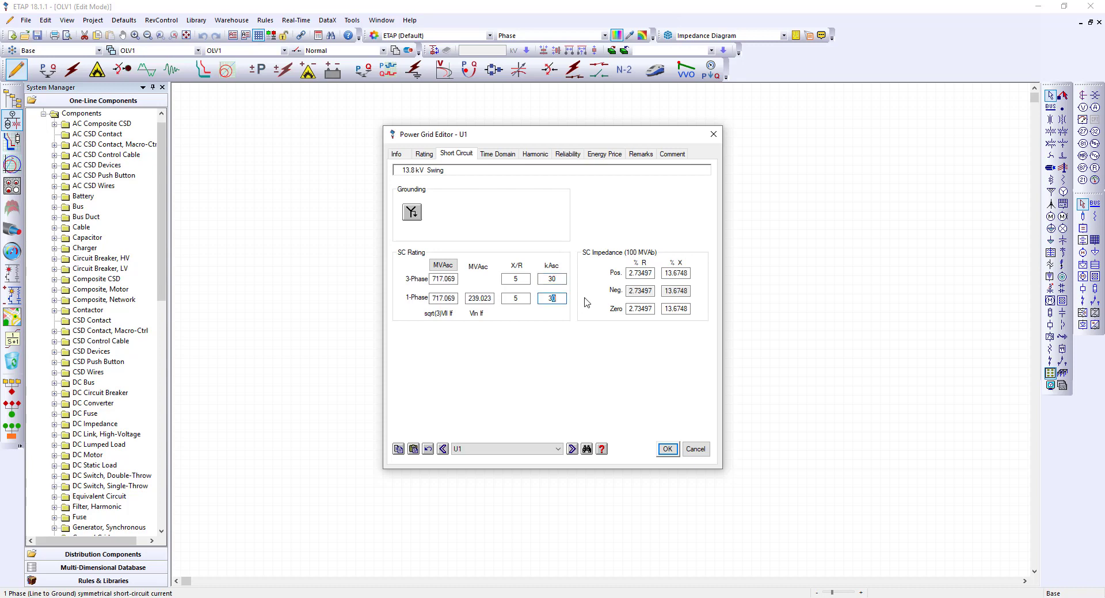
mouse_move(668, 449)
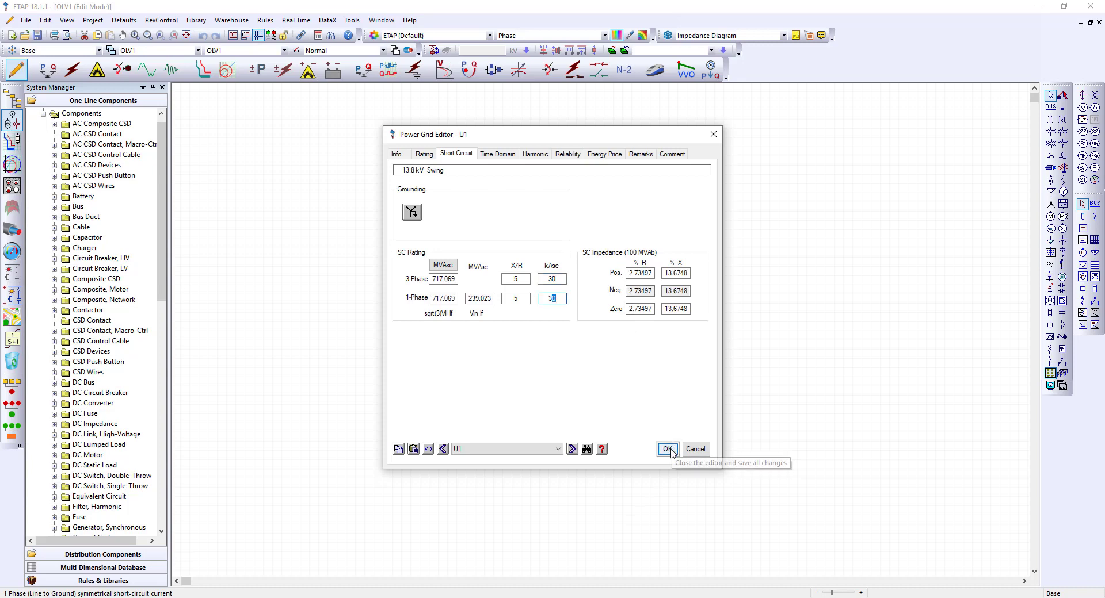
- Save the utility settings, place a bus below the utility and connect them
click(666, 449)
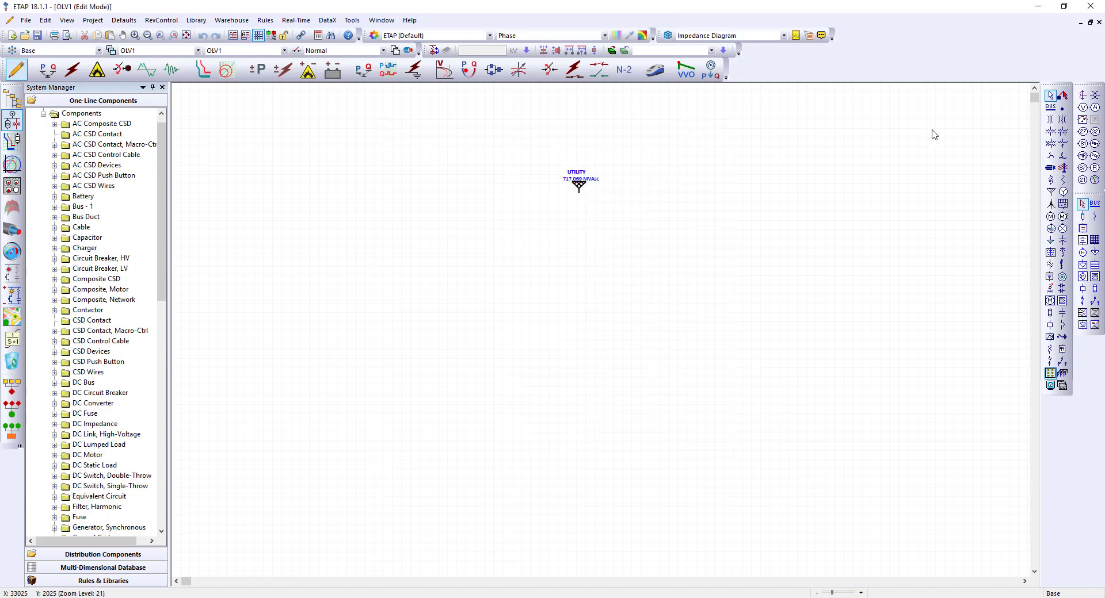
click(579, 248)
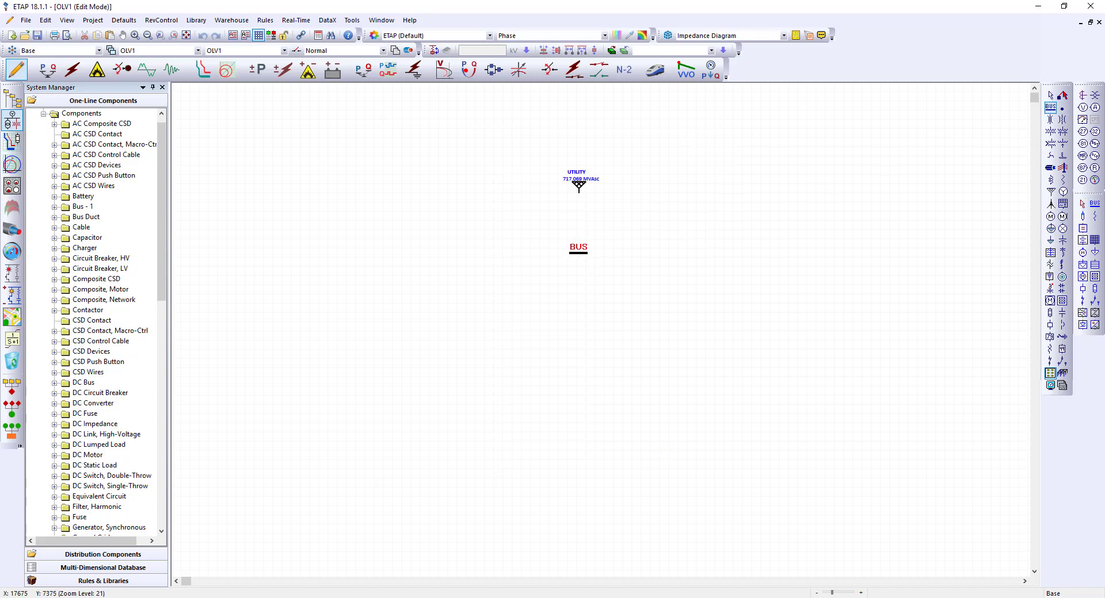
click(551, 252)
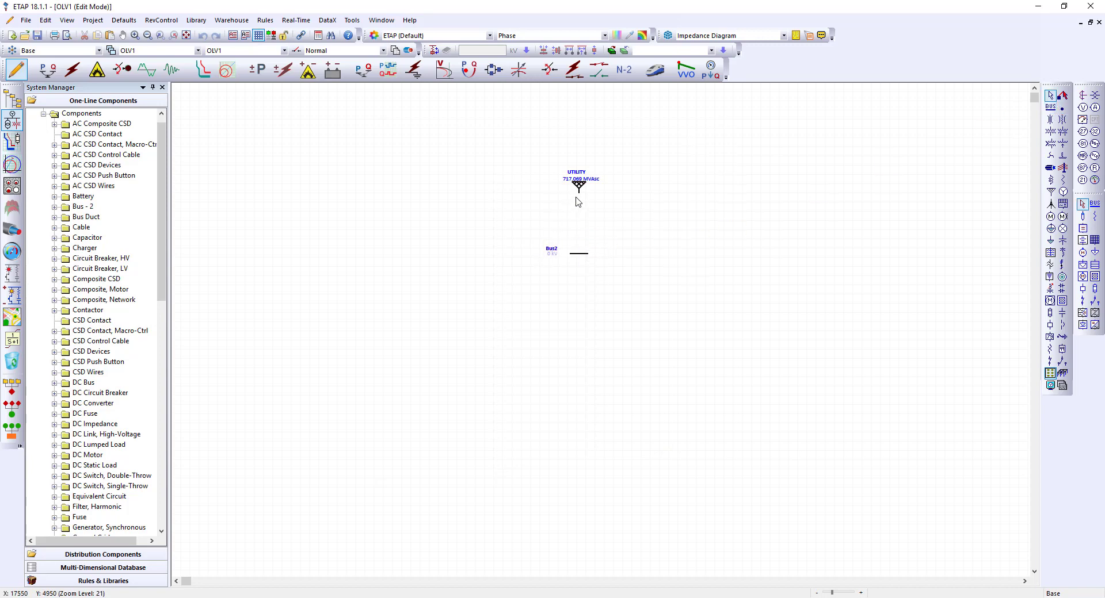
click(578, 190)
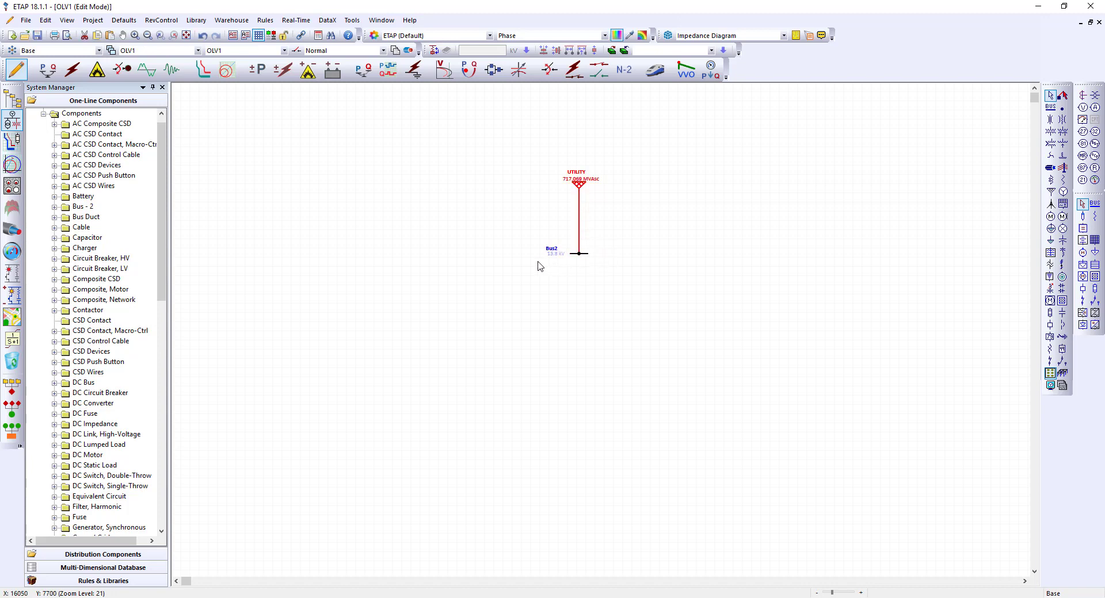
mouse_move(579, 292)
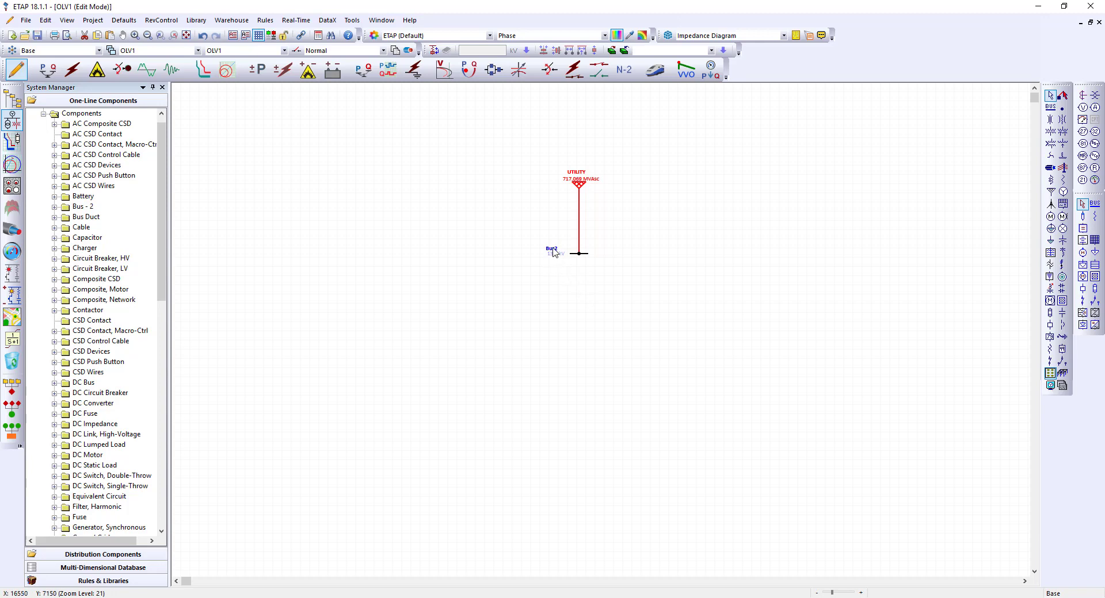
- Set the bus ID to SWGR-001, type Switchgear, 1200 A continuous and 50 kA asymmetrical bracing
double_click(553, 252)
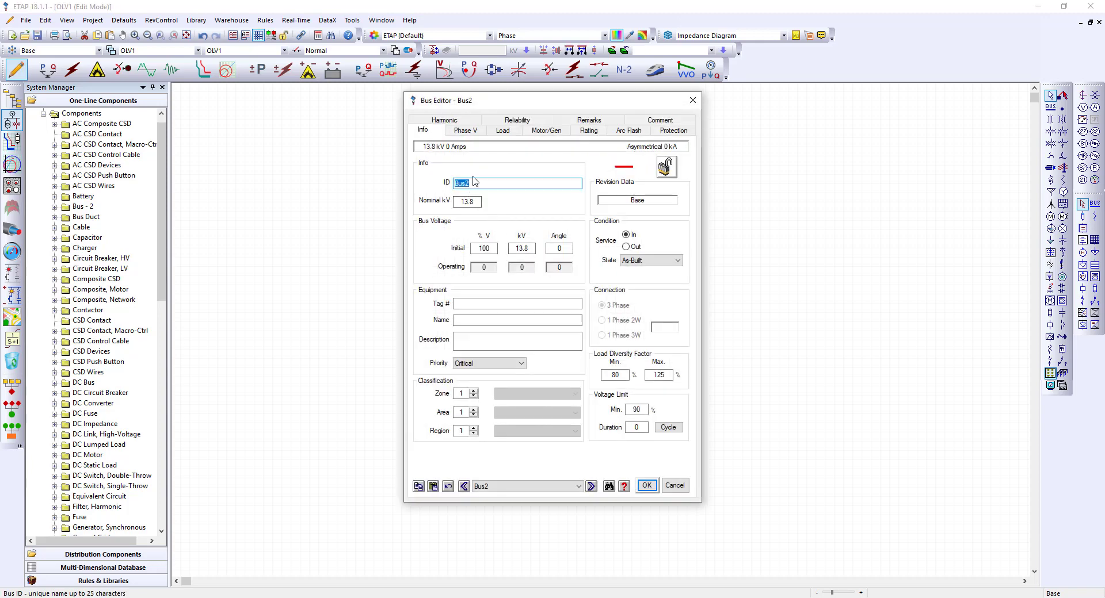
text(SWGR-001)
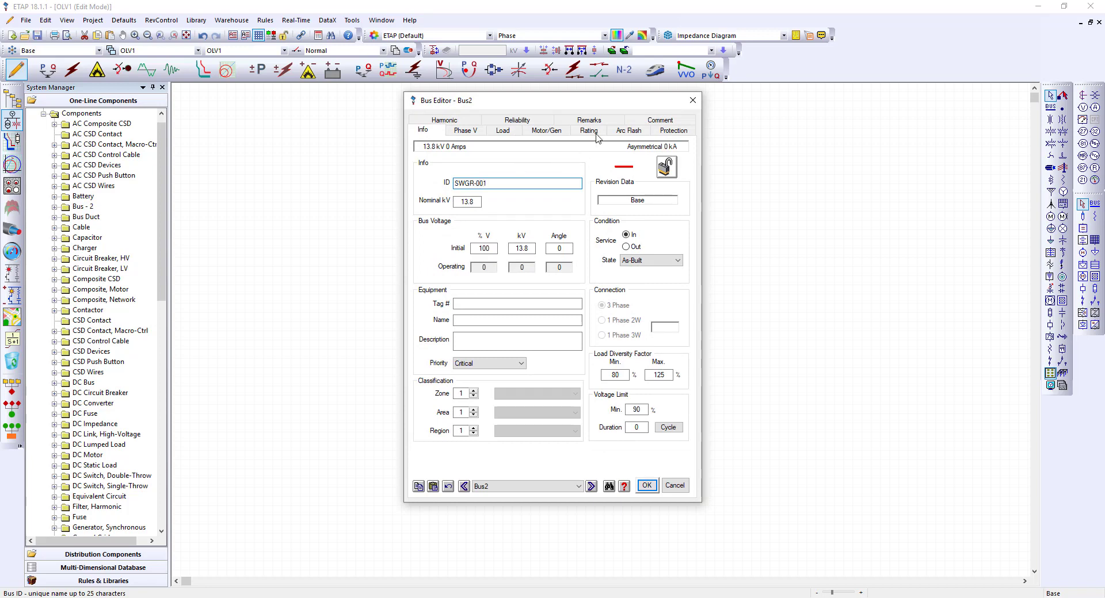
click(588, 130)
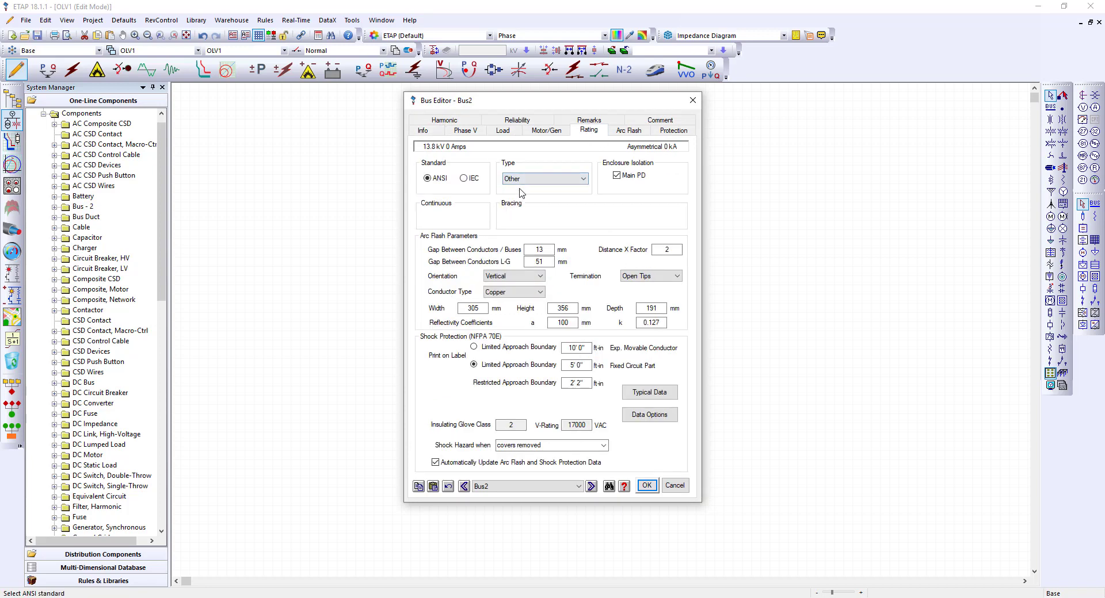
click(587, 179)
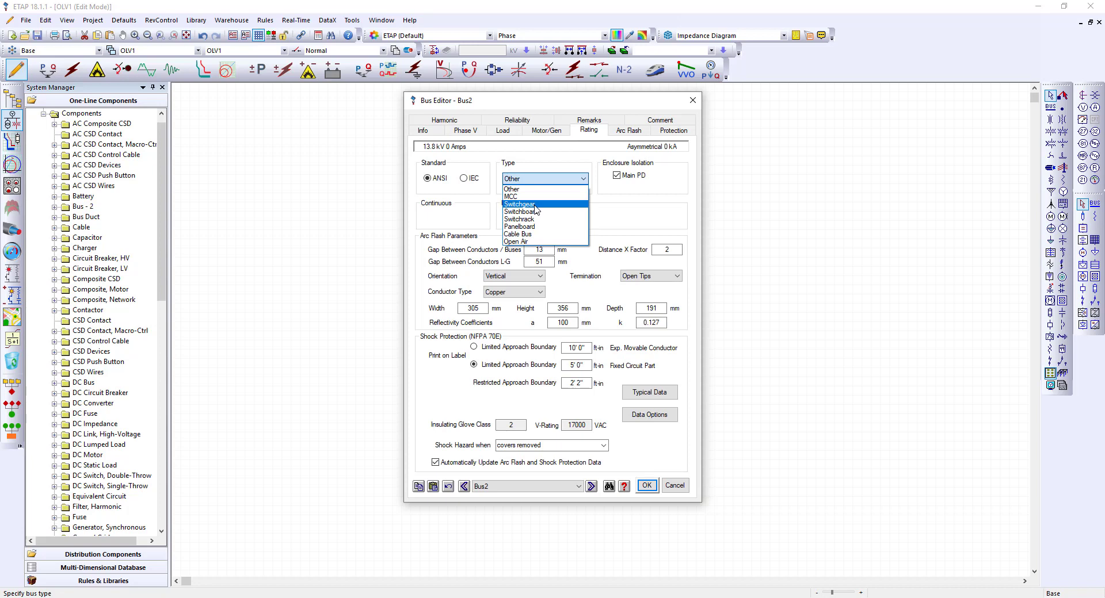
click(519, 205)
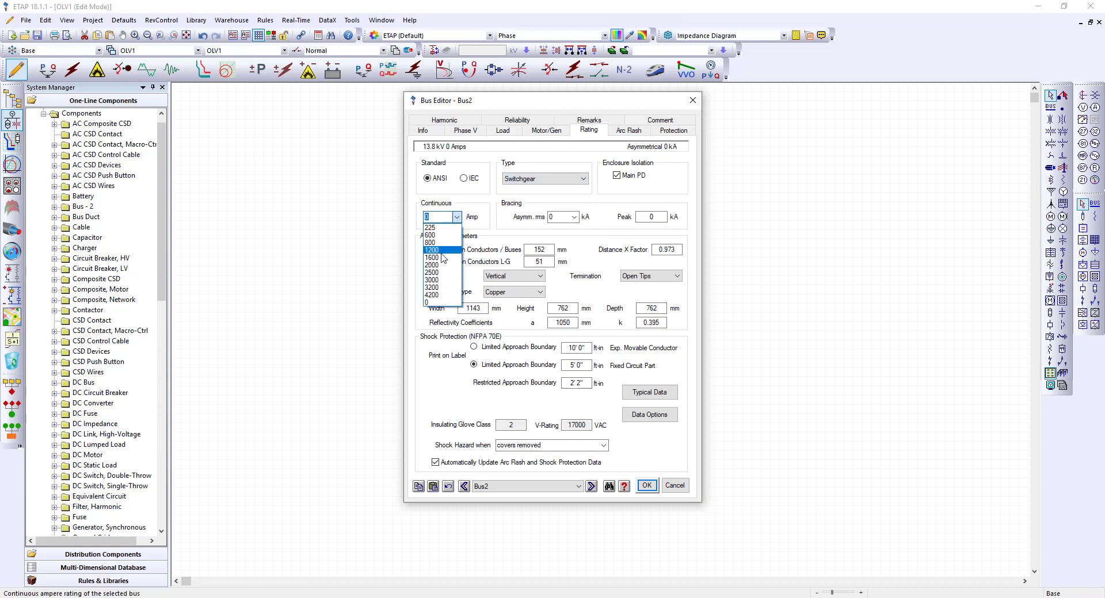
click(430, 250)
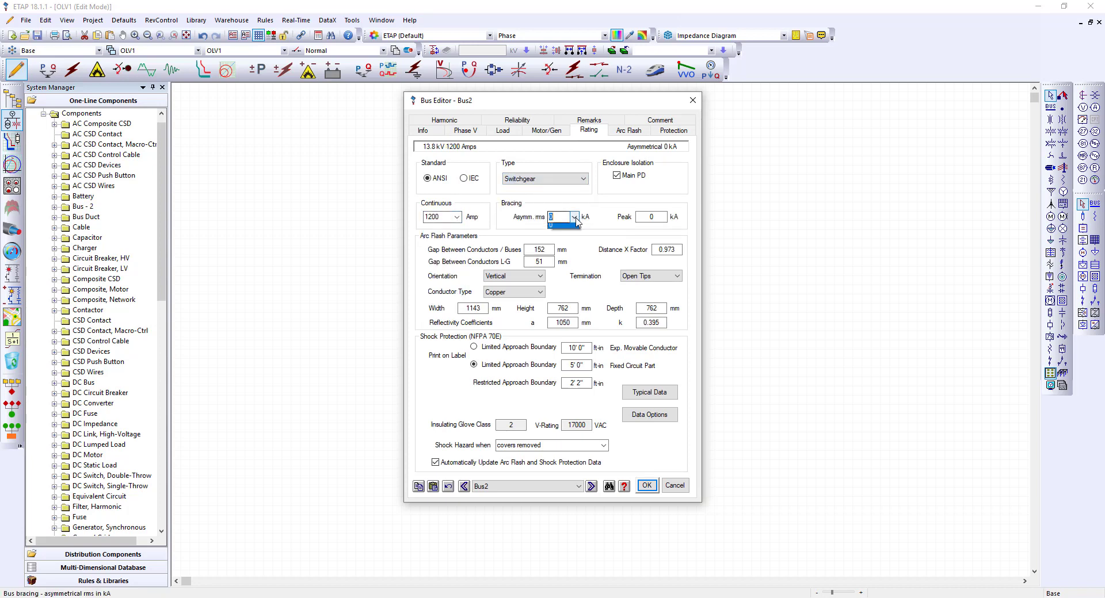
click(573, 217)
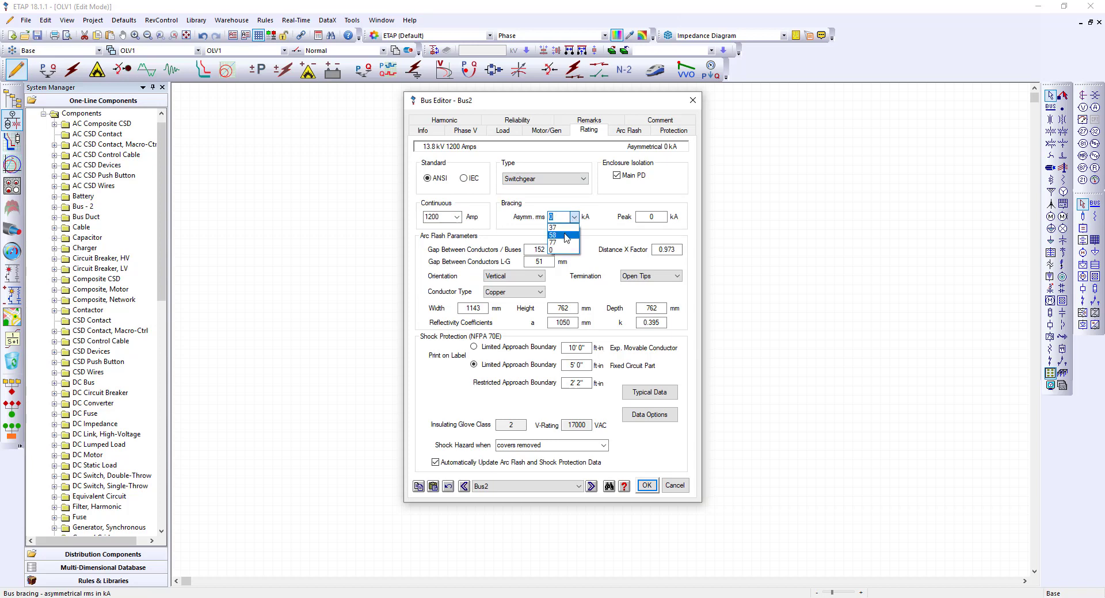
mouse_move(559, 245)
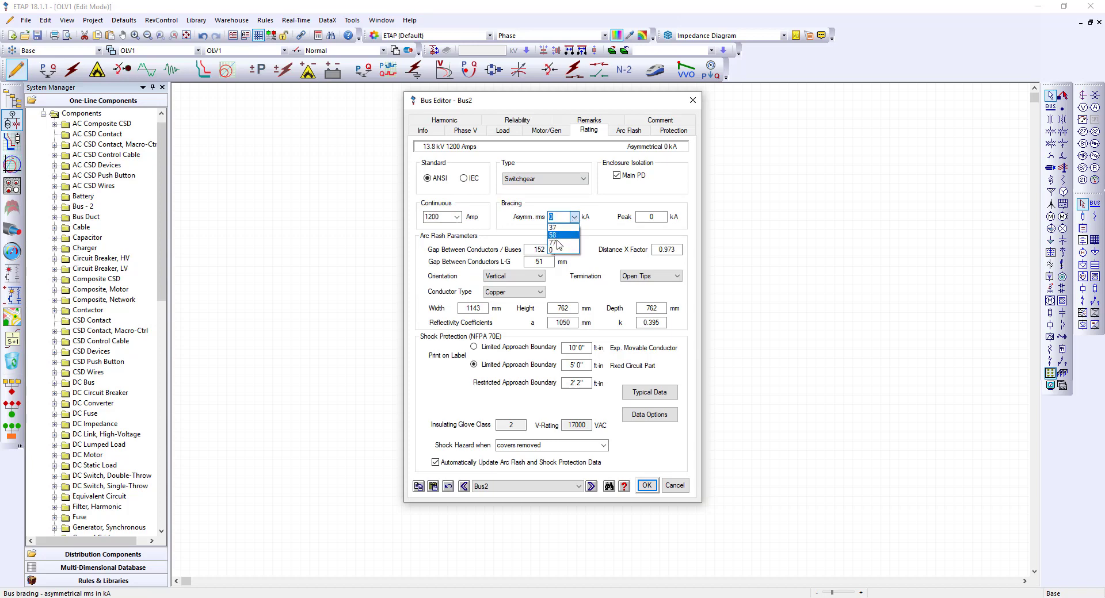
click(557, 243)
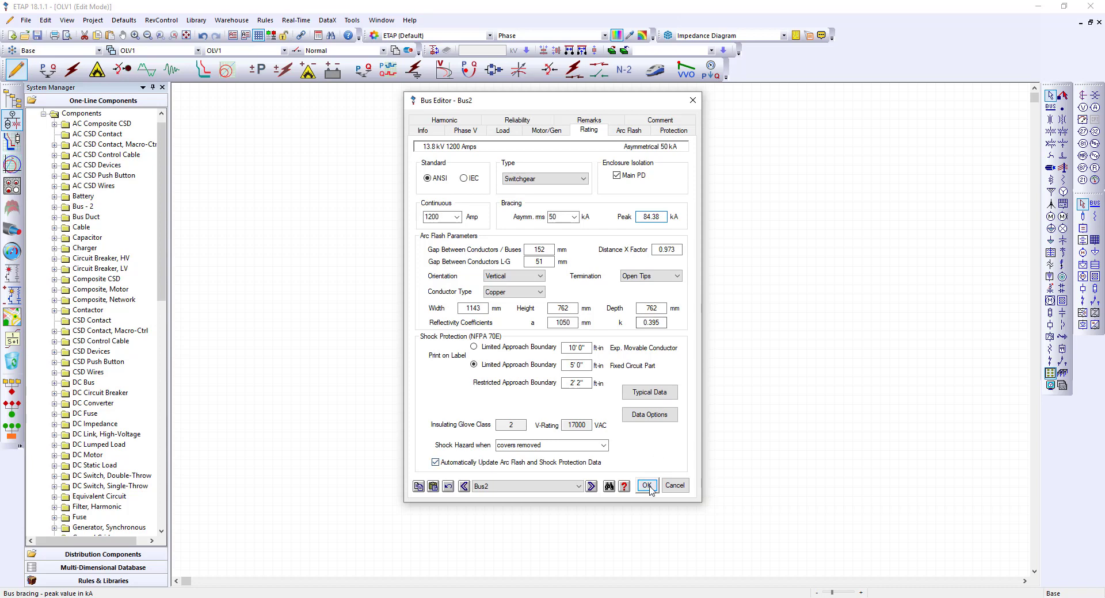
- Save the bus settings, enable auto one-line building and place breaker CB1 with transformer T1 below SWGR-001
click(645, 486)
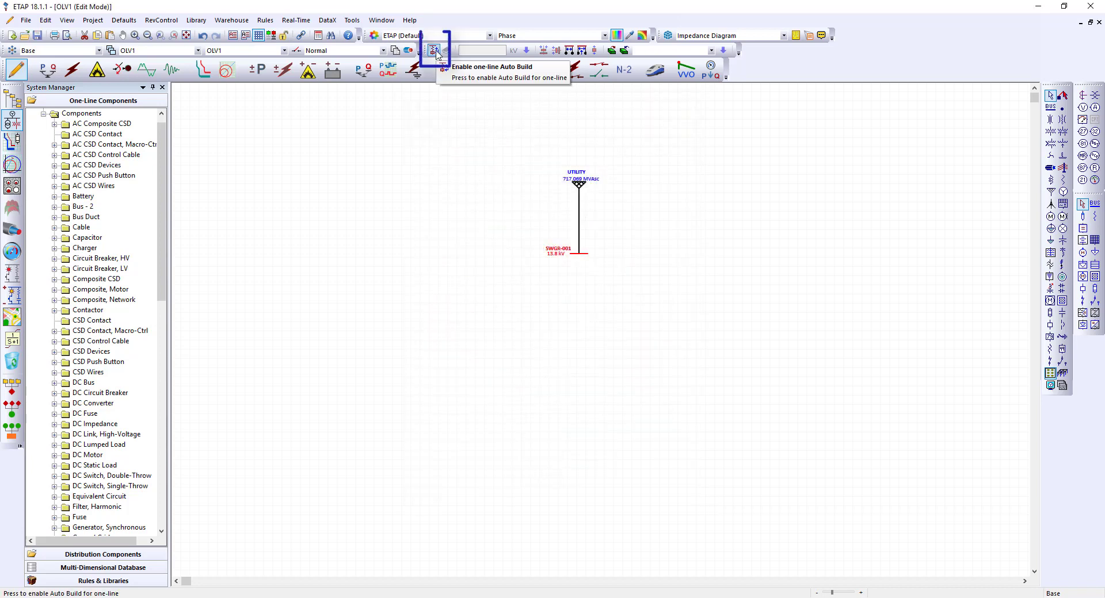
click(434, 50)
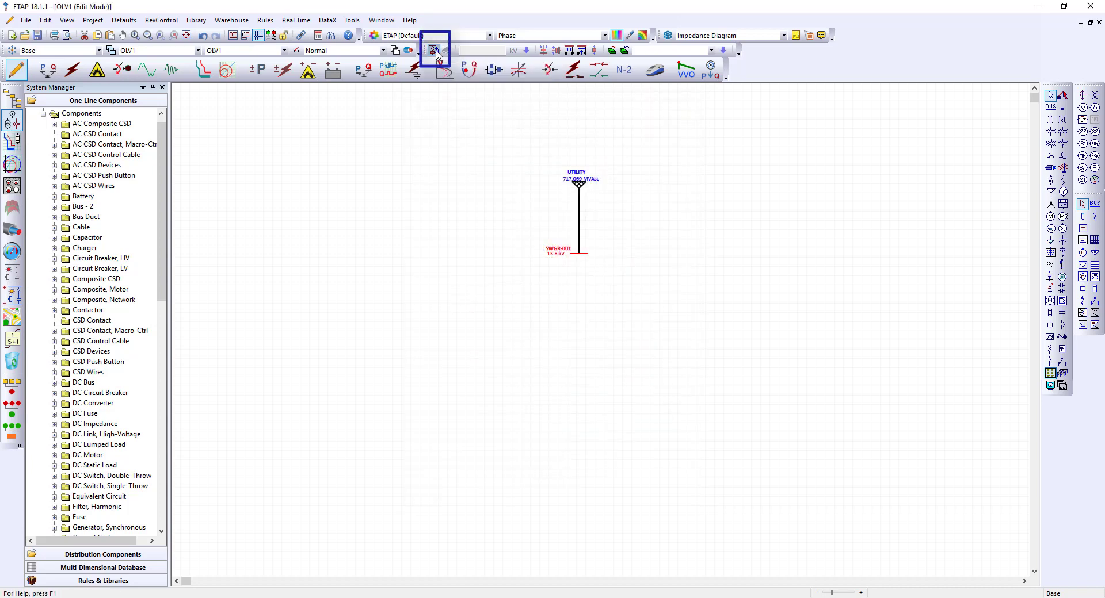
click(435, 50)
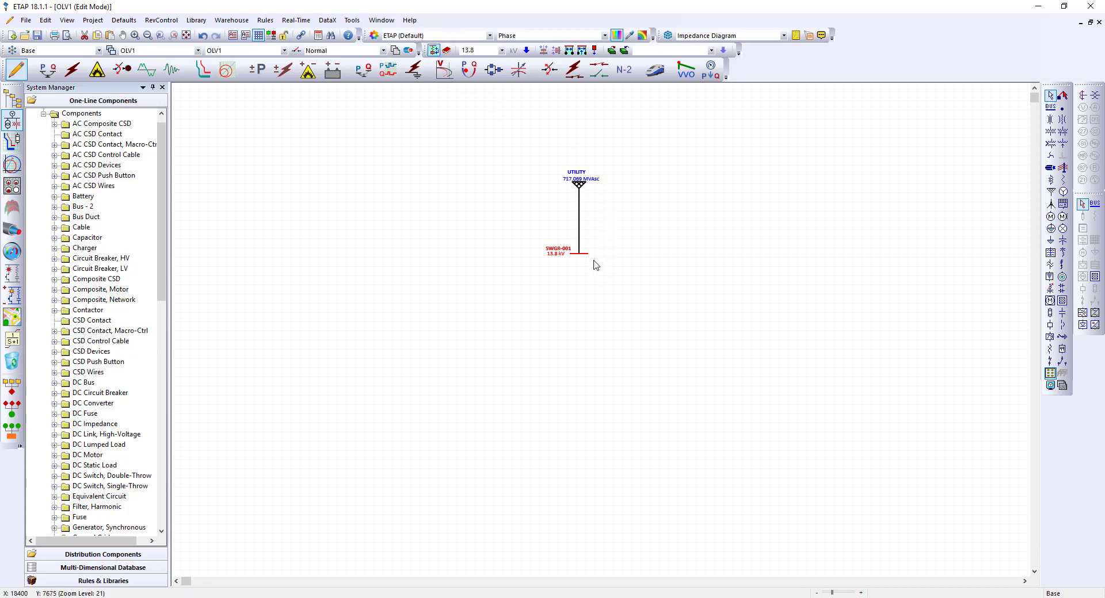
mouse_move(563, 253)
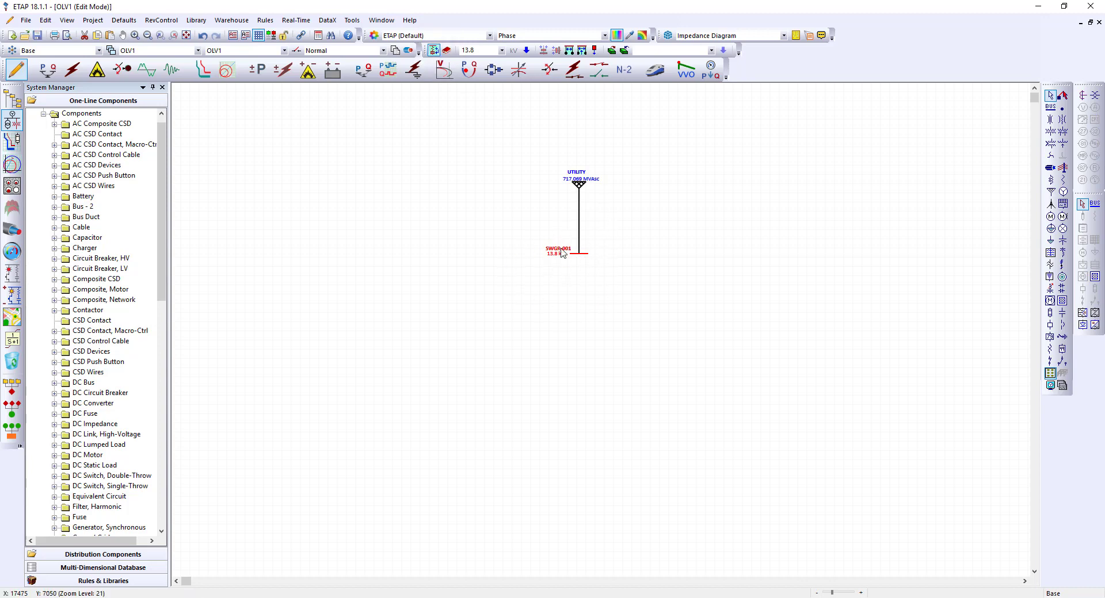
mouse_move(612, 252)
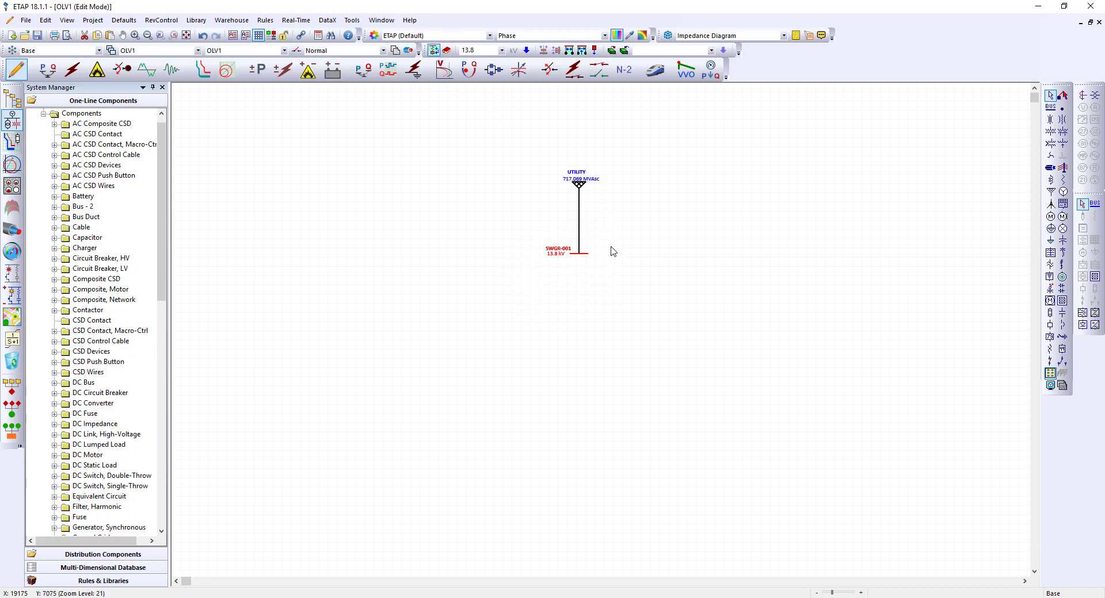
mouse_move(315, 296)
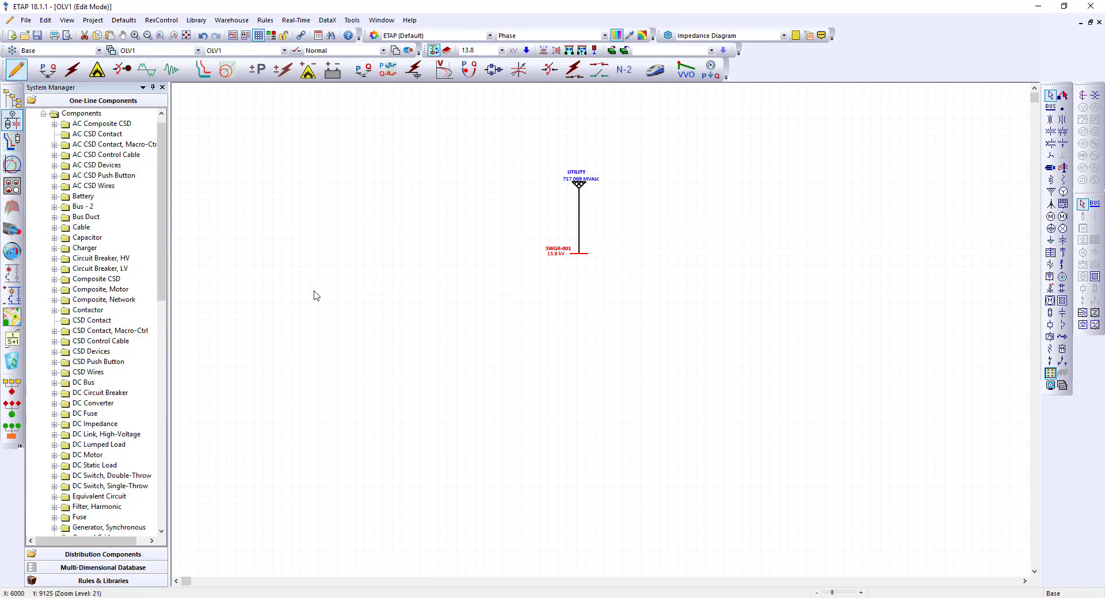
mouse_move(597, 292)
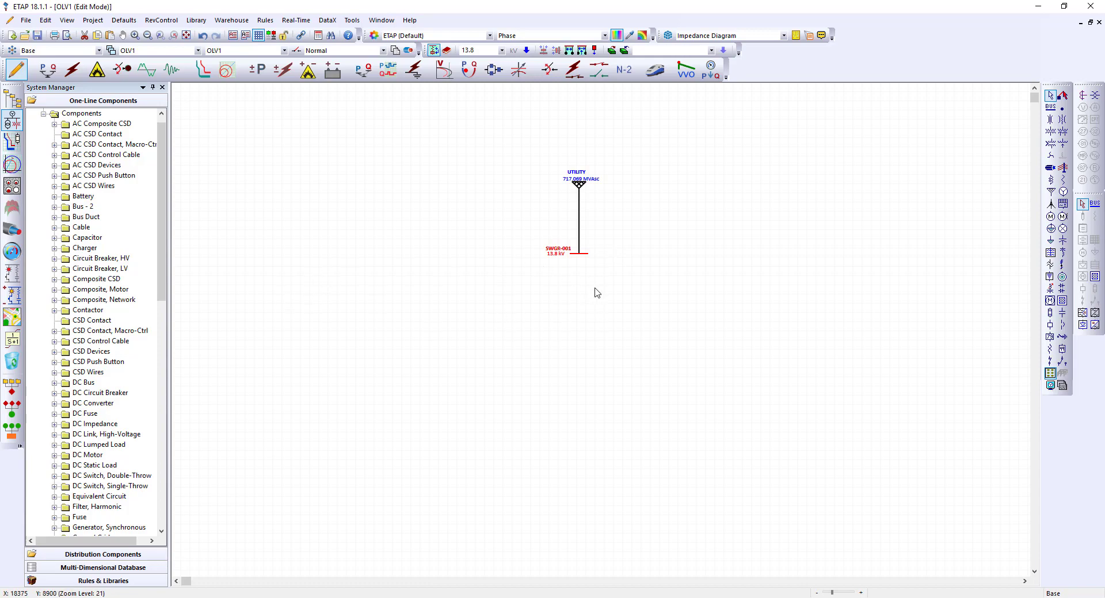
mouse_move(1010, 253)
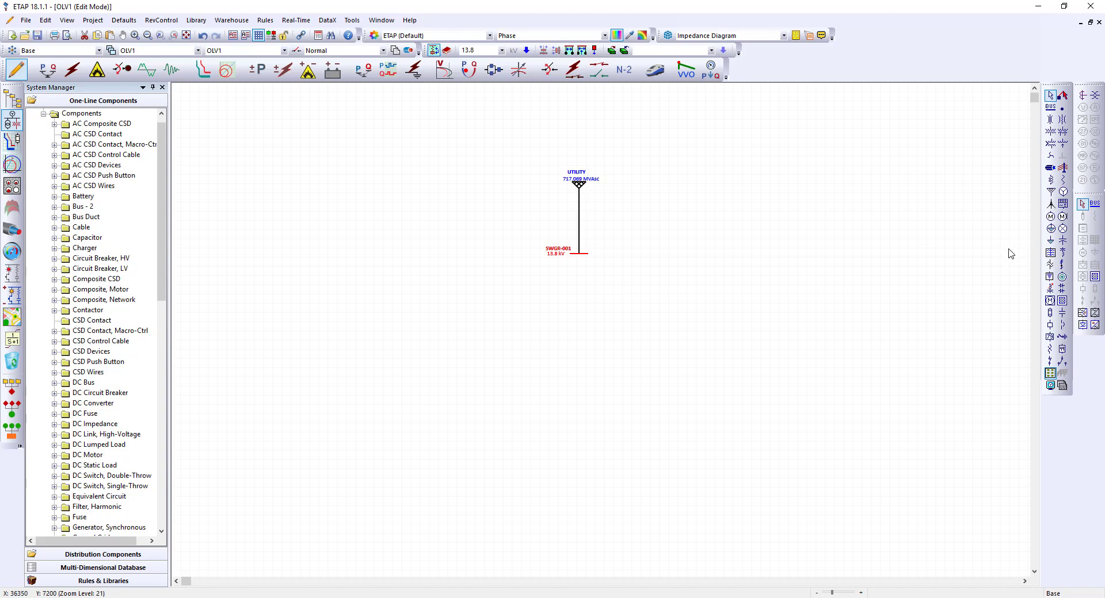
mouse_move(1049, 324)
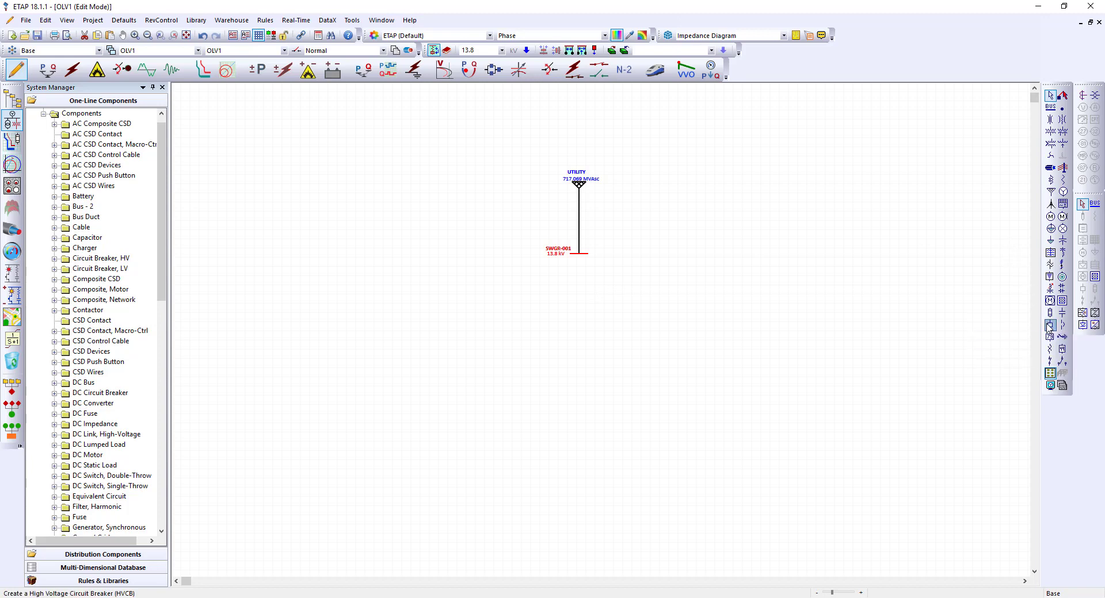
click(578, 274)
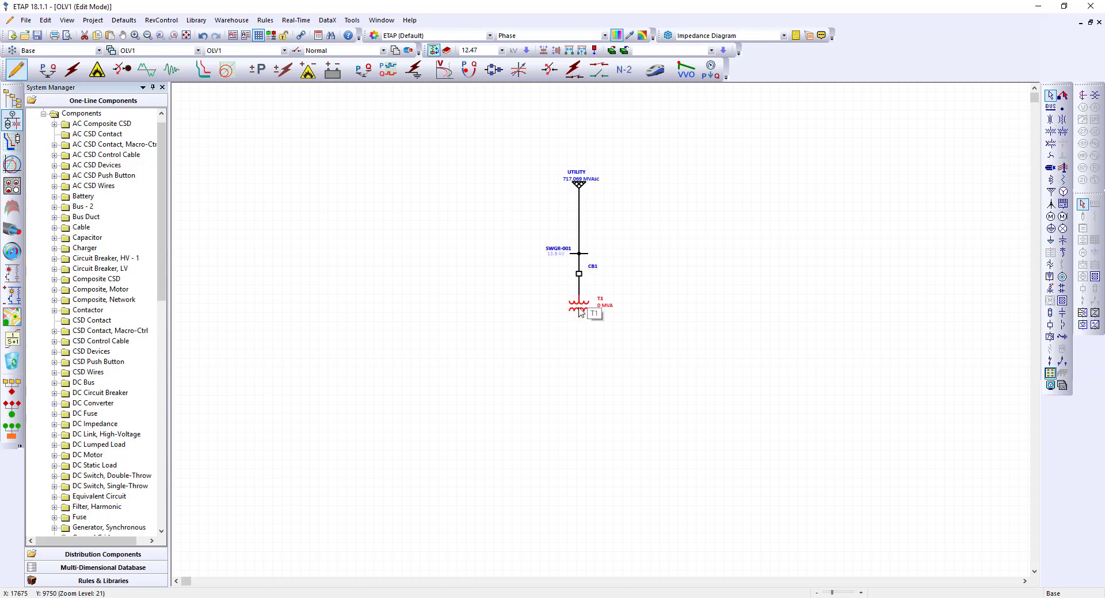
- Set transformer ID TR-001, rated 5 MVA, 13.8/4.16 kV, with OA/FA cooling class
double_click(577, 305)
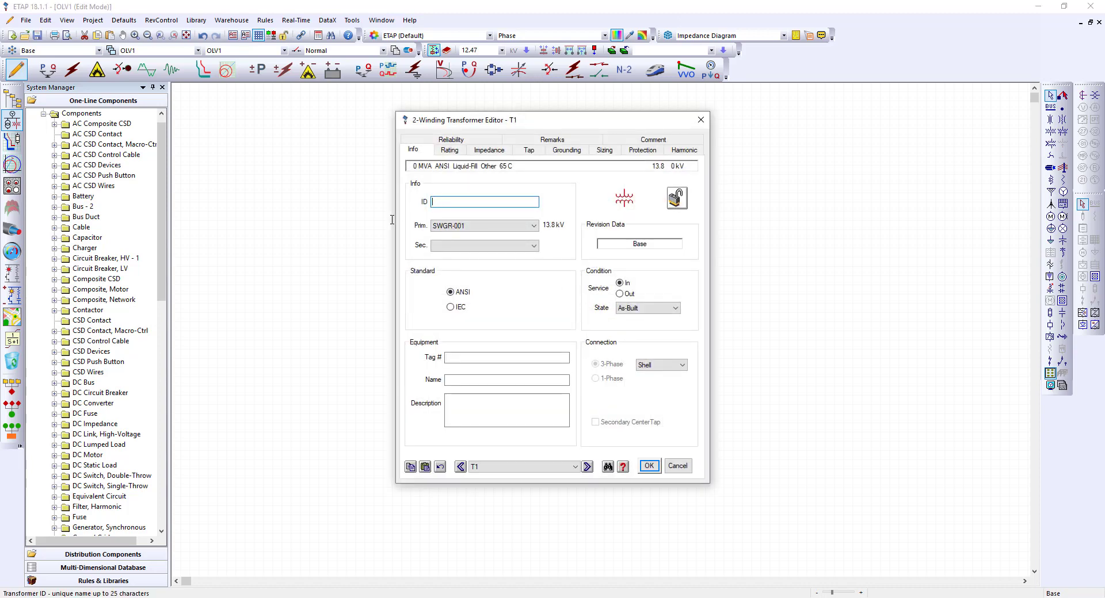
text(TR-001)
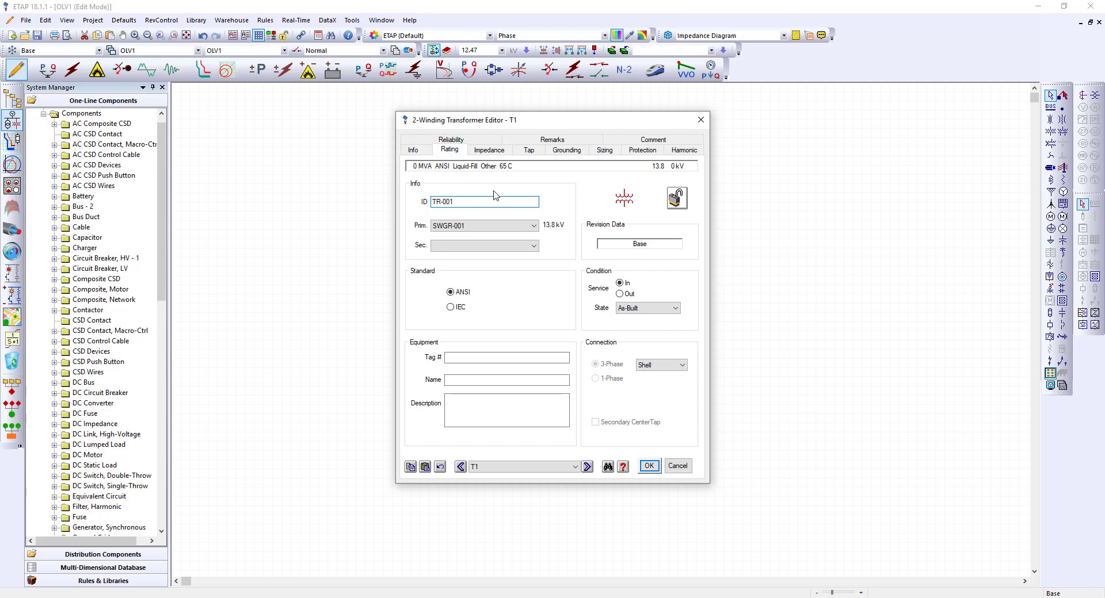
click(448, 150)
text(5)
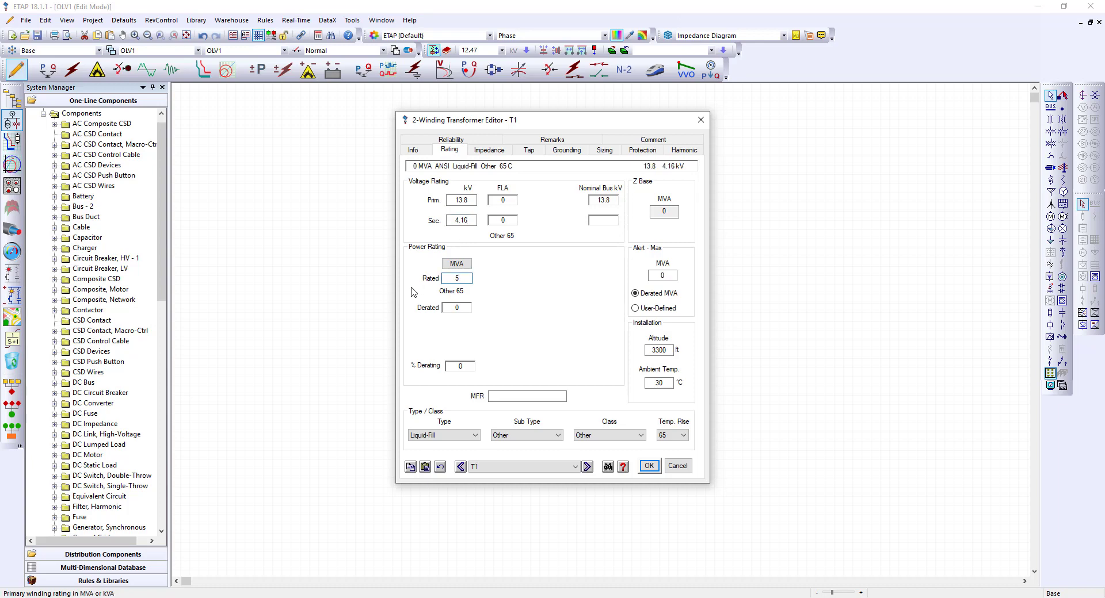
click(456, 277)
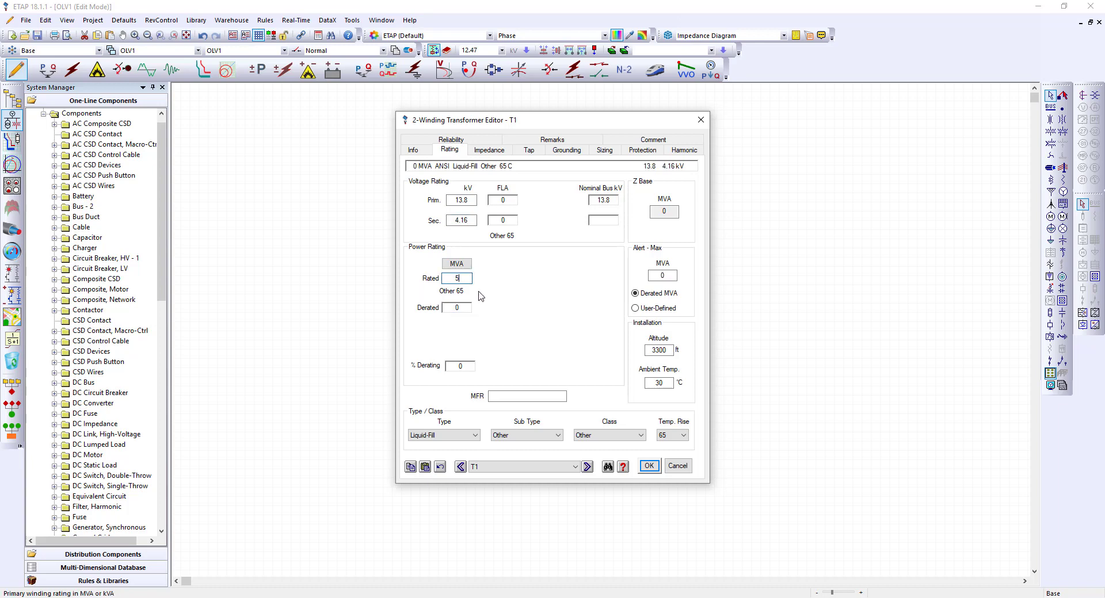
mouse_move(502, 302)
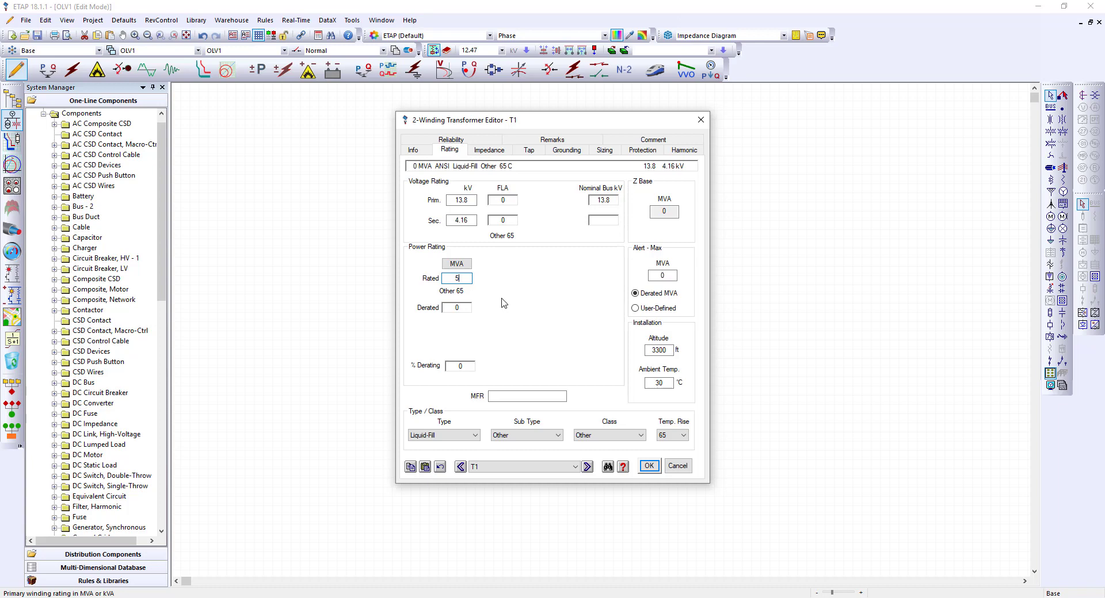
mouse_move(558, 372)
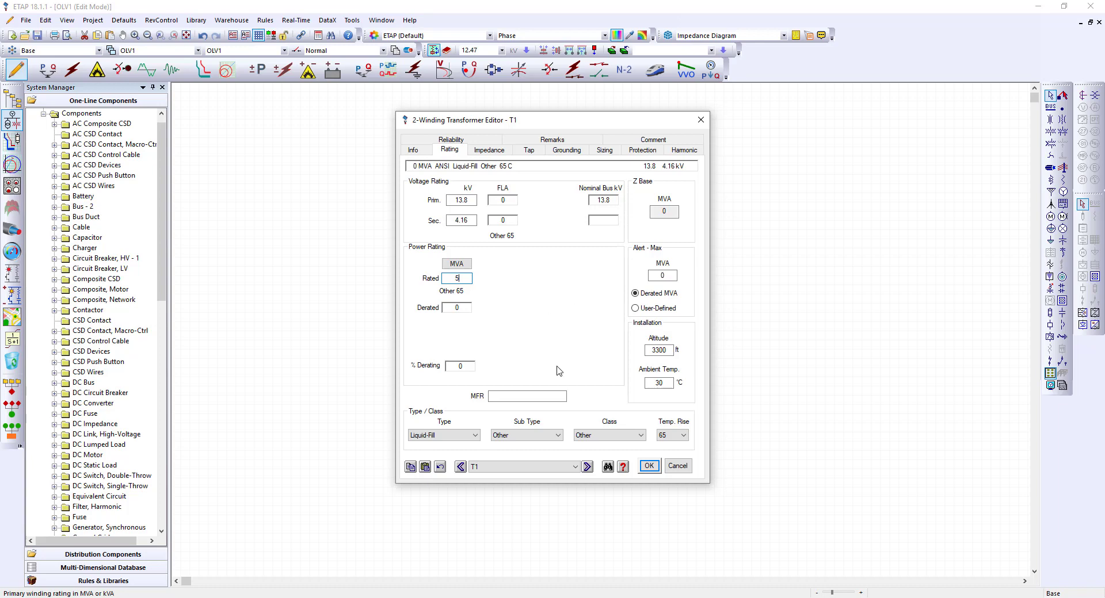
click(641, 435)
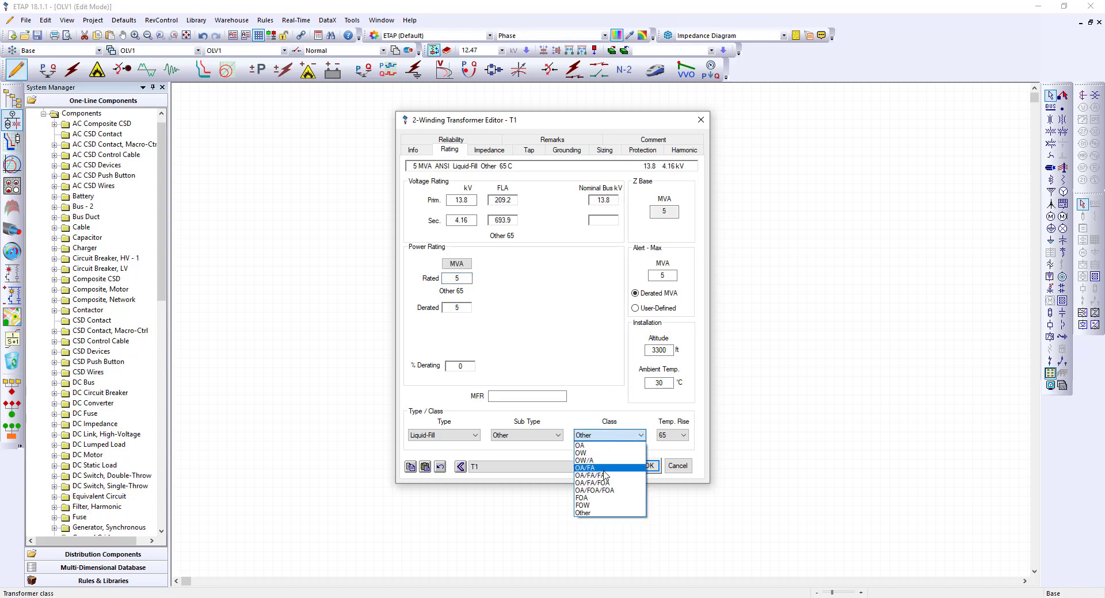
click(587, 469)
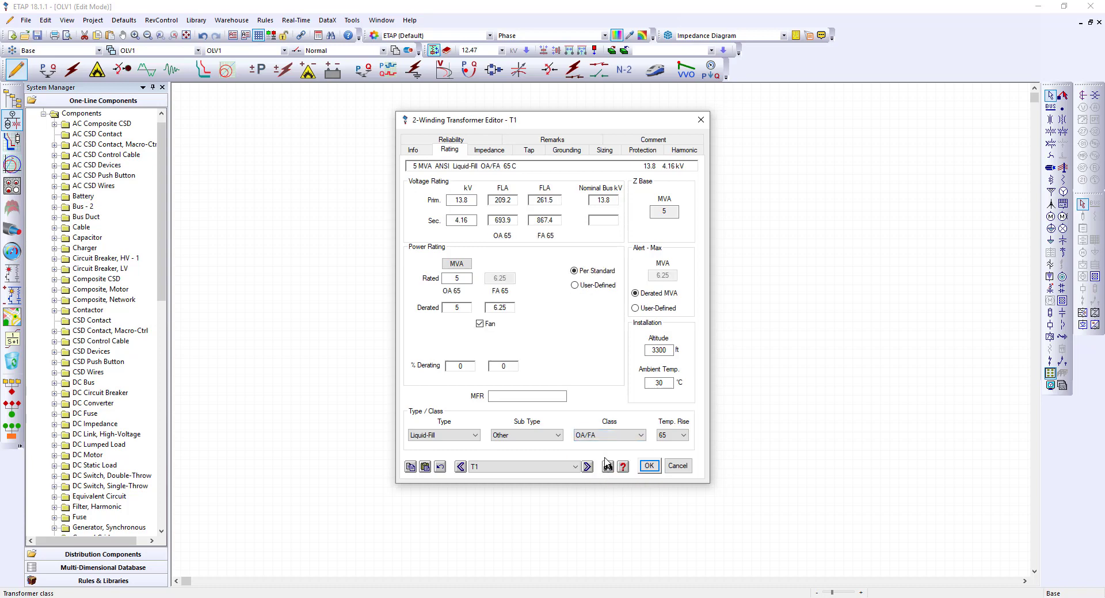
mouse_move(670, 435)
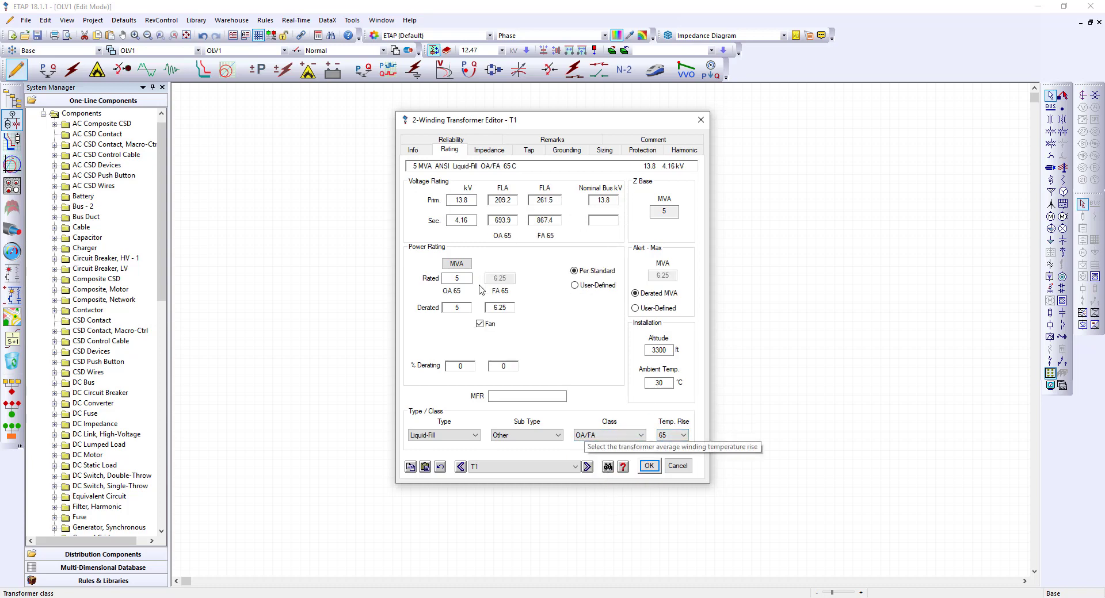
mouse_move(530, 252)
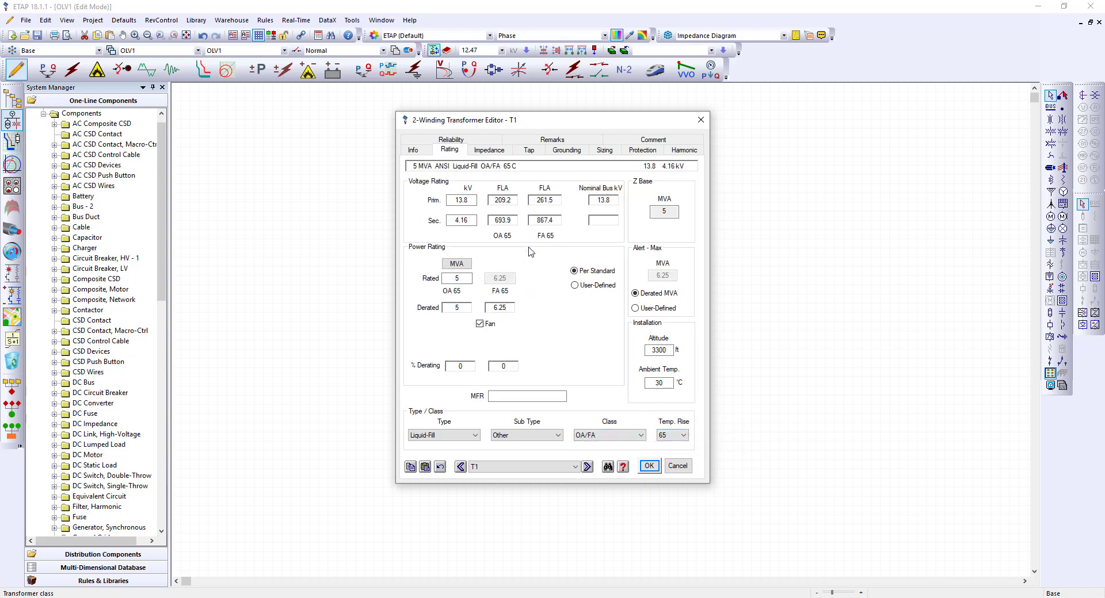
- Fill in typical Z and X/R impedance values for TR-001
click(488, 149)
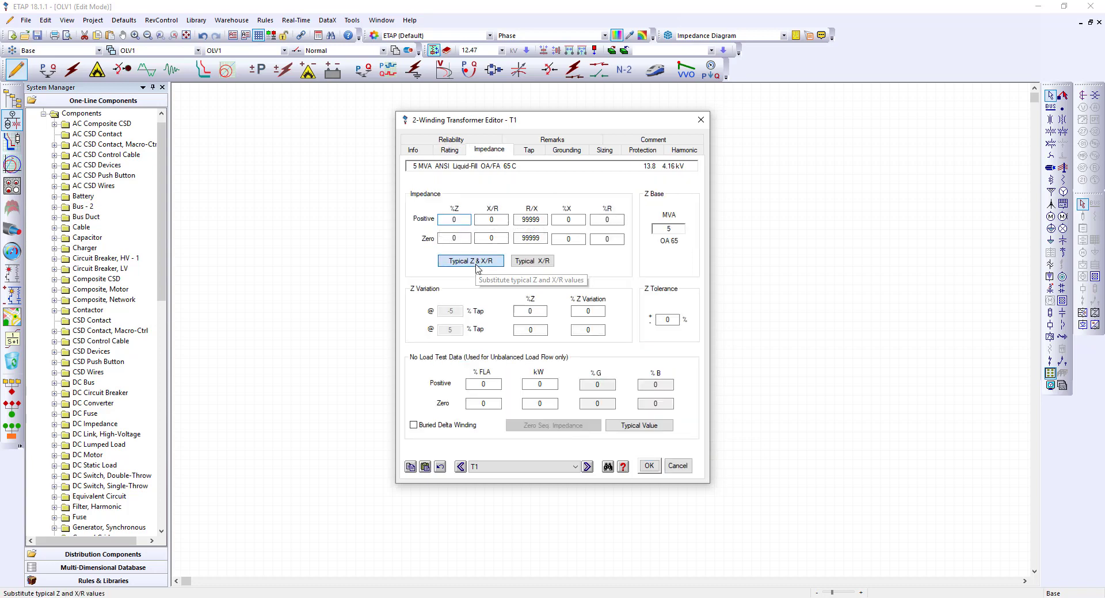
click(470, 261)
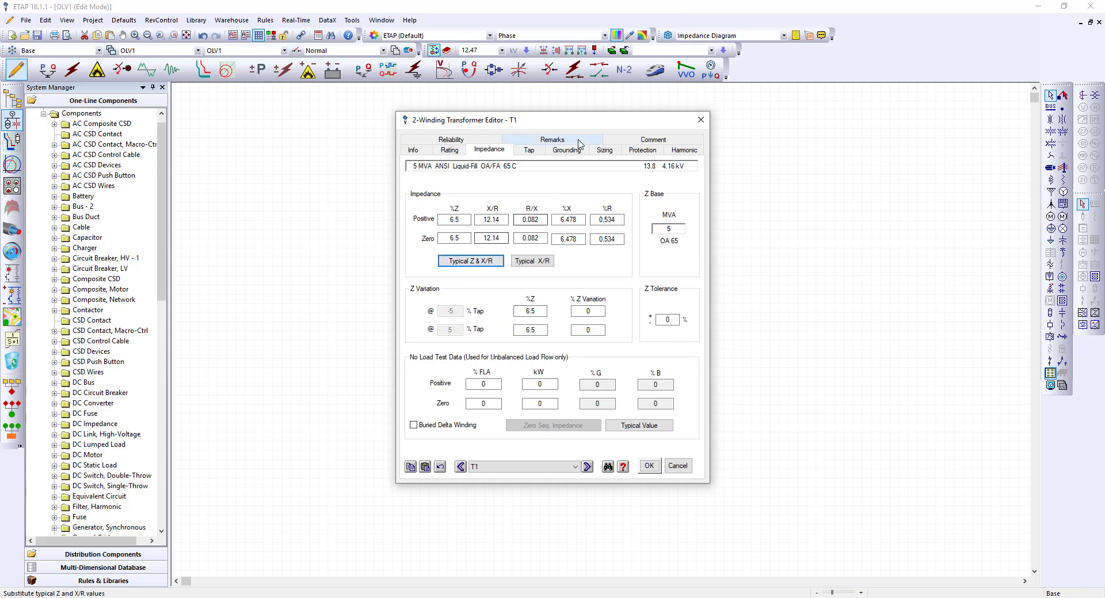
- Ground the secondary through a 400 A resistor with symbols shown, and apply the transformer settings
click(566, 150)
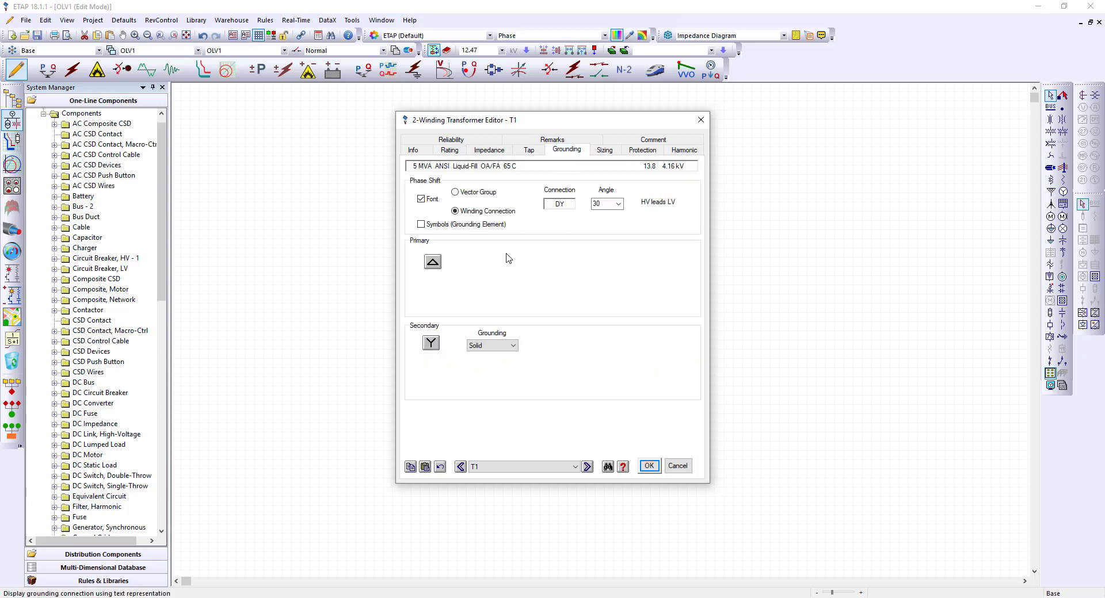
click(514, 345)
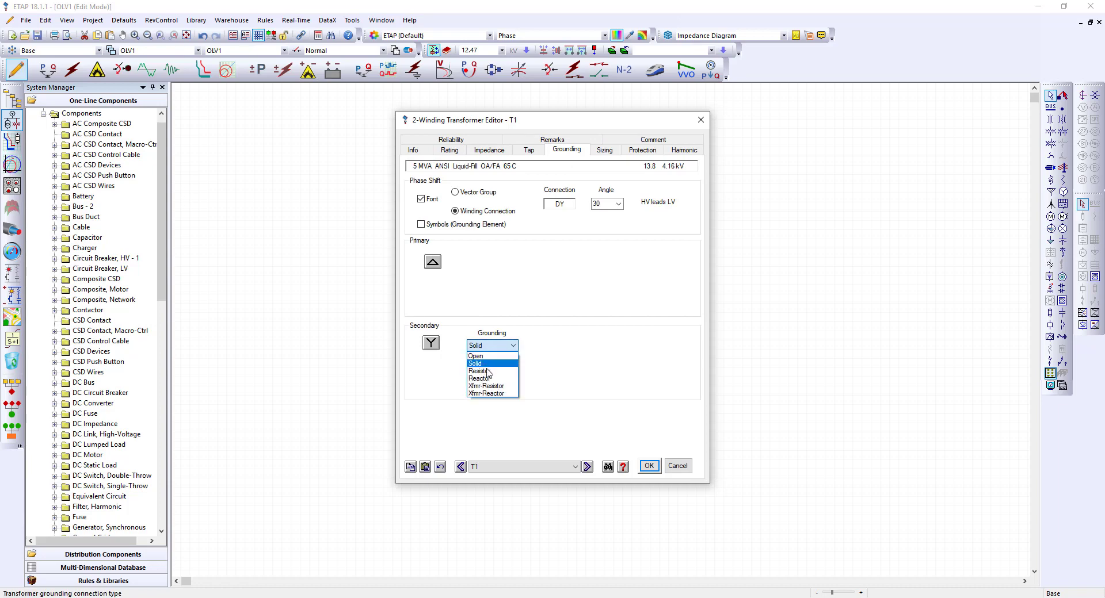
click(480, 372)
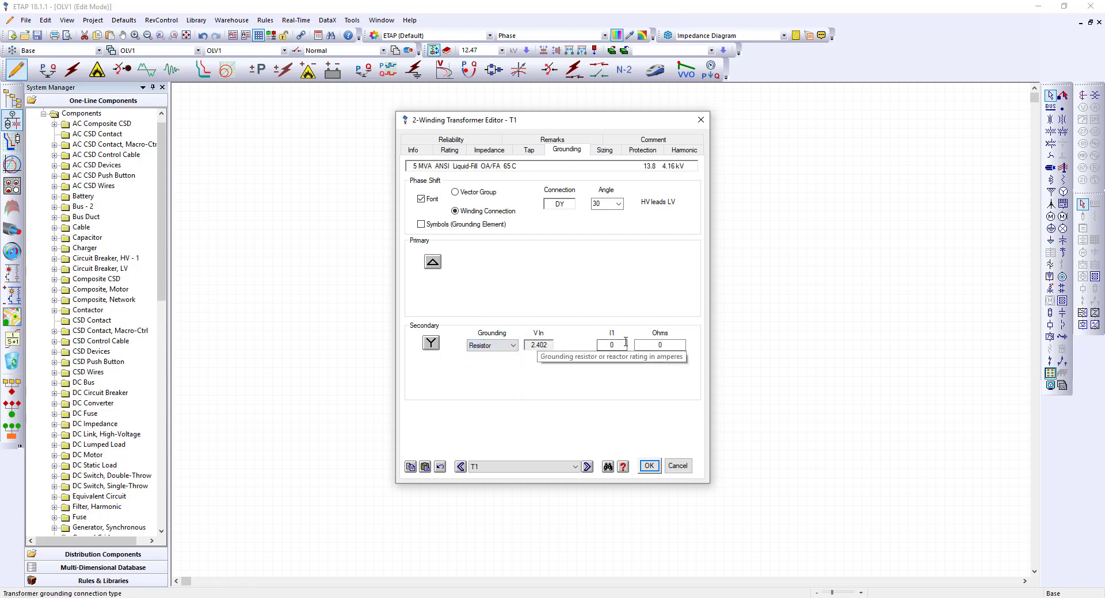
text(400)
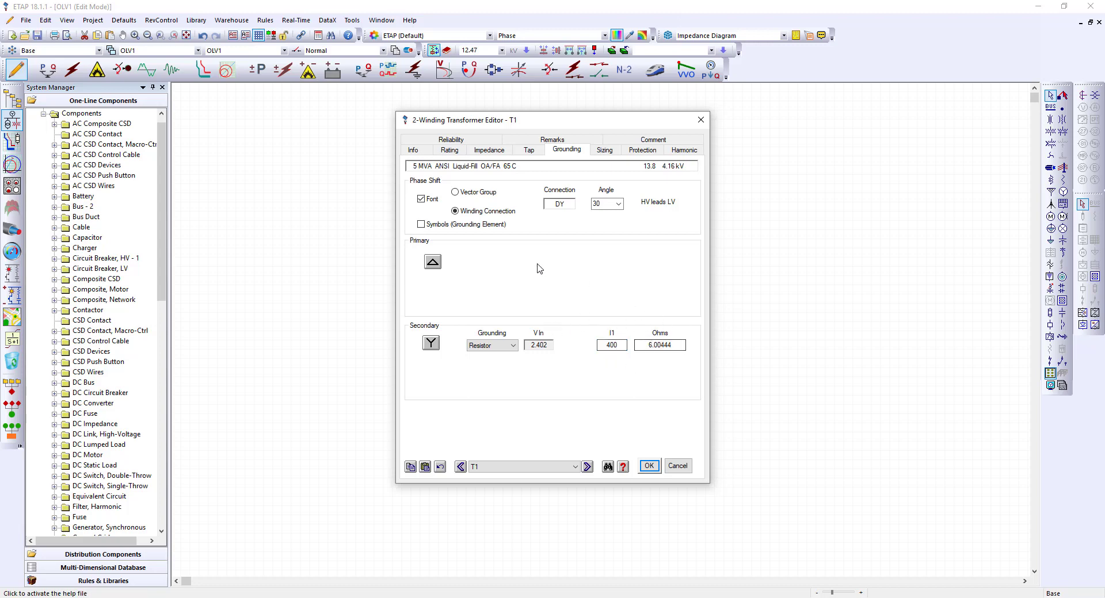
click(421, 224)
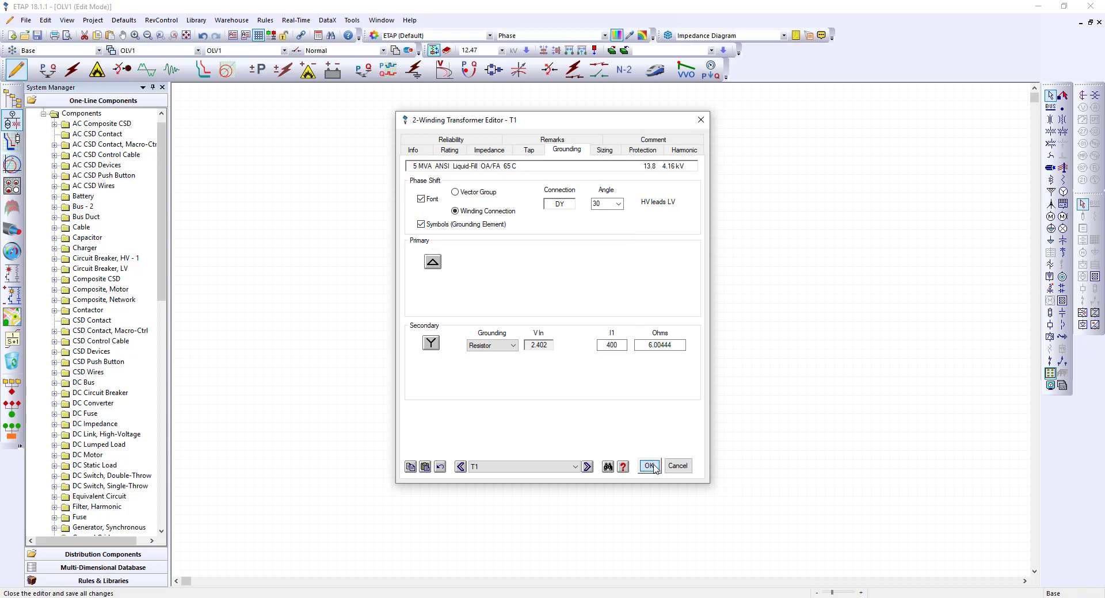
click(648, 466)
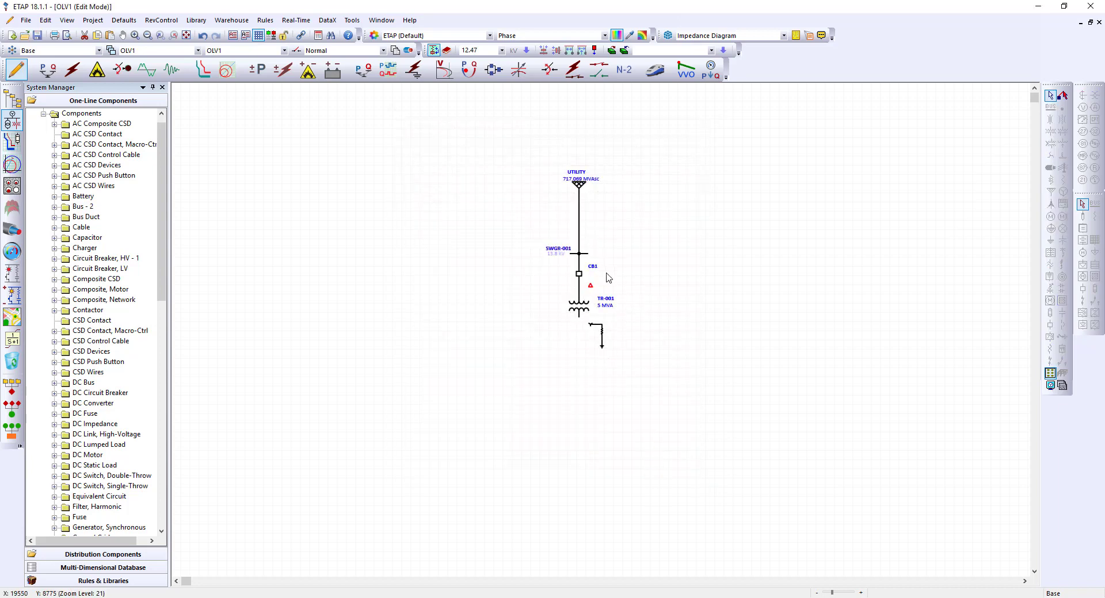
- Place the new bus Bus2 below TR-001 on the transformer secondary
click(577, 305)
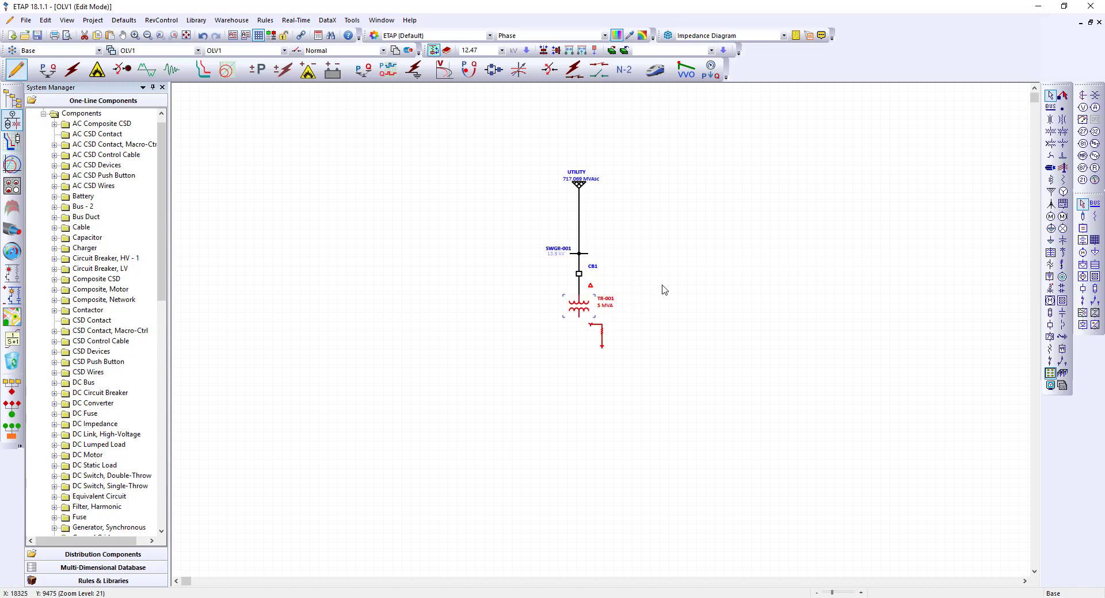
mouse_move(432, 49)
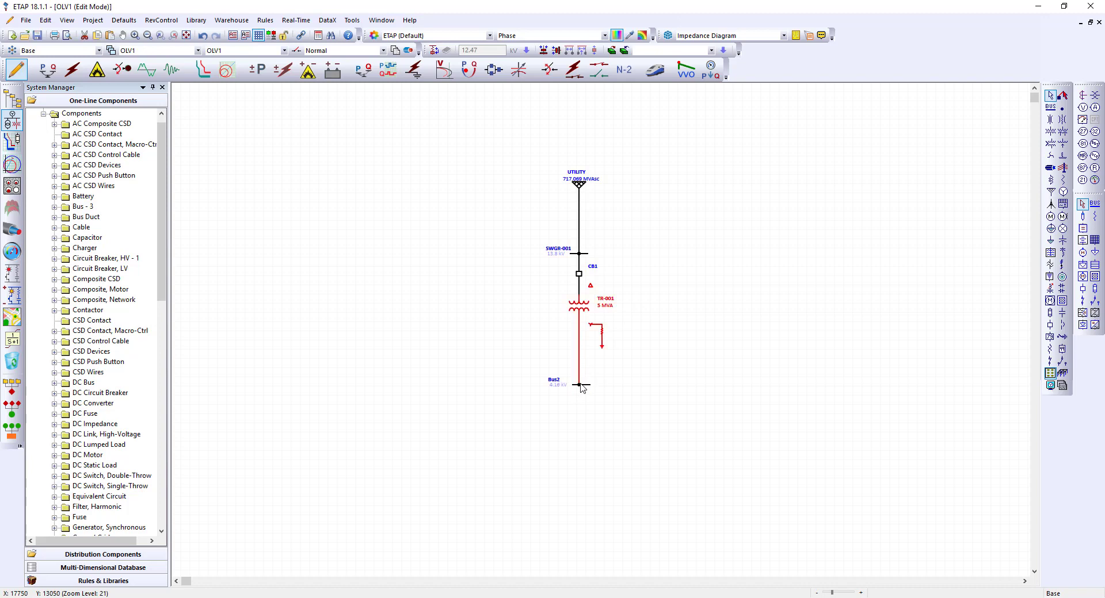
mouse_move(582, 387)
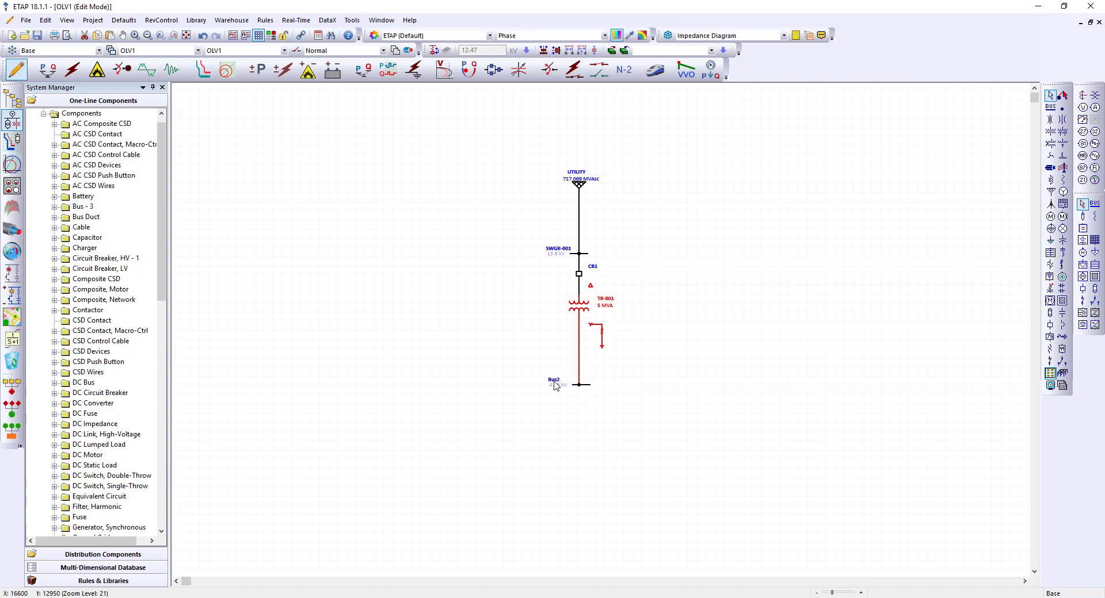
- Rename Bus2 to SWGR-002 and rate it as Switchgear, 1200 A continuous, 50 kA bracing
double_click(555, 385)
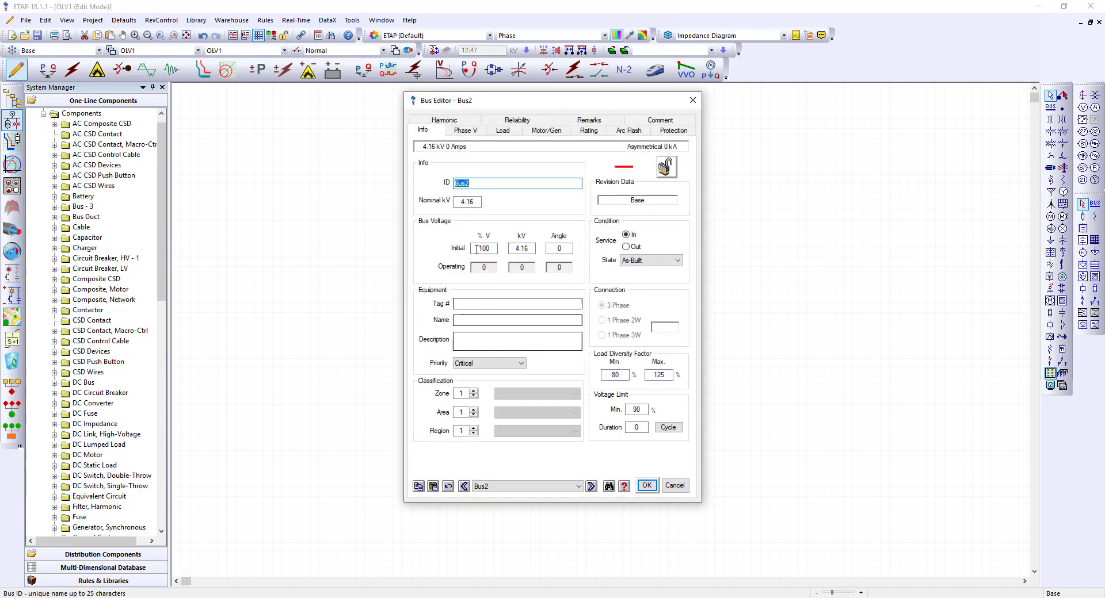
text(SG)
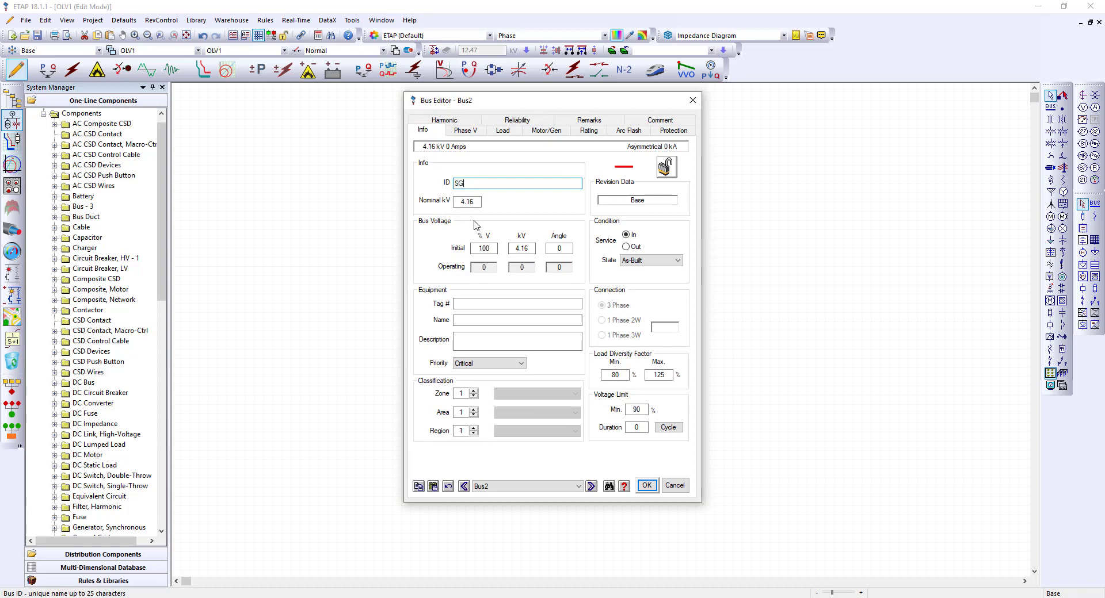
text(WR)
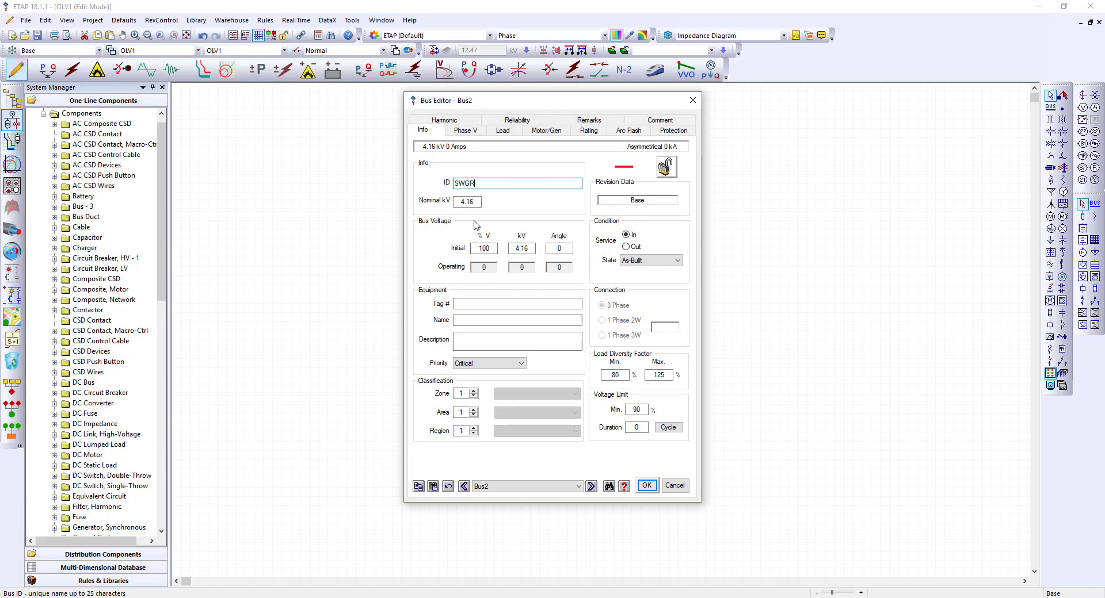
text(-002)
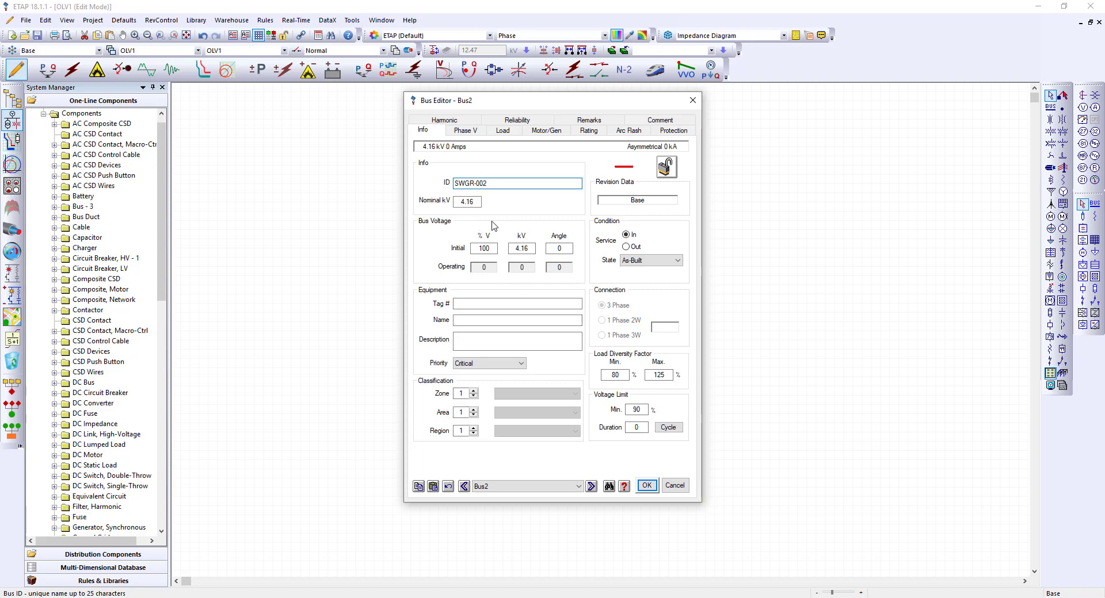
click(588, 130)
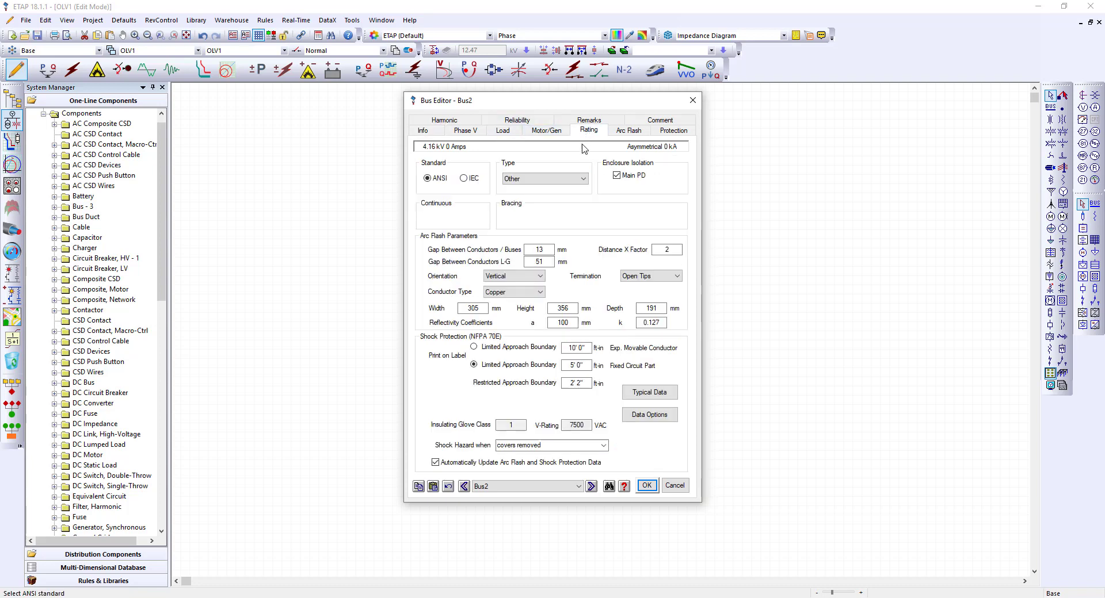
click(584, 179)
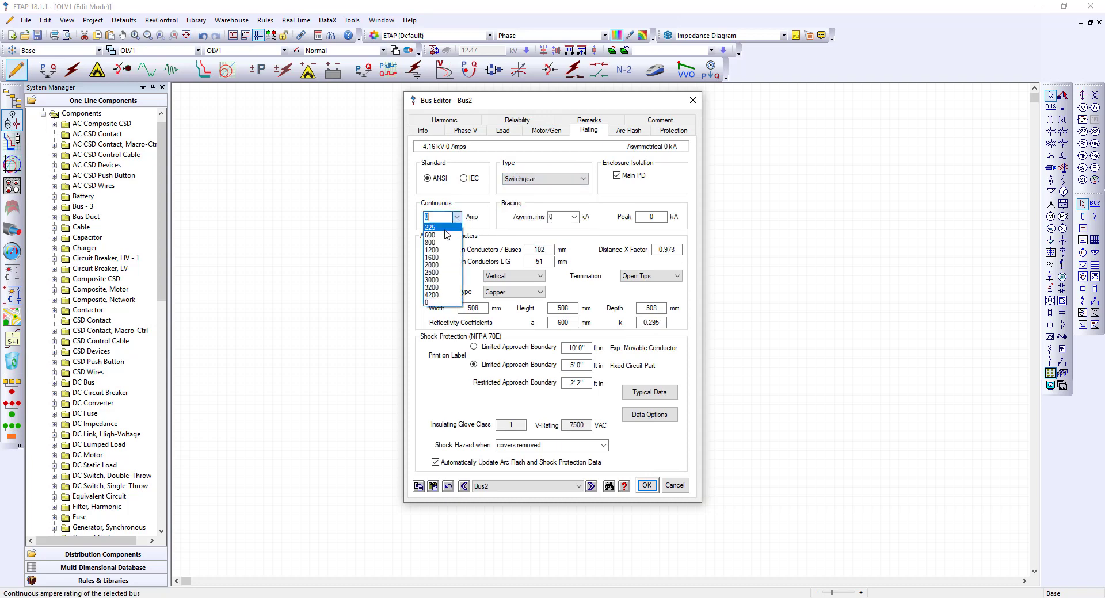
click(429, 250)
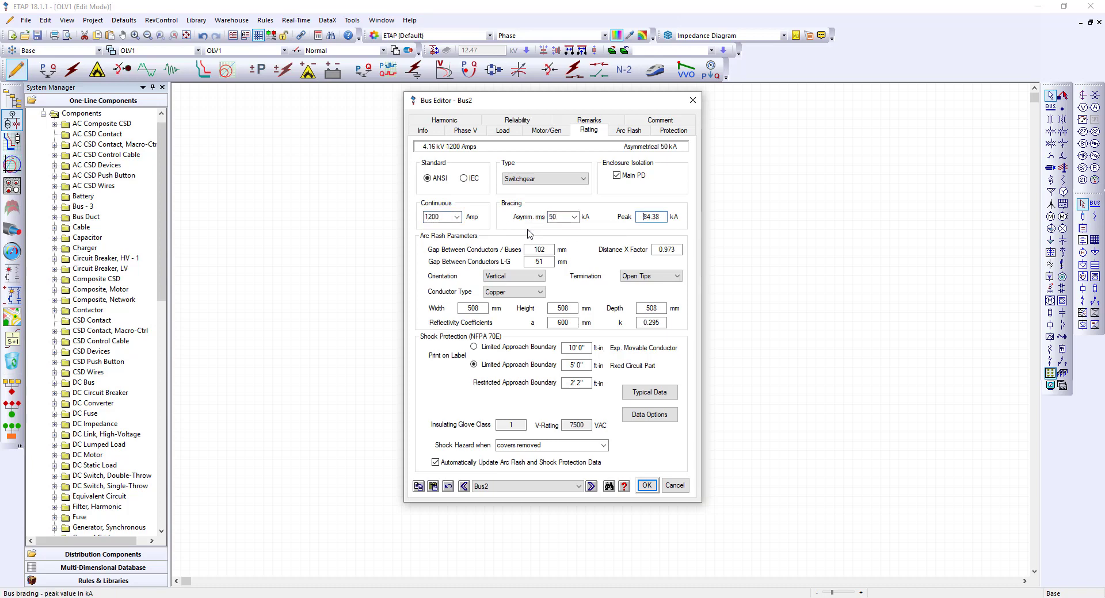
mouse_move(645, 485)
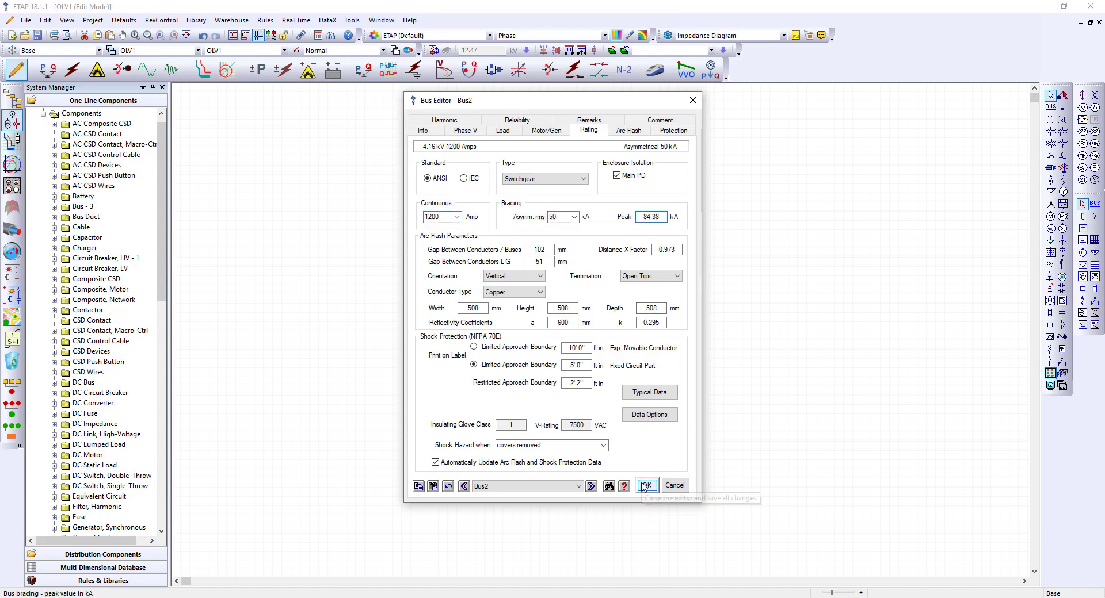
click(645, 487)
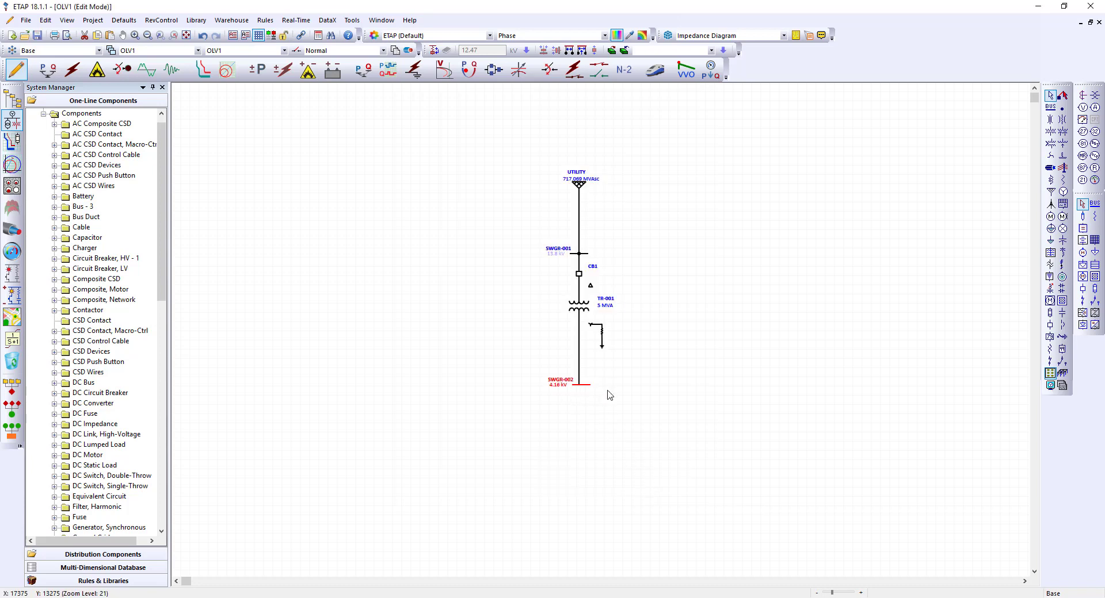
mouse_move(550, 360)
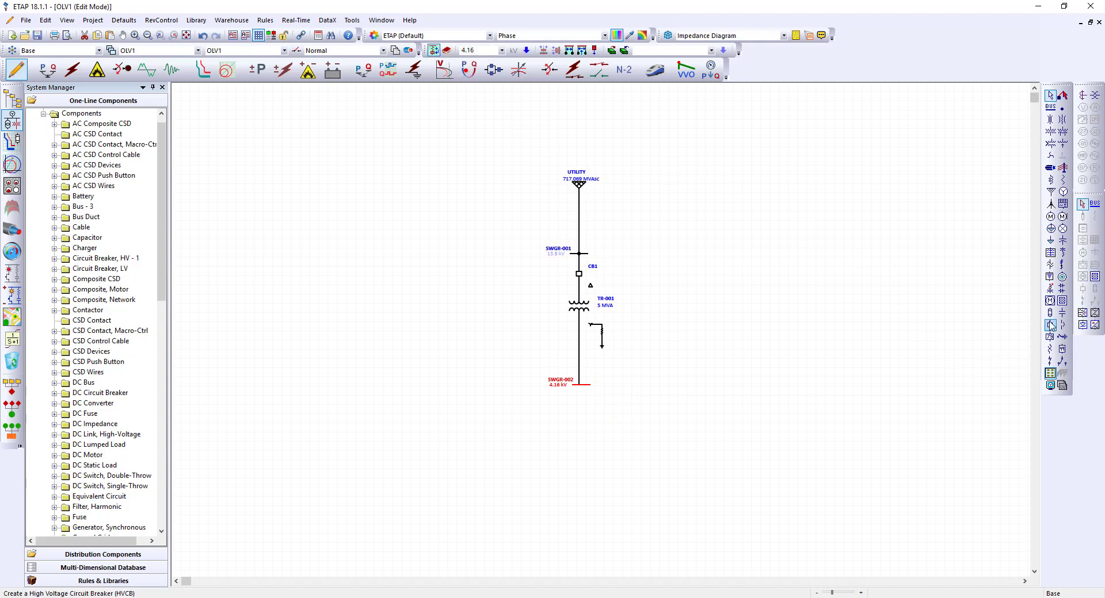
- Add breaker CB2 and VFD1 with motor Mtr1 below SWGR-002, and breaker CB3 above it
click(579, 405)
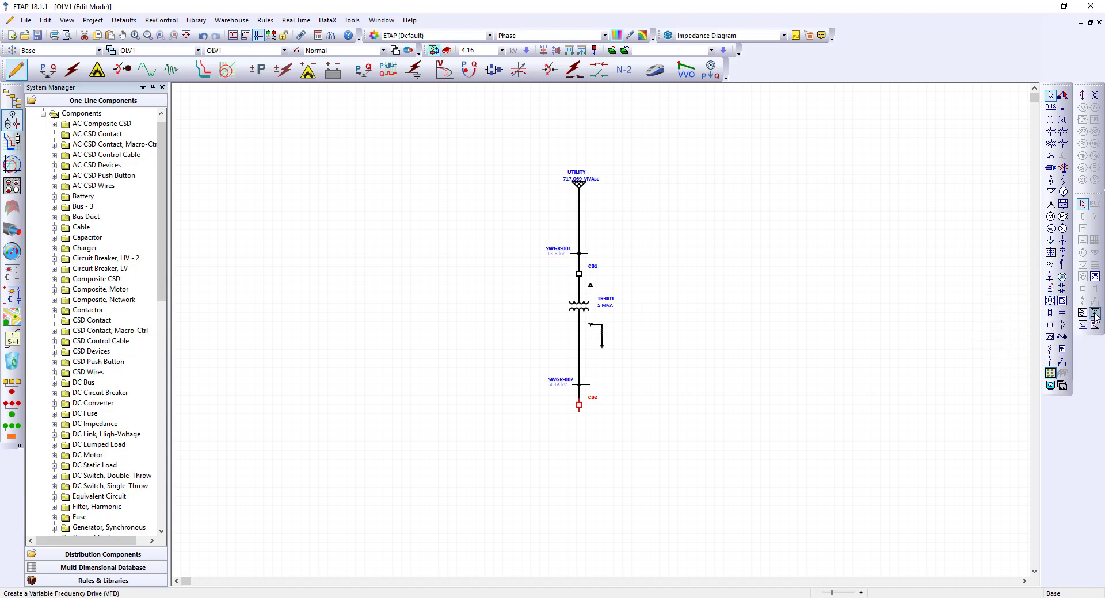
click(578, 431)
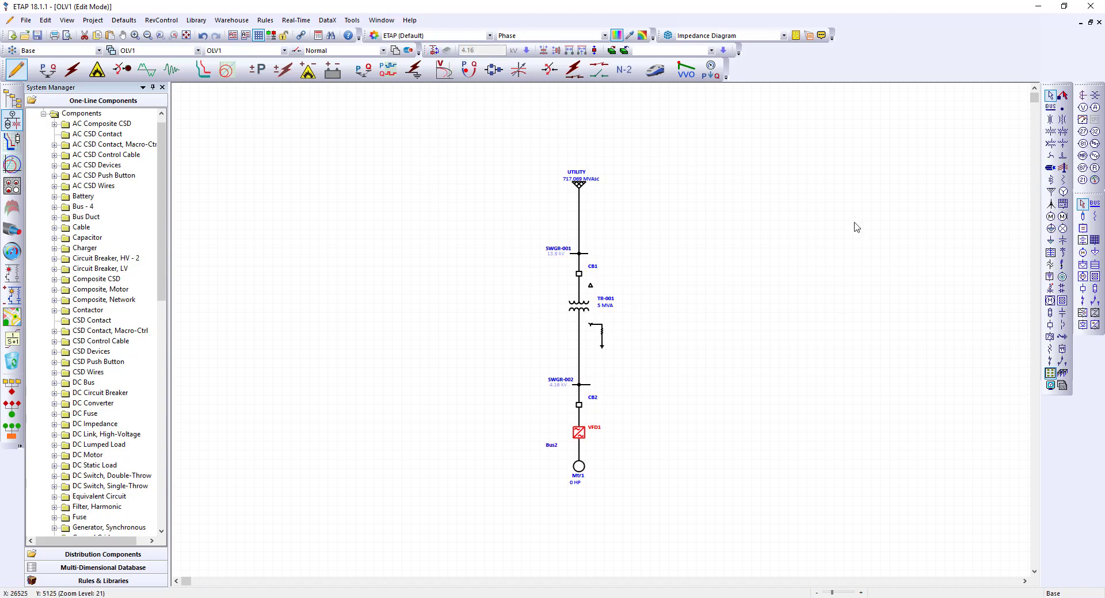
mouse_move(1047, 324)
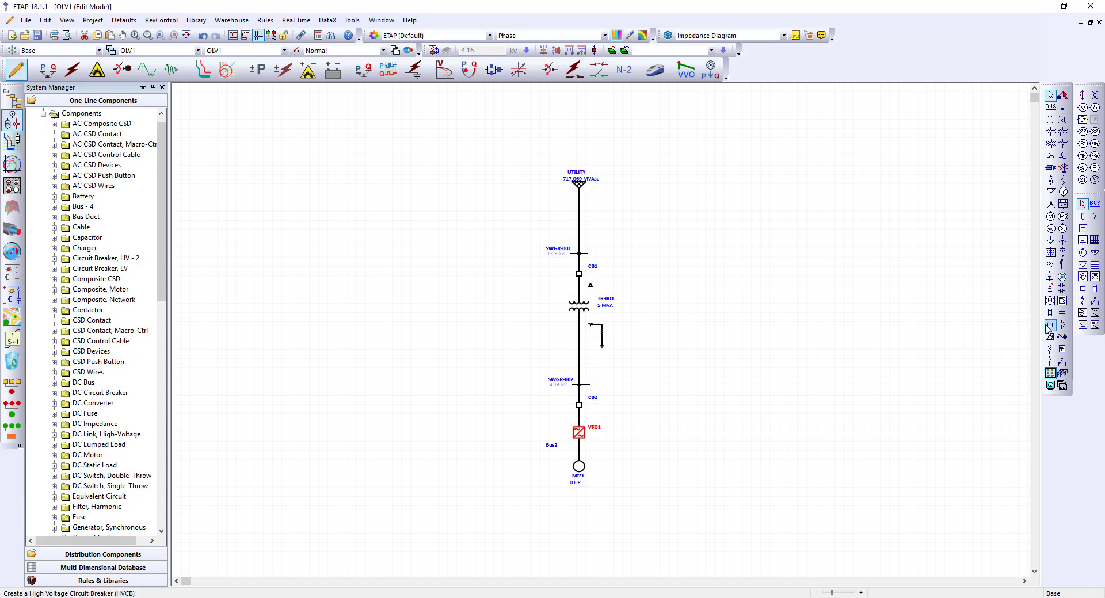
click(578, 358)
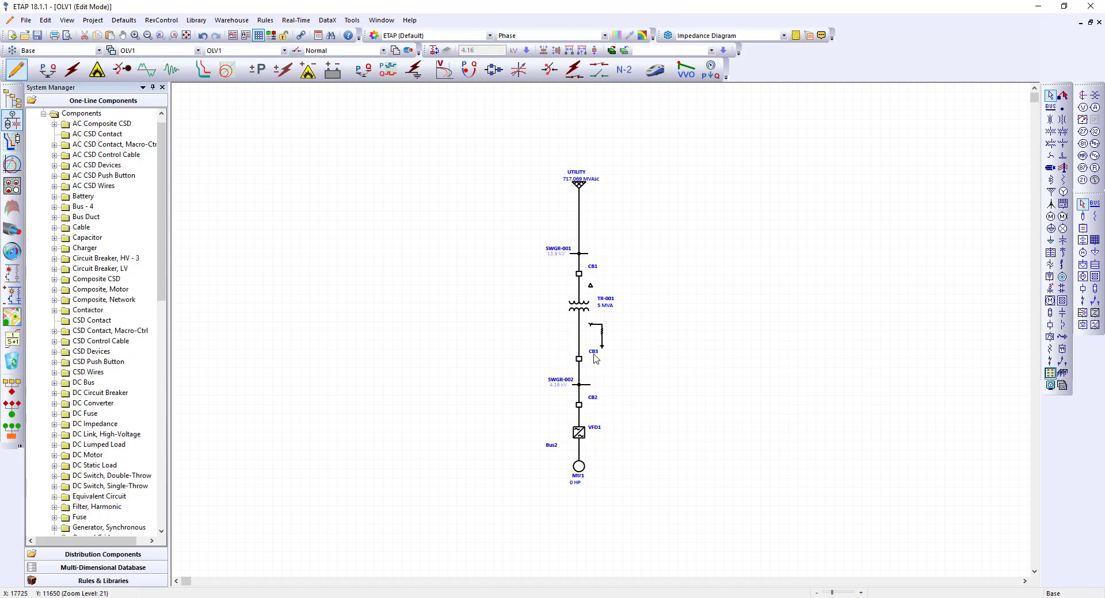
mouse_move(586, 258)
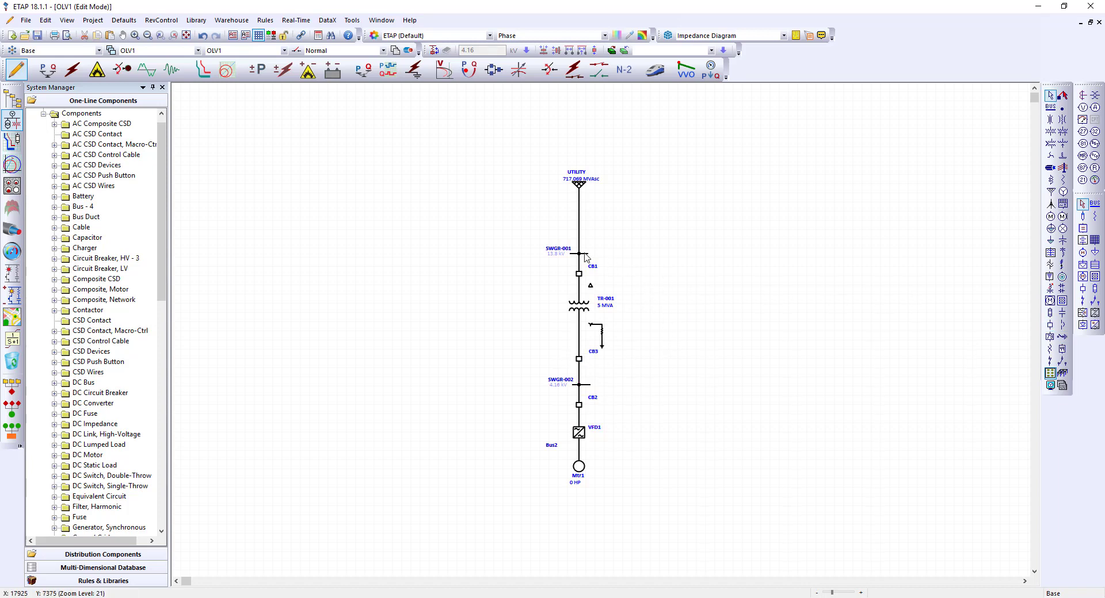
click(574, 252)
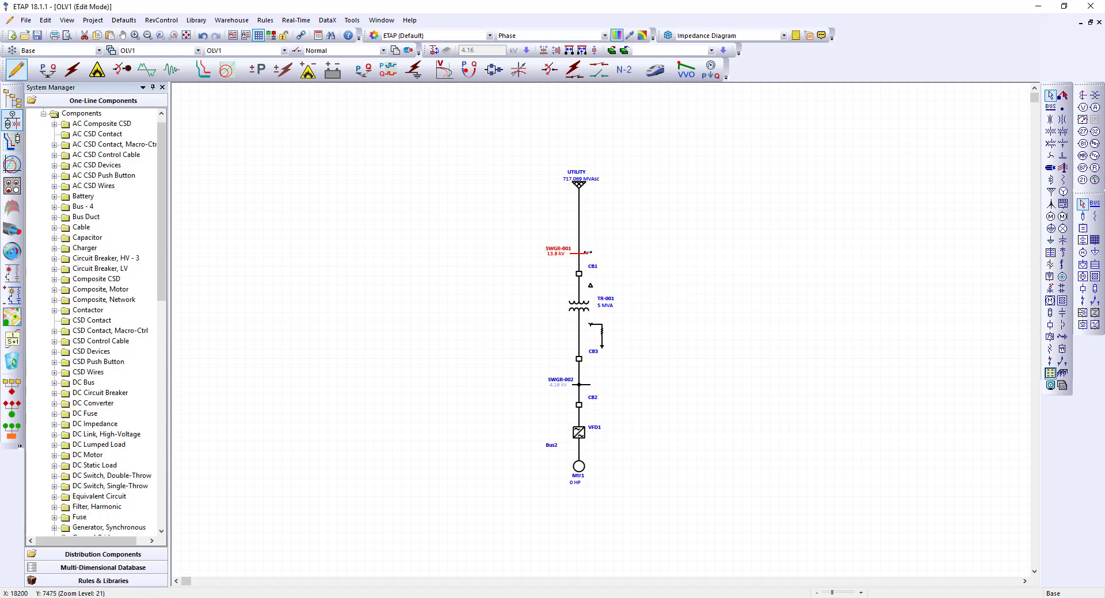
click(434, 49)
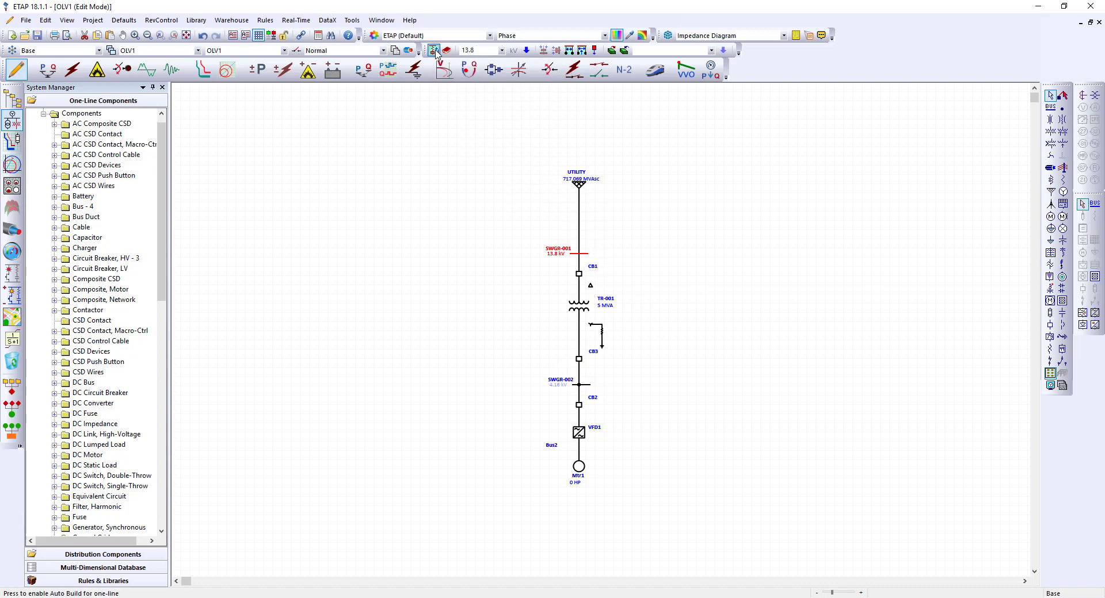
mouse_move(1082, 325)
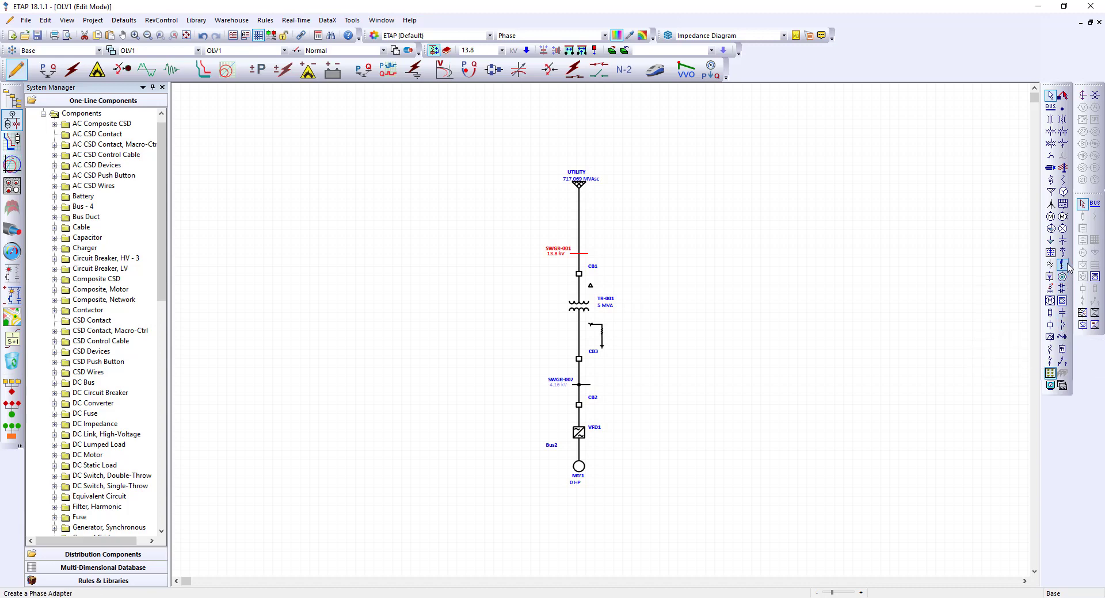
mouse_move(1049, 324)
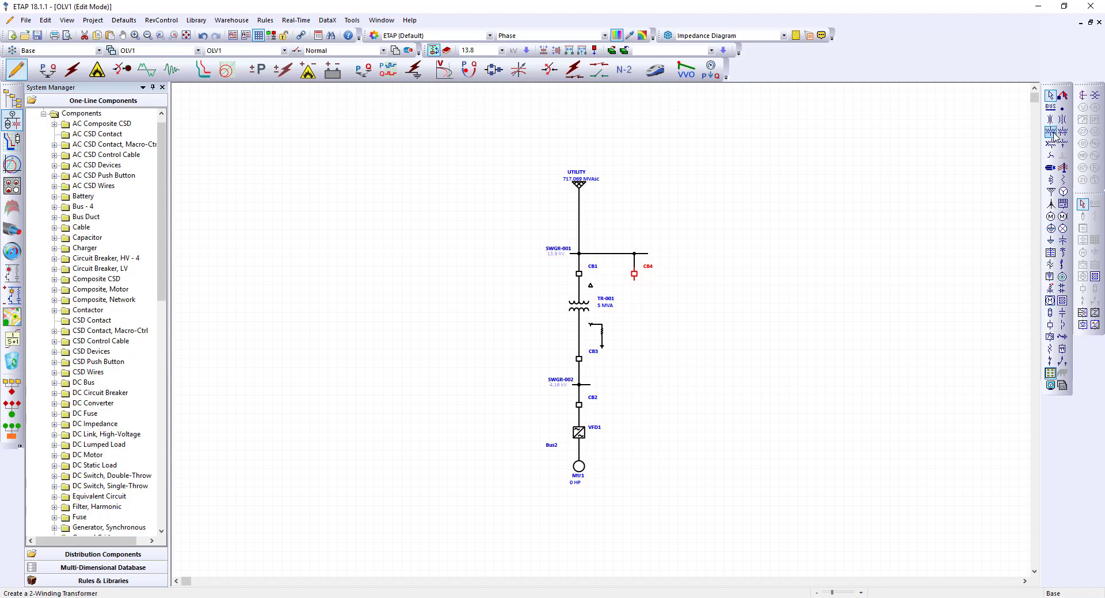
- Add transformer T1 below breaker CB4 off SWGR-001 and bring up its editor
click(632, 309)
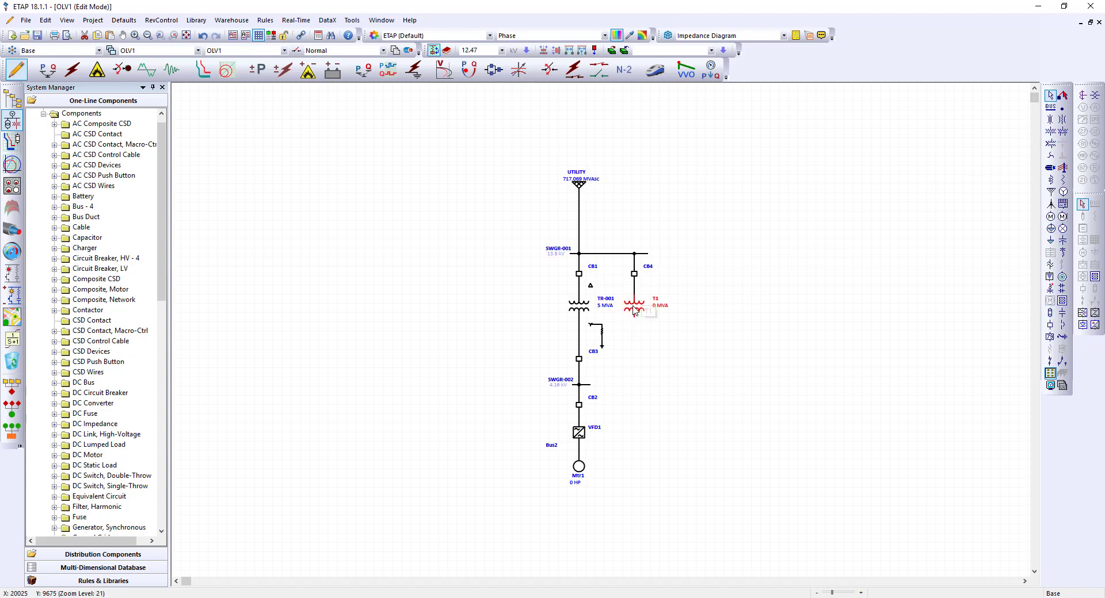
double_click(636, 308)
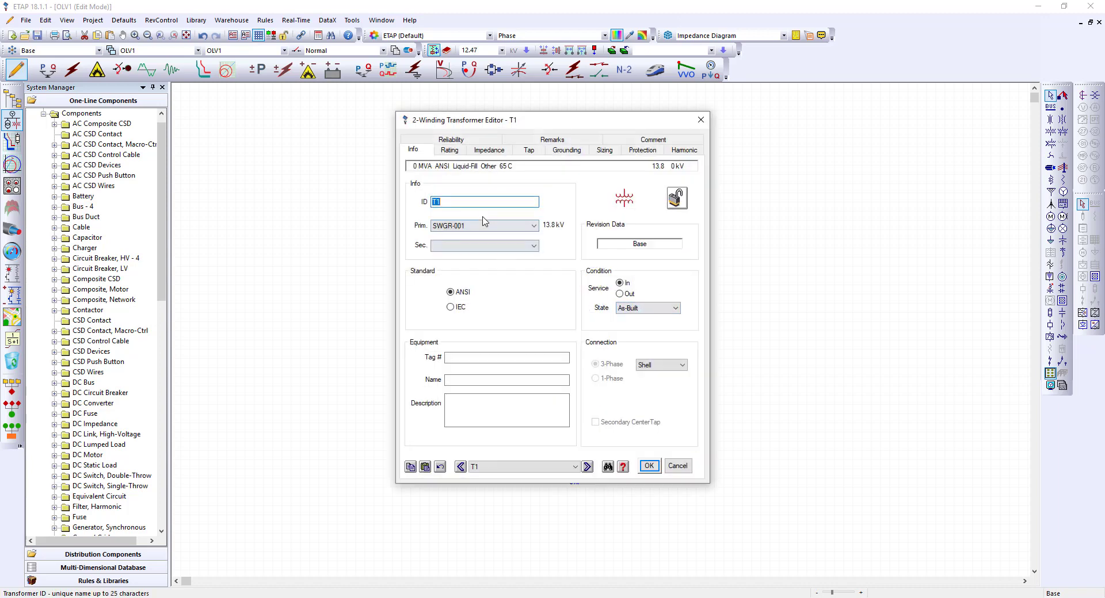
- Name the transformer TR-002 with 0.48 kV secondary and 2500 kVA rating
text(TR)
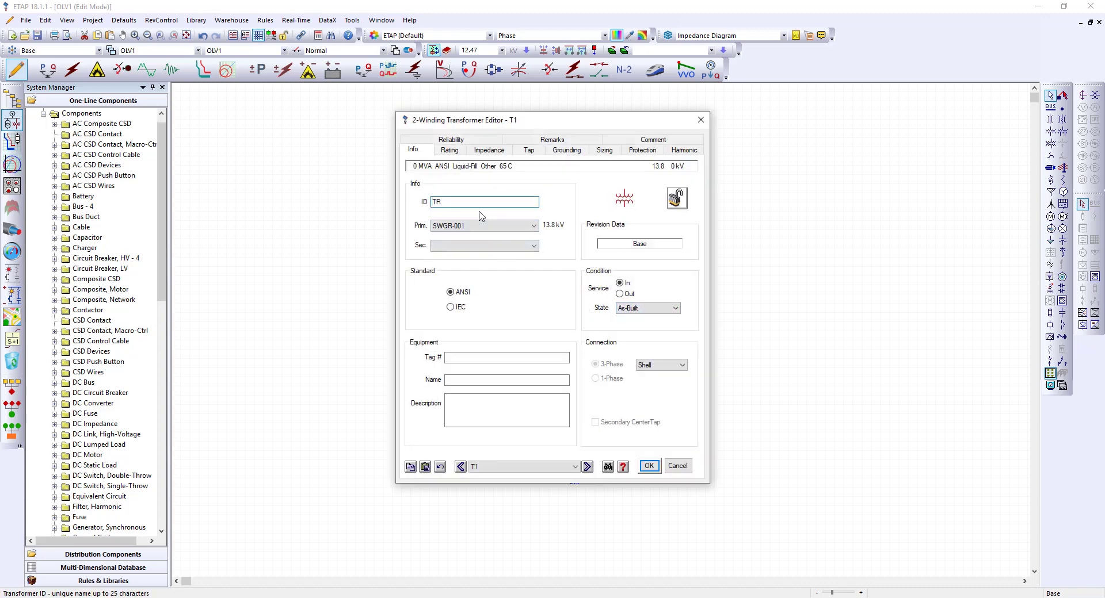
text(-002)
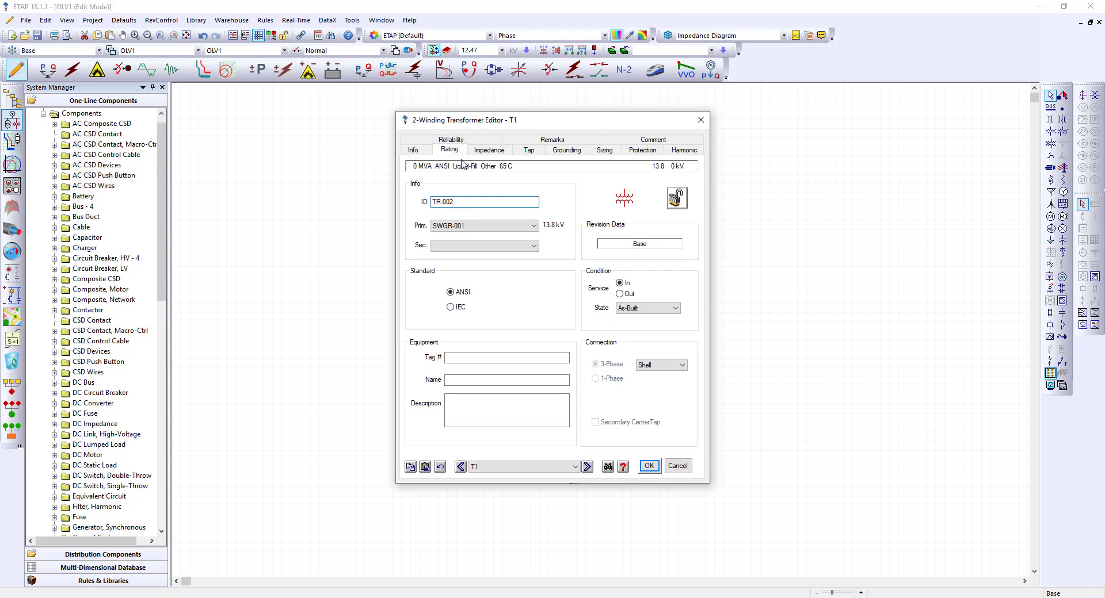
click(449, 150)
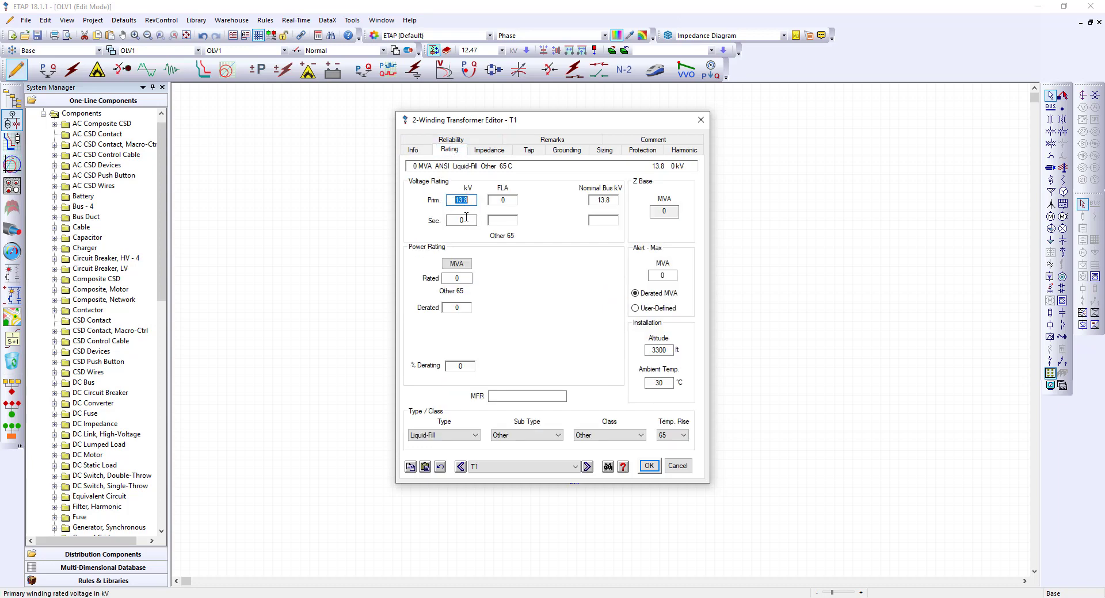
click(461, 220)
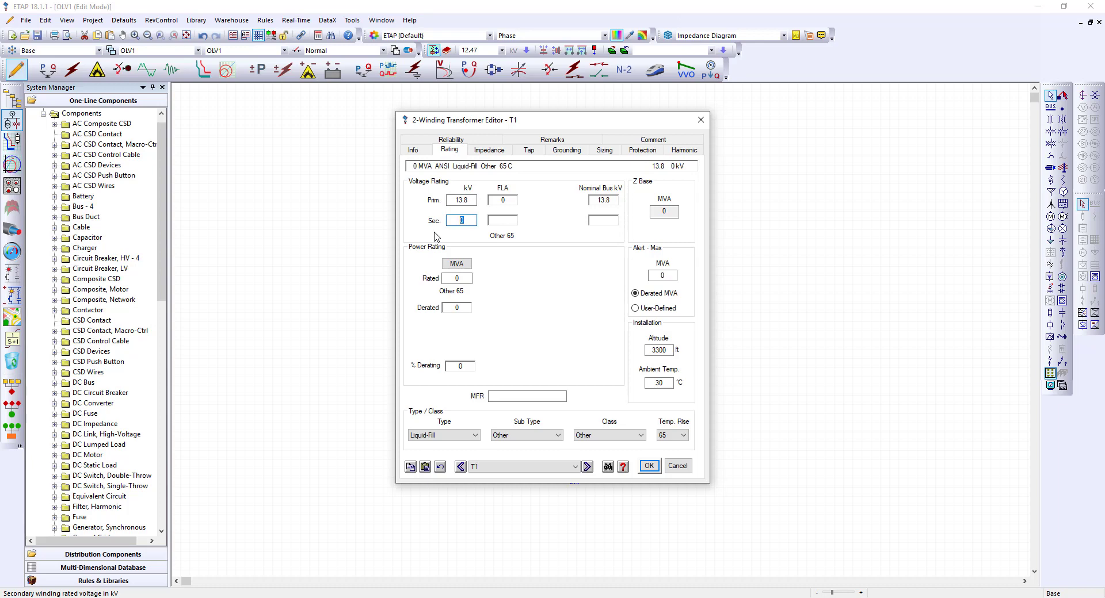
text(0.48)
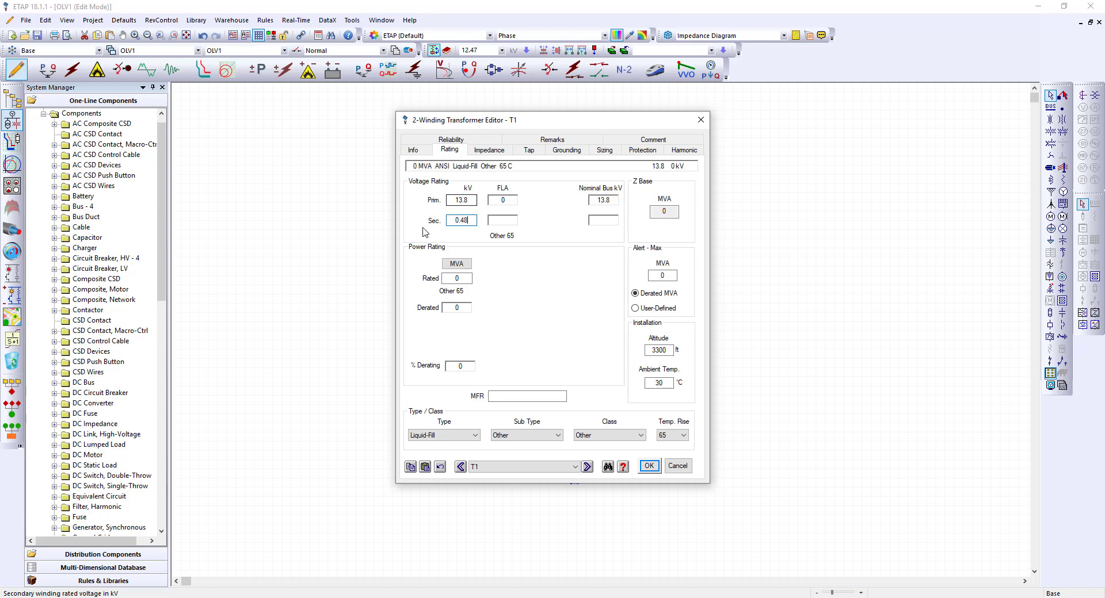
click(456, 263)
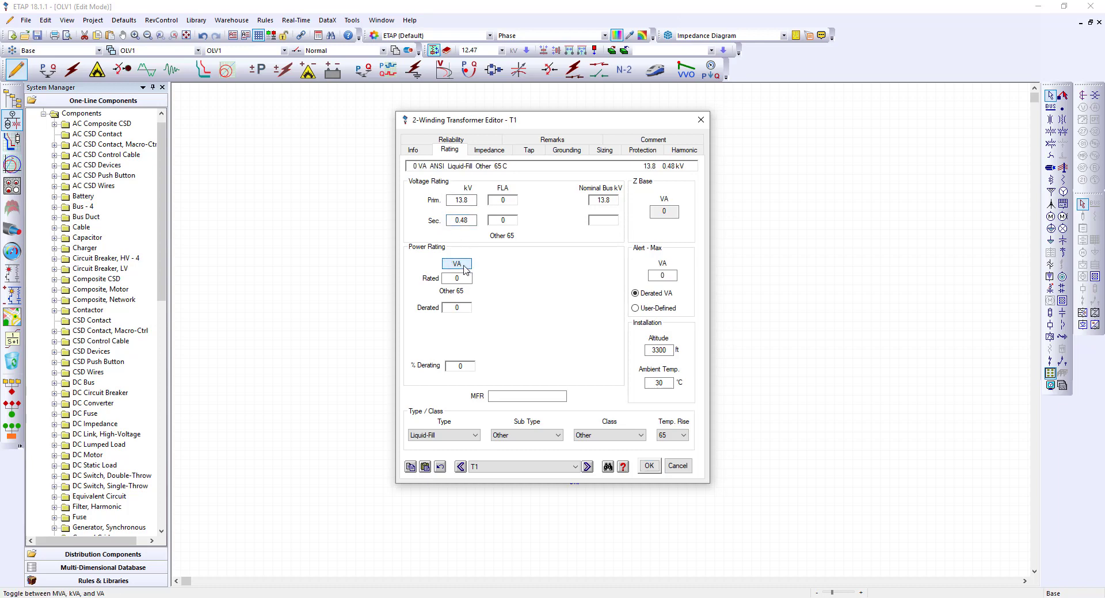
click(456, 262)
text(2500)
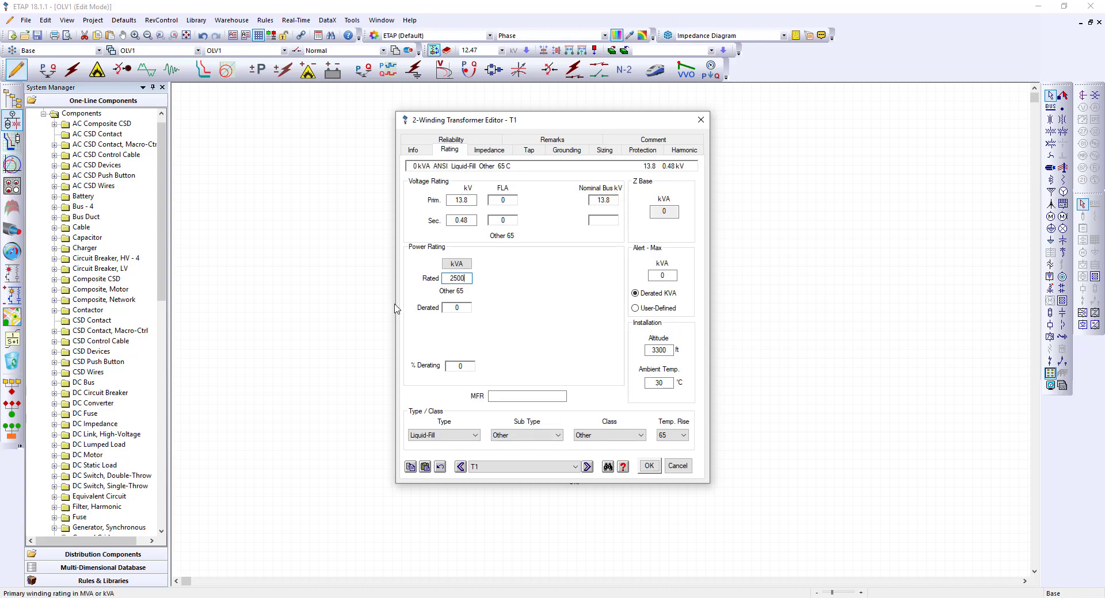
mouse_move(537, 248)
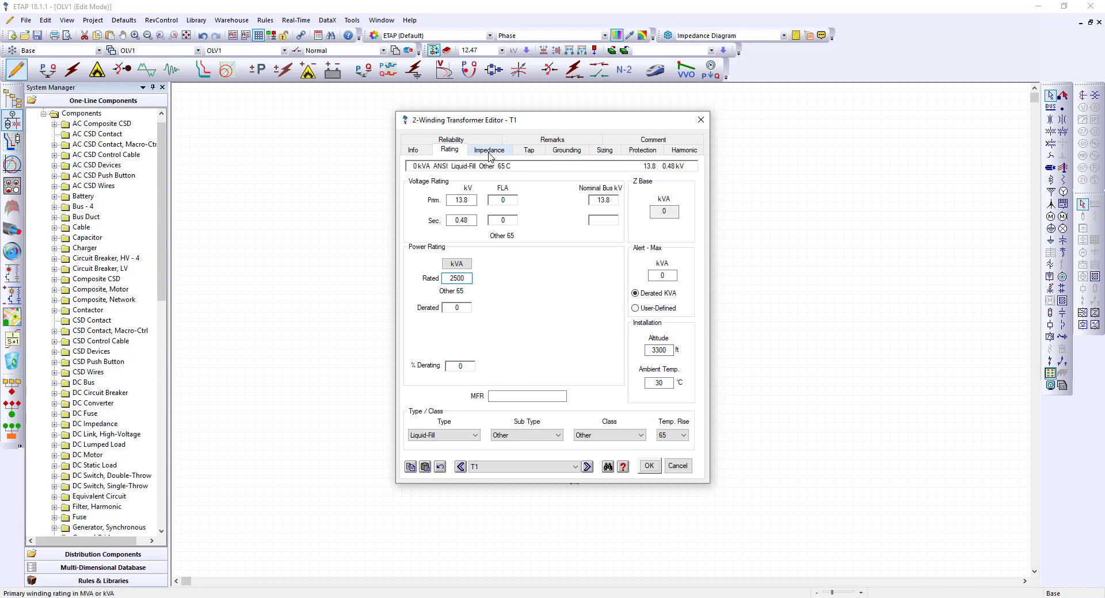
- Apply typical 5.75% impedance, NEC secondary earthing with grounding symbols shown, and save TR-002
click(488, 149)
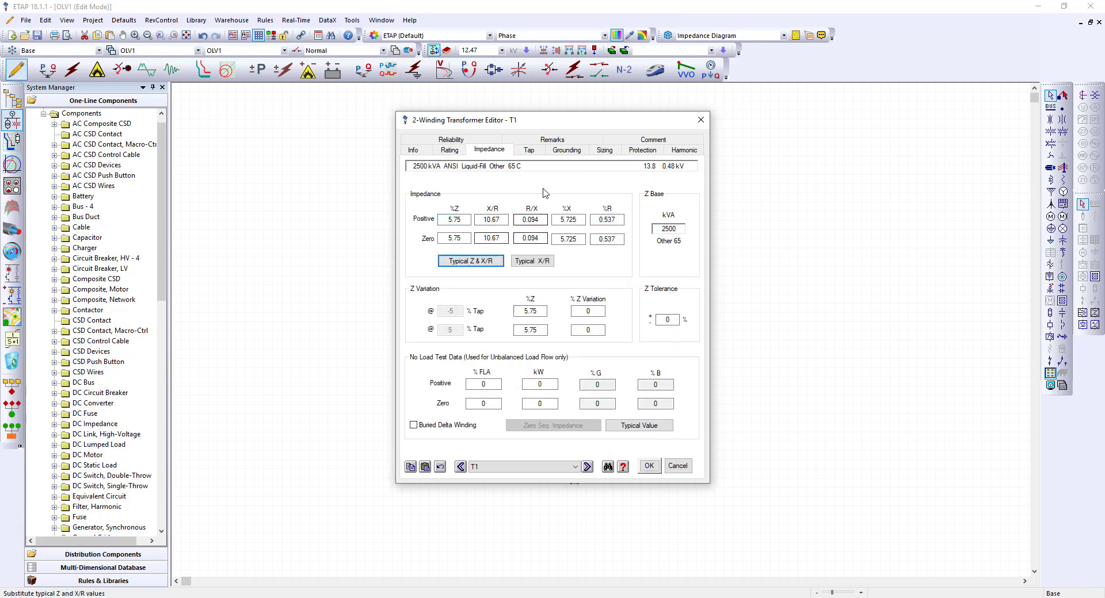
click(566, 150)
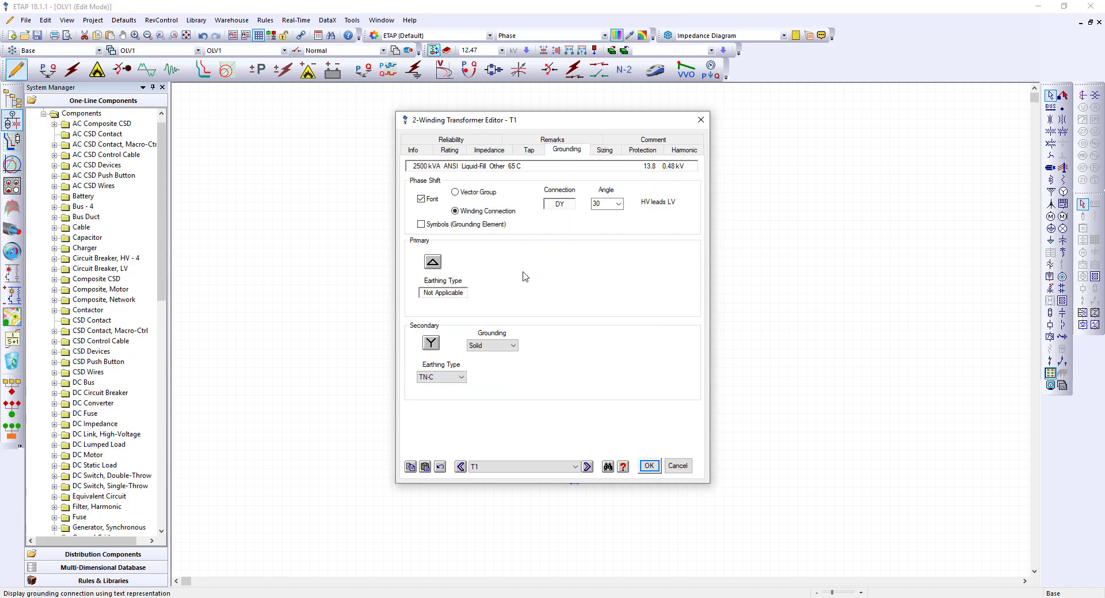
click(463, 378)
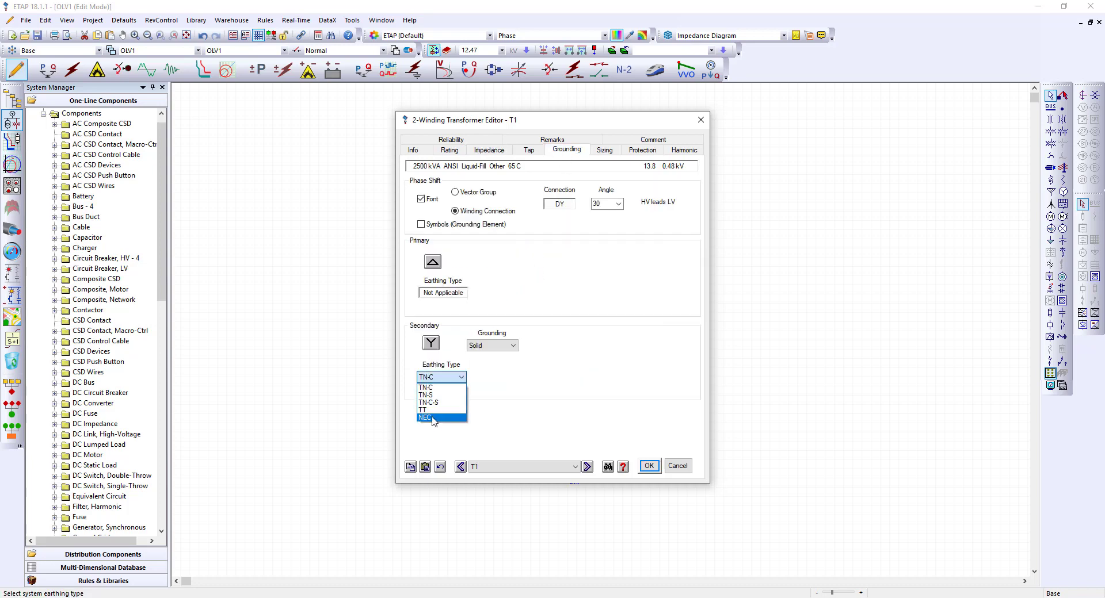
click(426, 418)
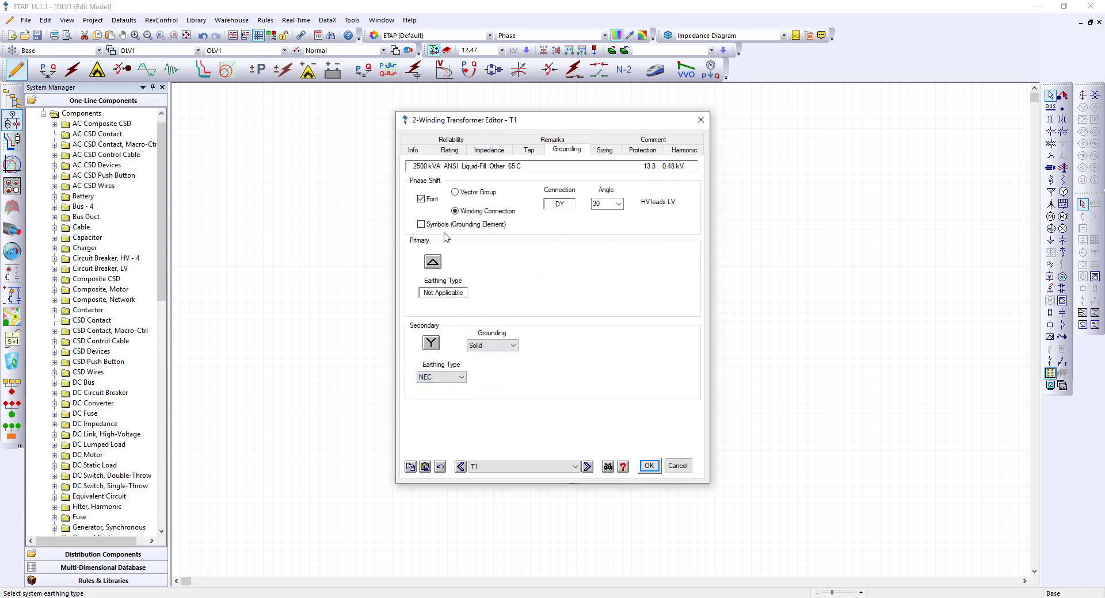
click(421, 224)
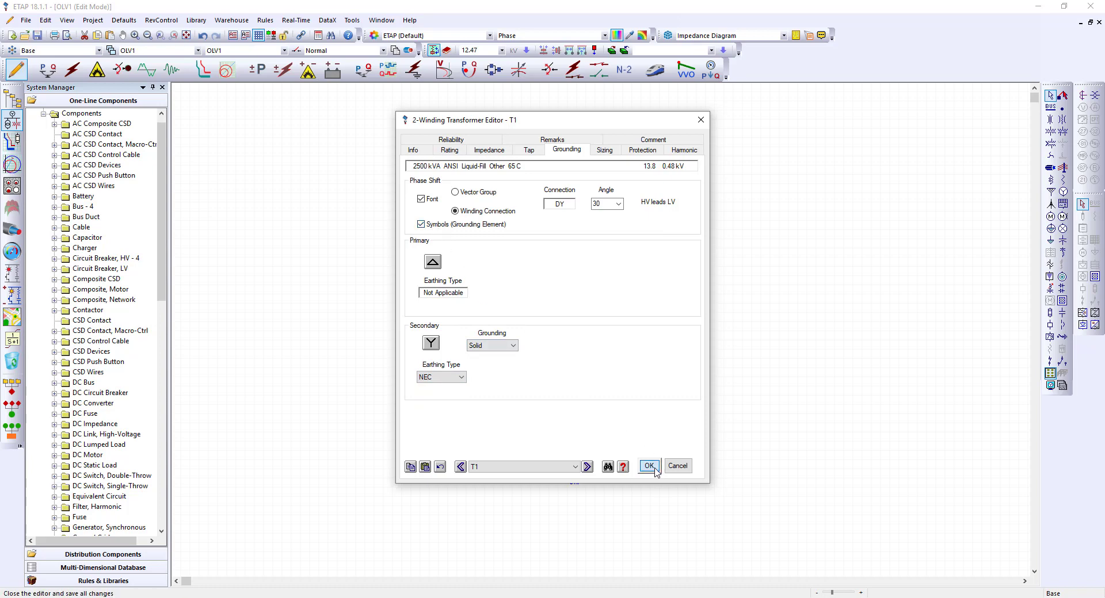
click(647, 466)
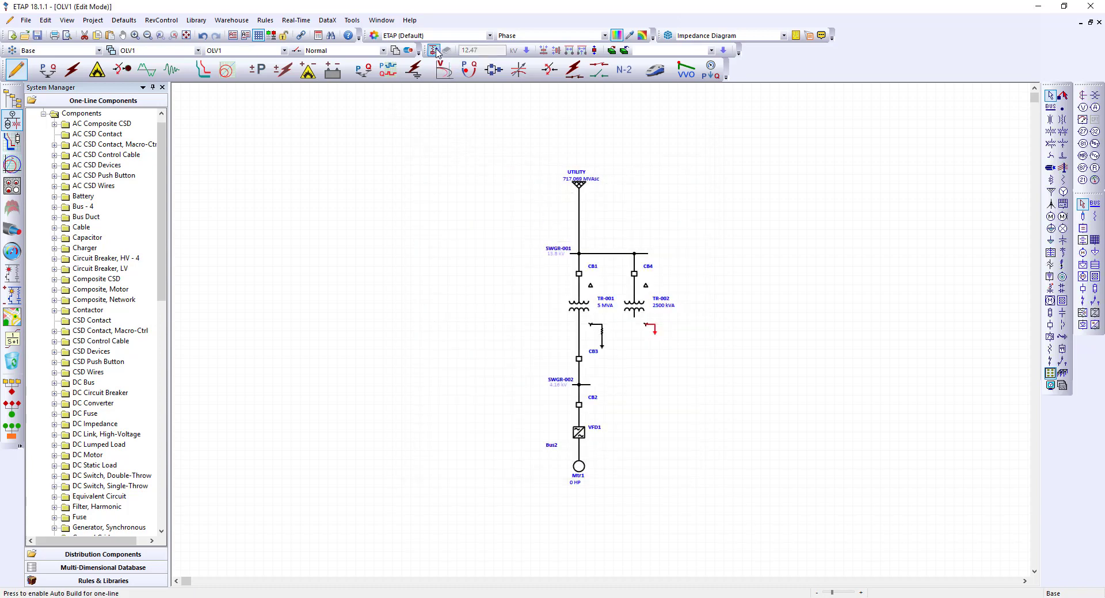
- Start placing a new 0.48 kV bus, Bus3, for the TR-002 branch
click(1063, 108)
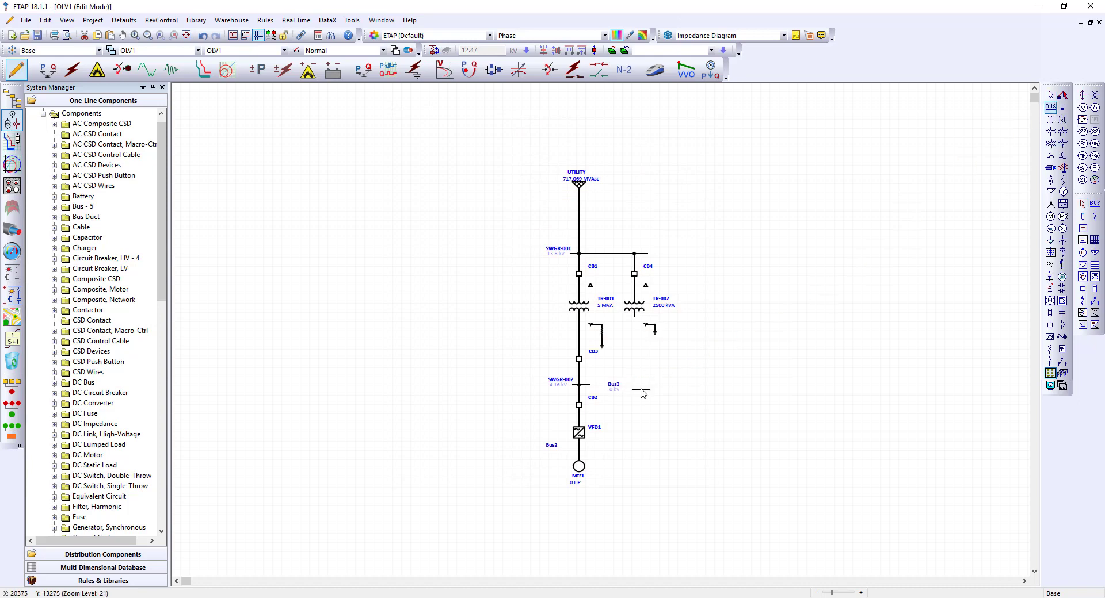
mouse_move(1062, 338)
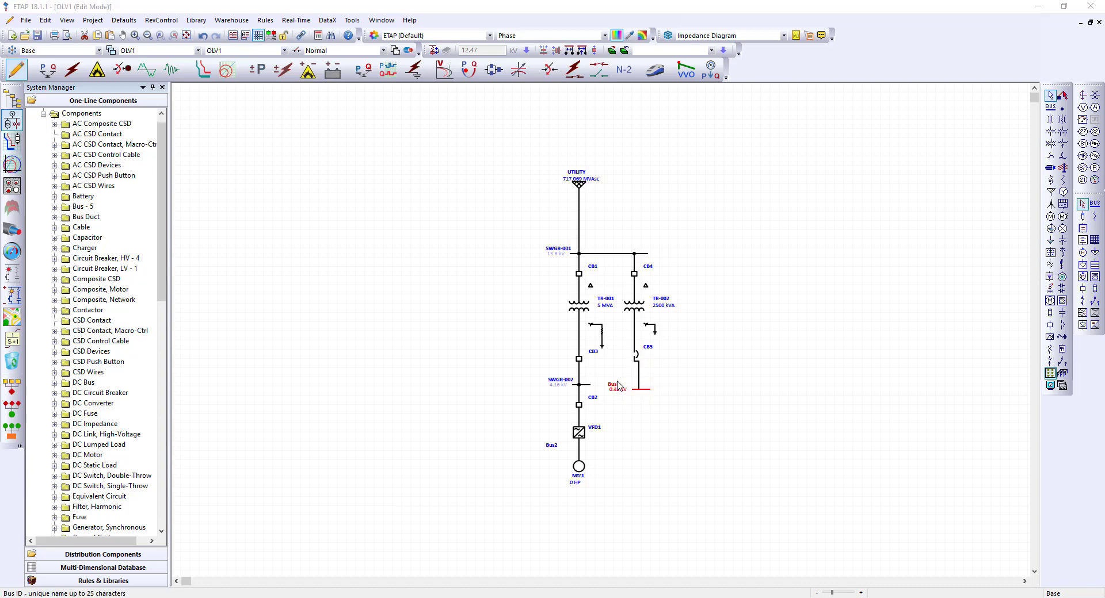
- Rename Bus3 to SWGR-003 and rate it as Switchgear, 3000 A continuous, 86.5 kA asymmetrical bracing
double_click(631, 385)
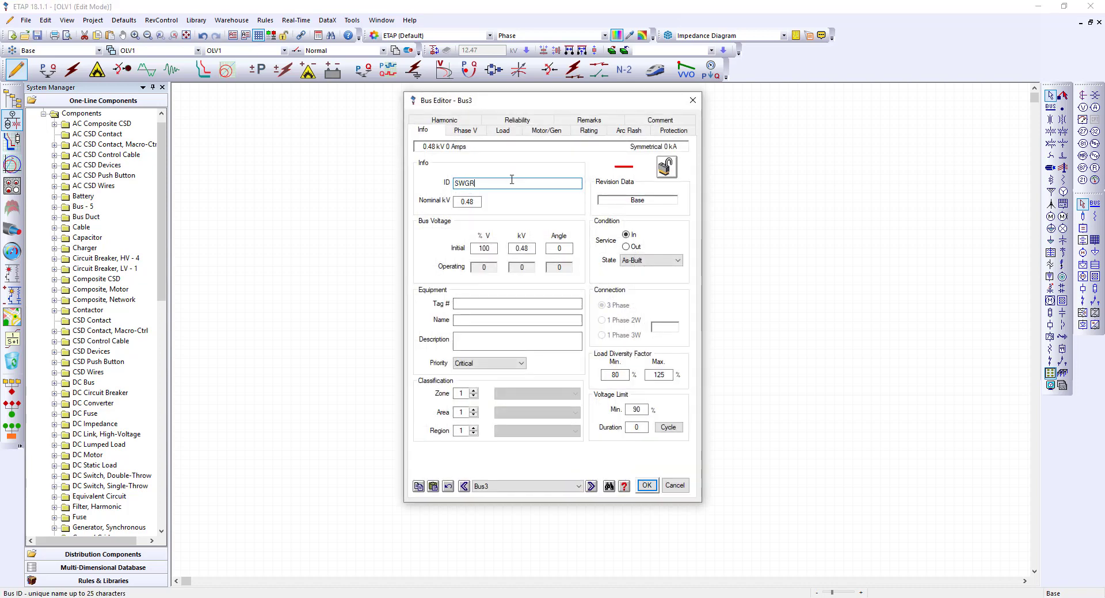
text(-00)
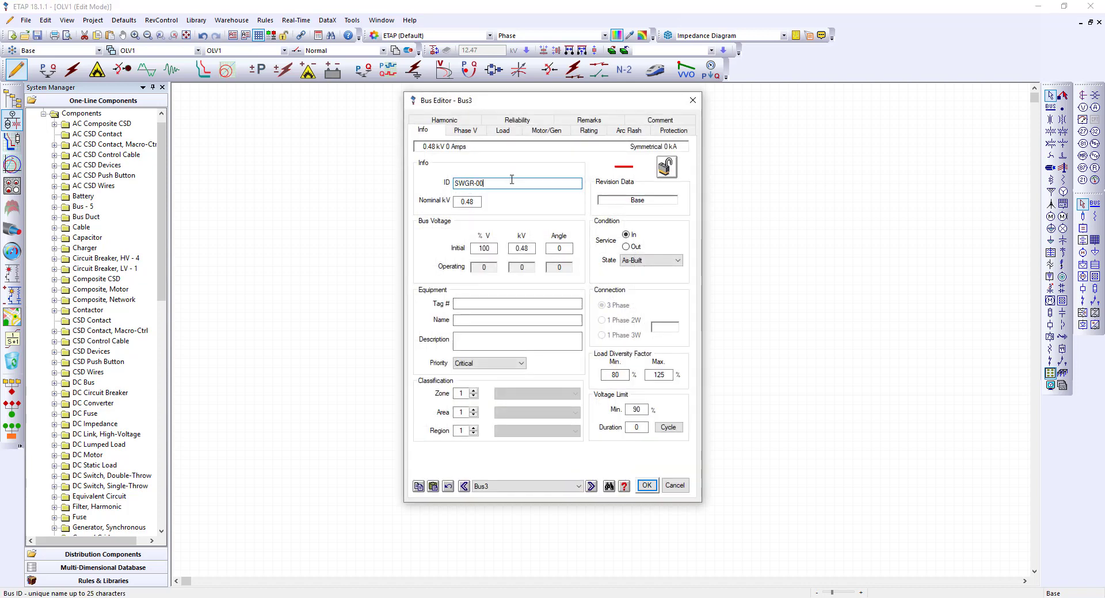
text(3)
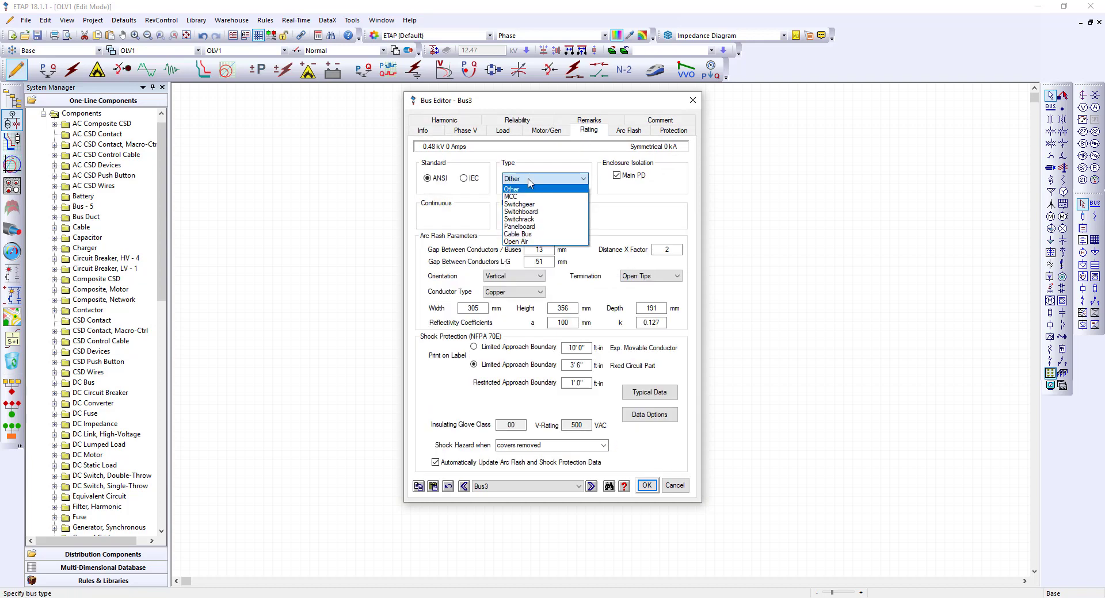
click(518, 204)
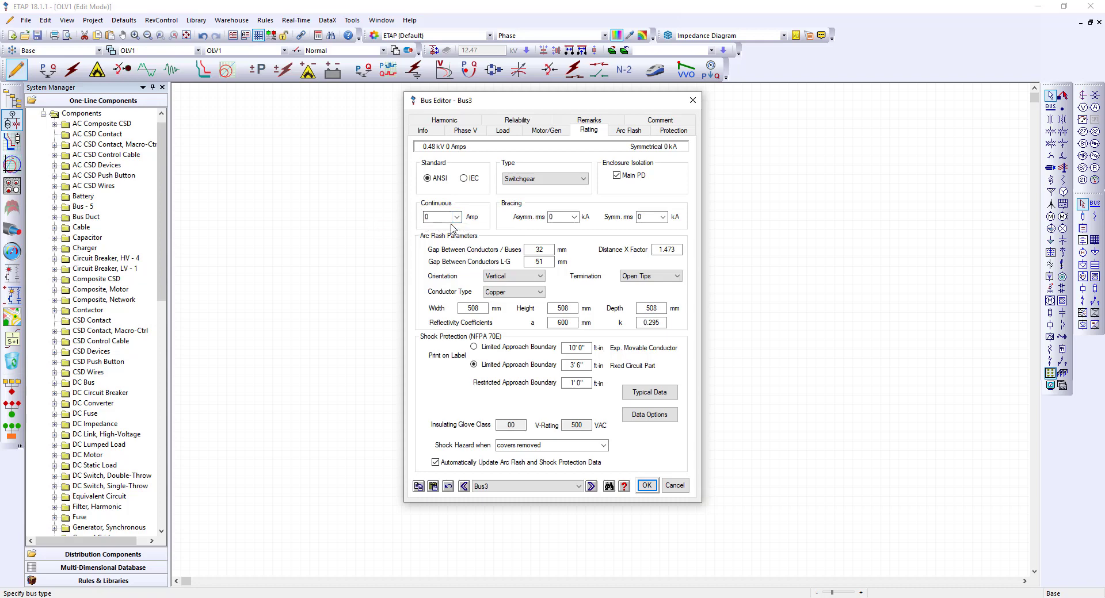
click(455, 216)
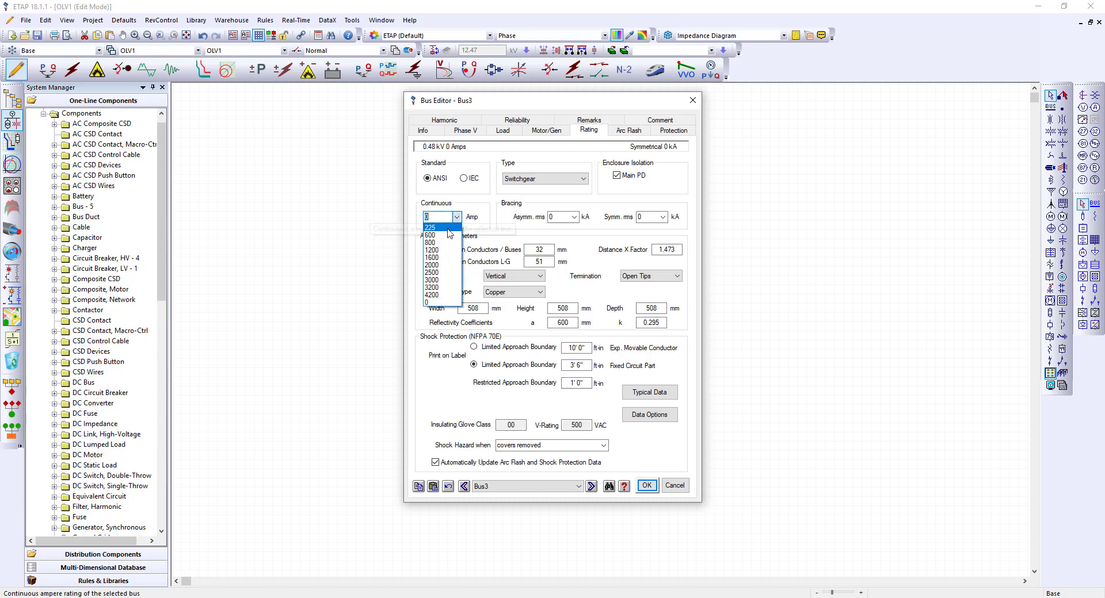
click(432, 281)
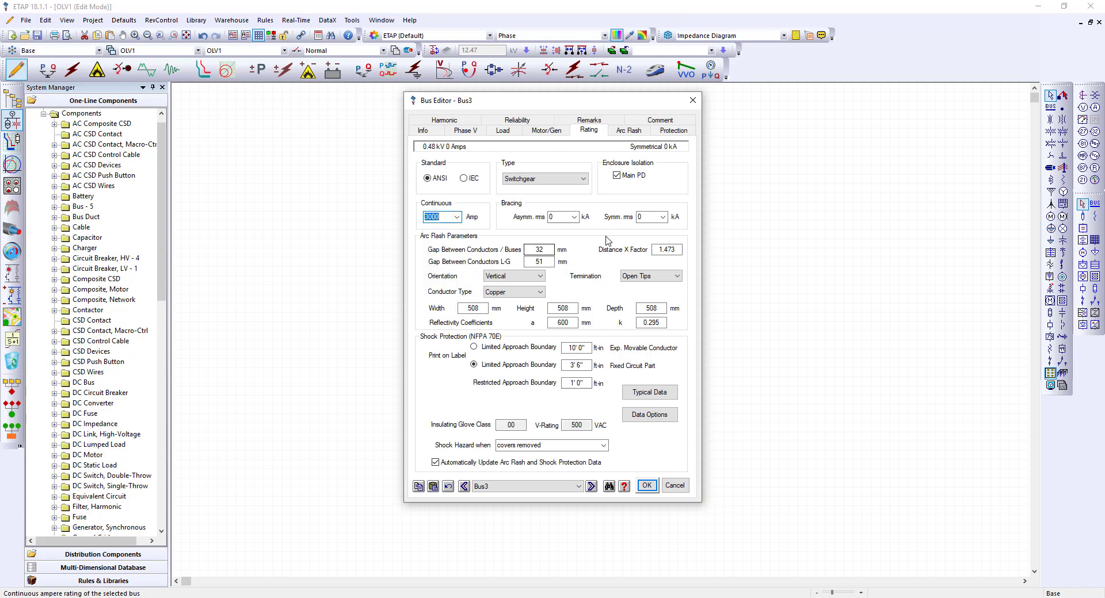
click(660, 216)
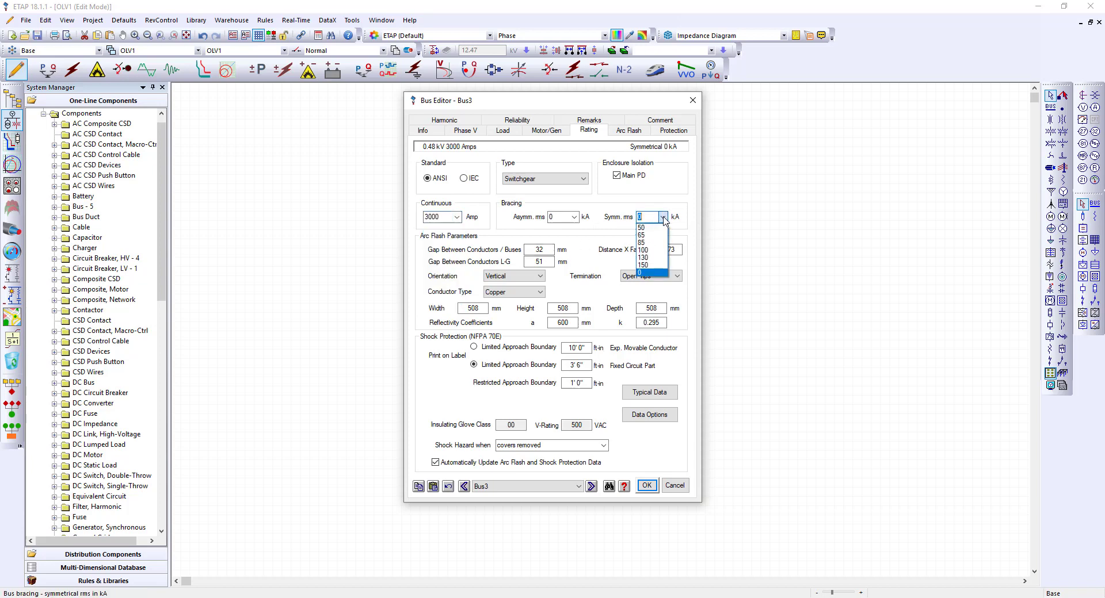
click(640, 243)
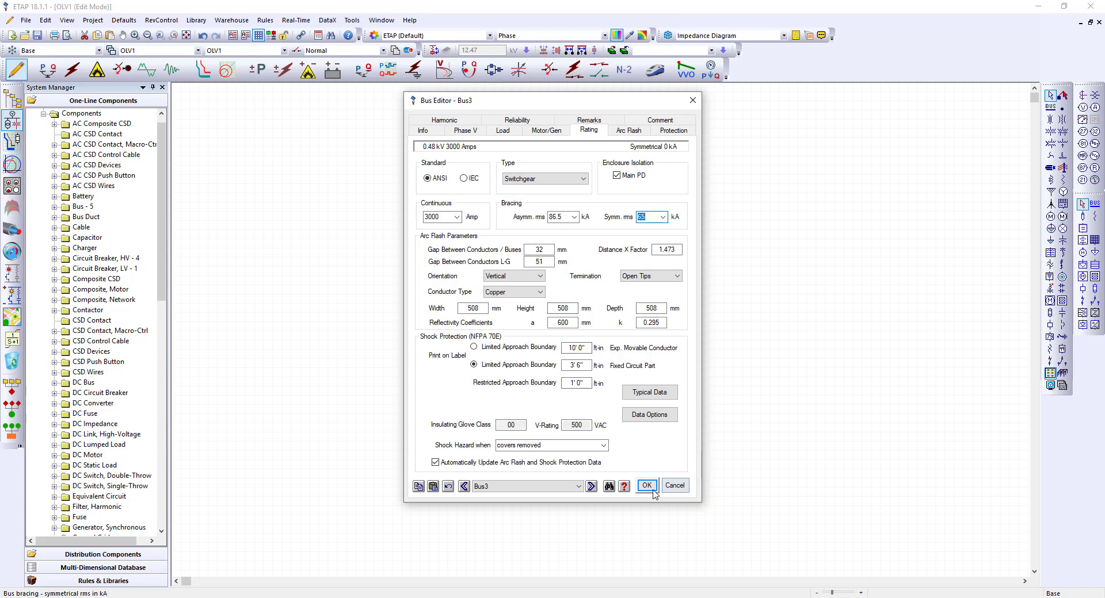
click(645, 486)
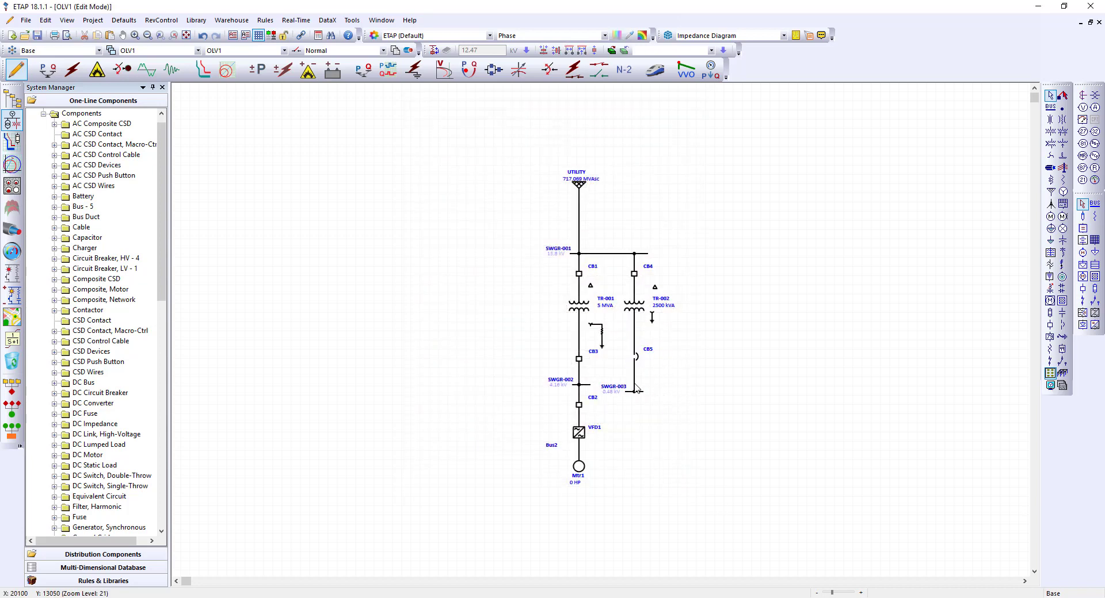
- Select the SWGR-003 bus to build the motor feeder from it
click(616, 388)
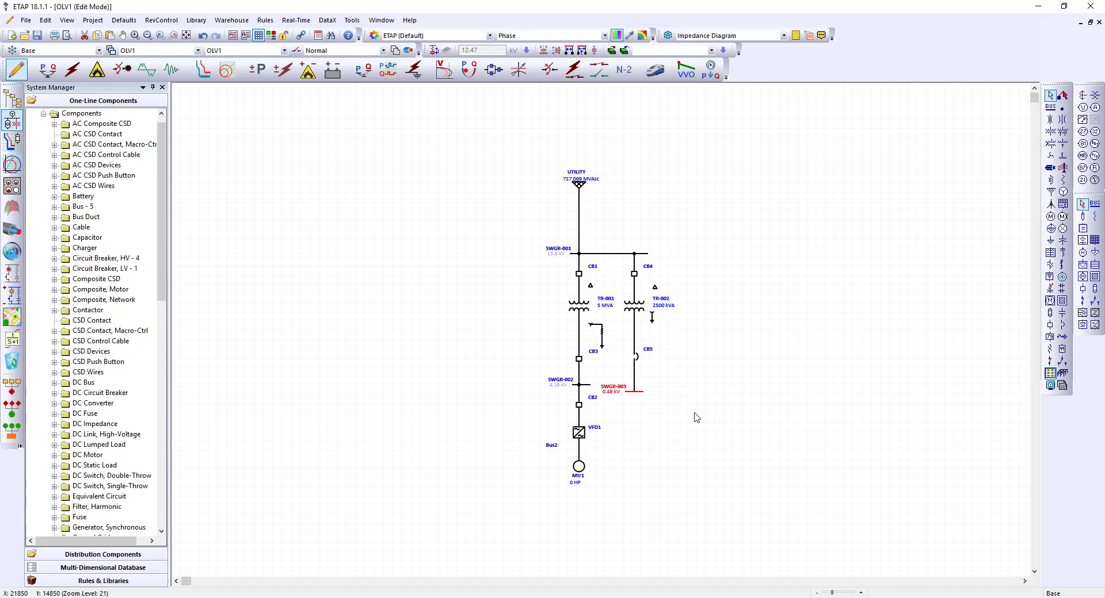
mouse_move(434, 63)
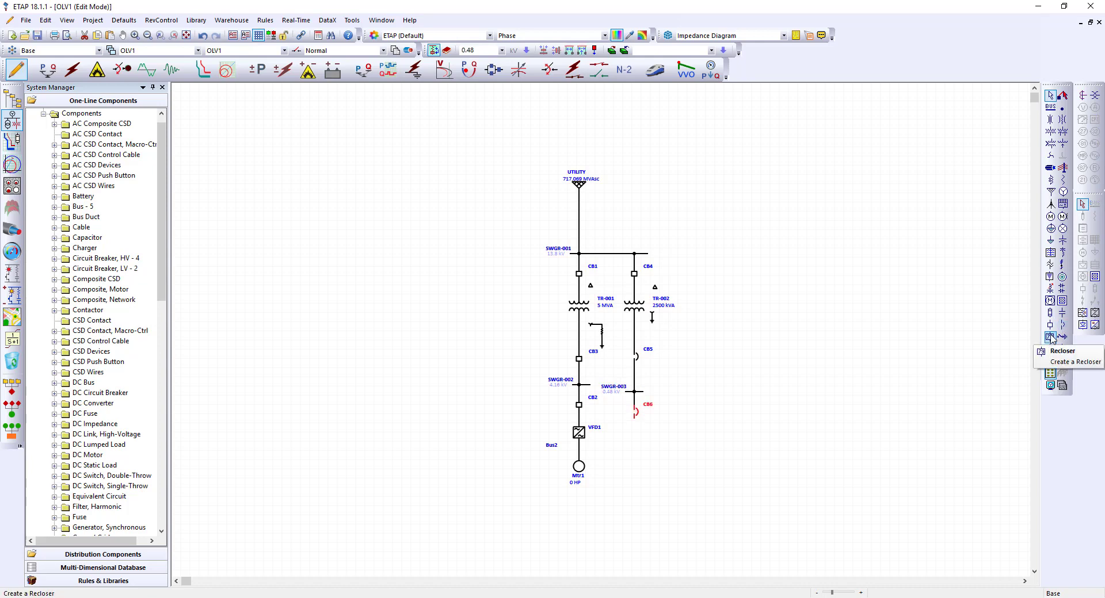
mouse_move(1063, 325)
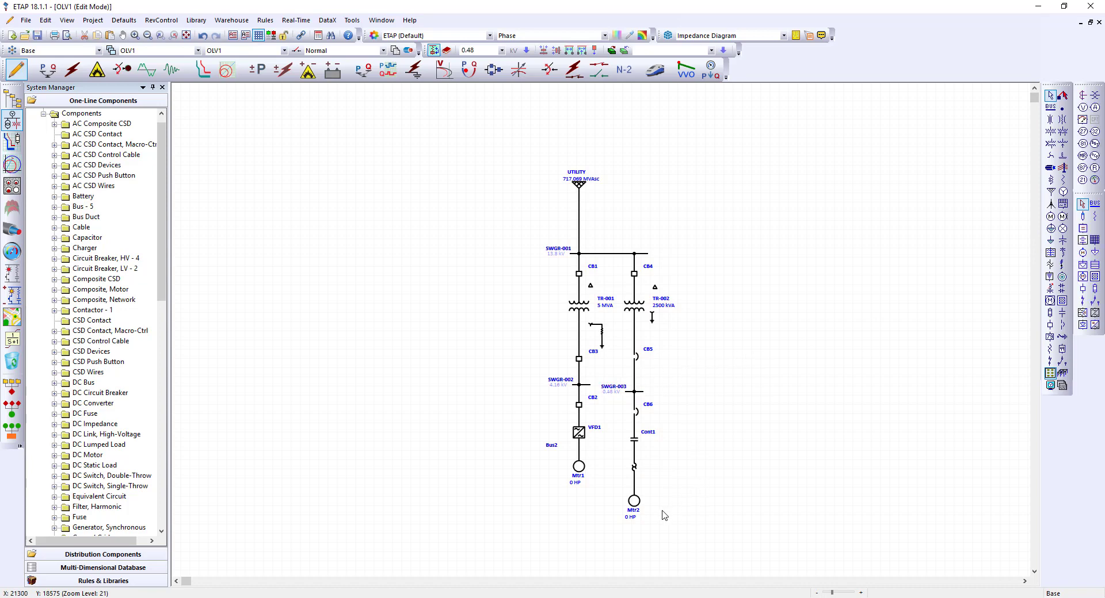
mouse_move(632, 501)
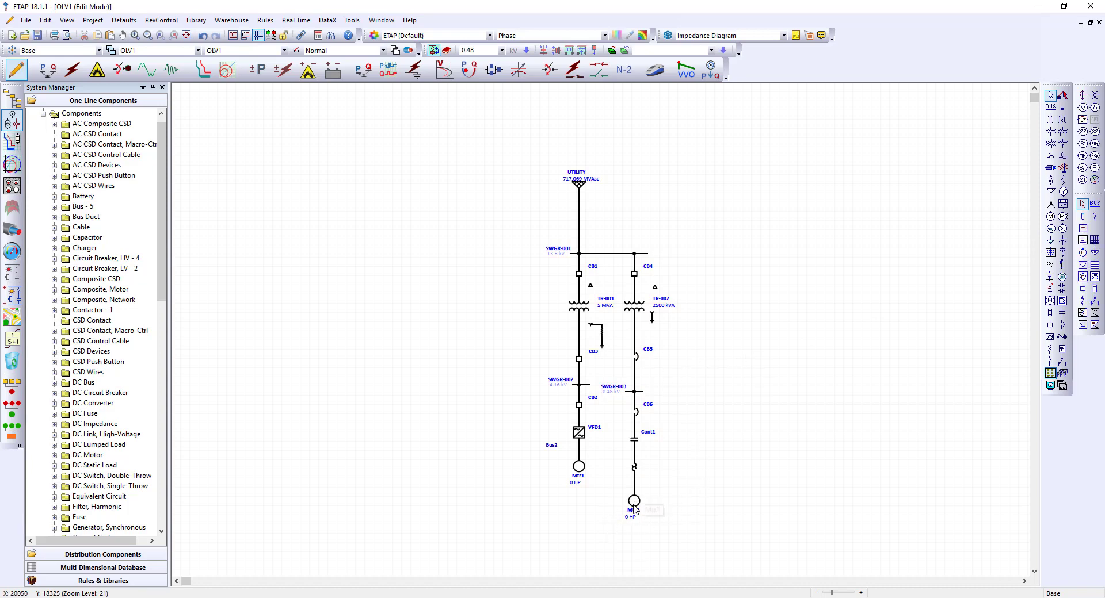
- Rename Mtr2 to MTR-002, rate it 100 HP with NEC typical nameplate data, and save
double_click(631, 502)
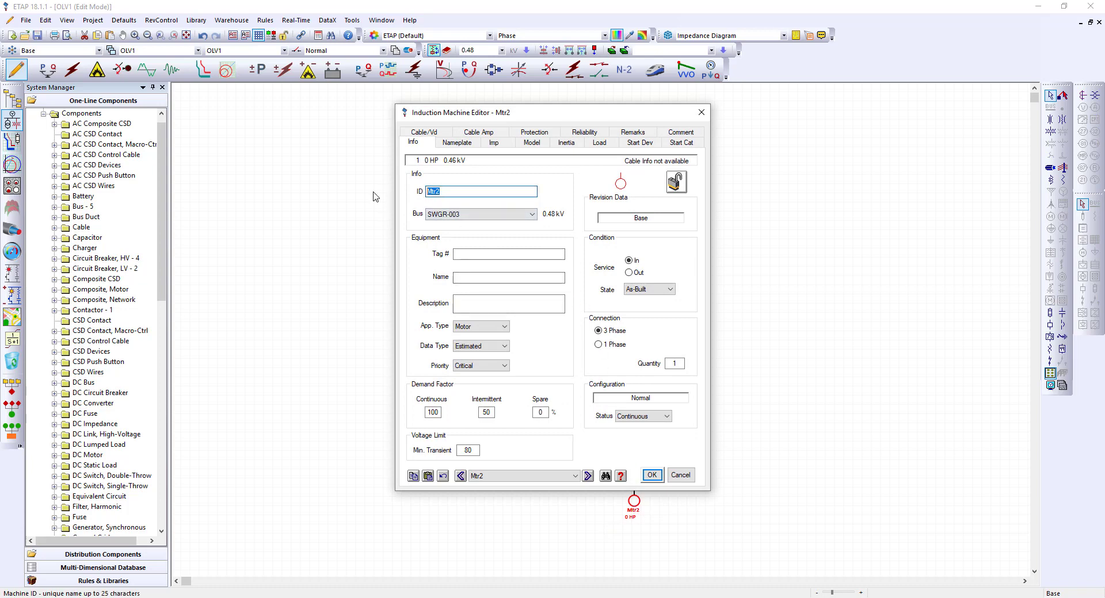
text(MTR-)
text(100)
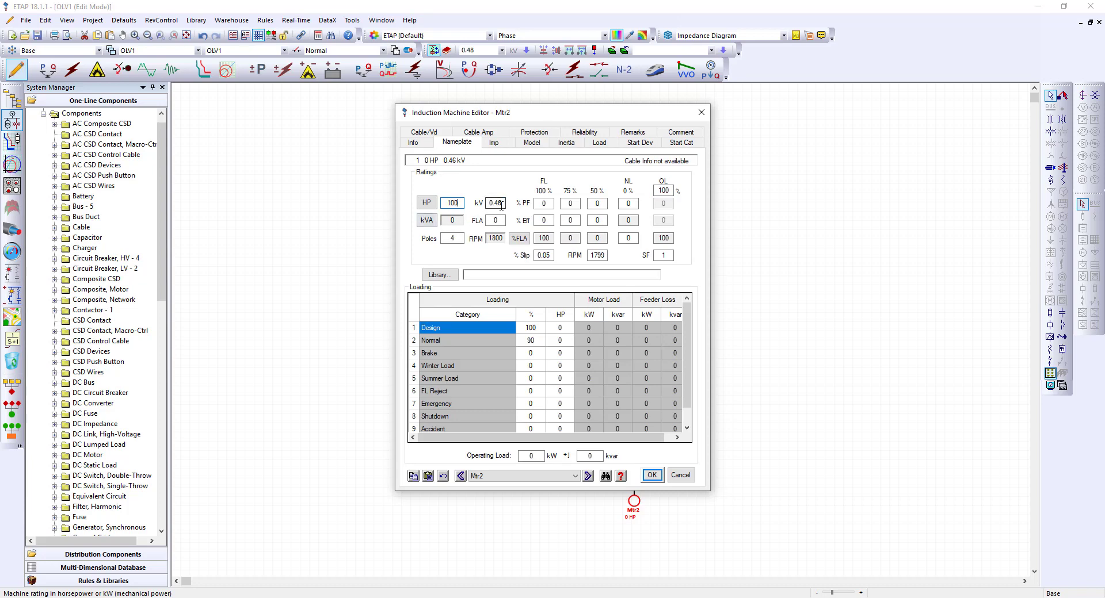
click(439, 275)
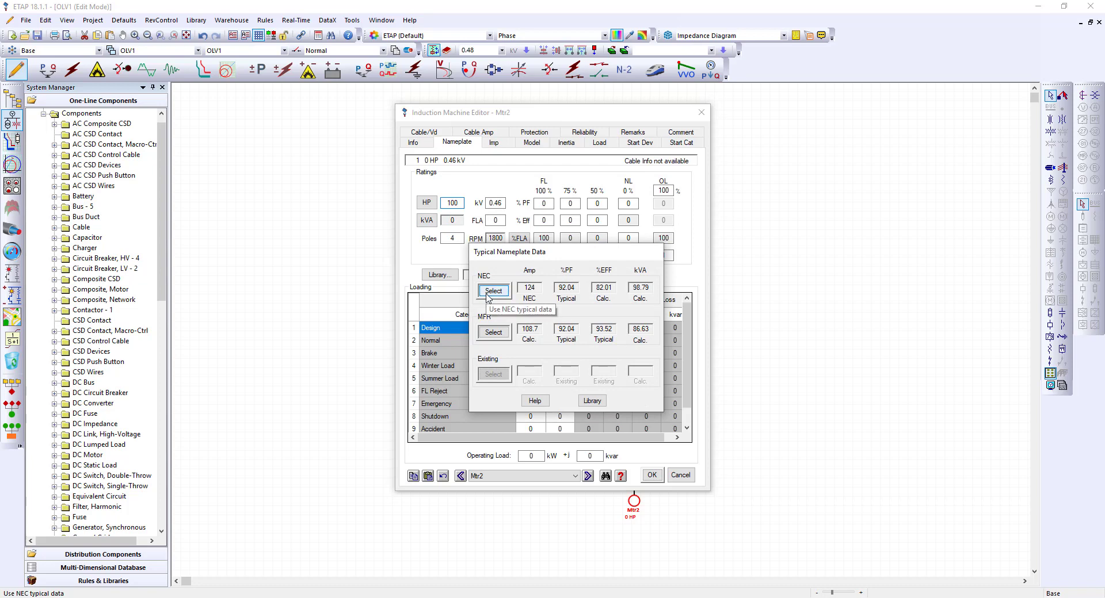
click(494, 291)
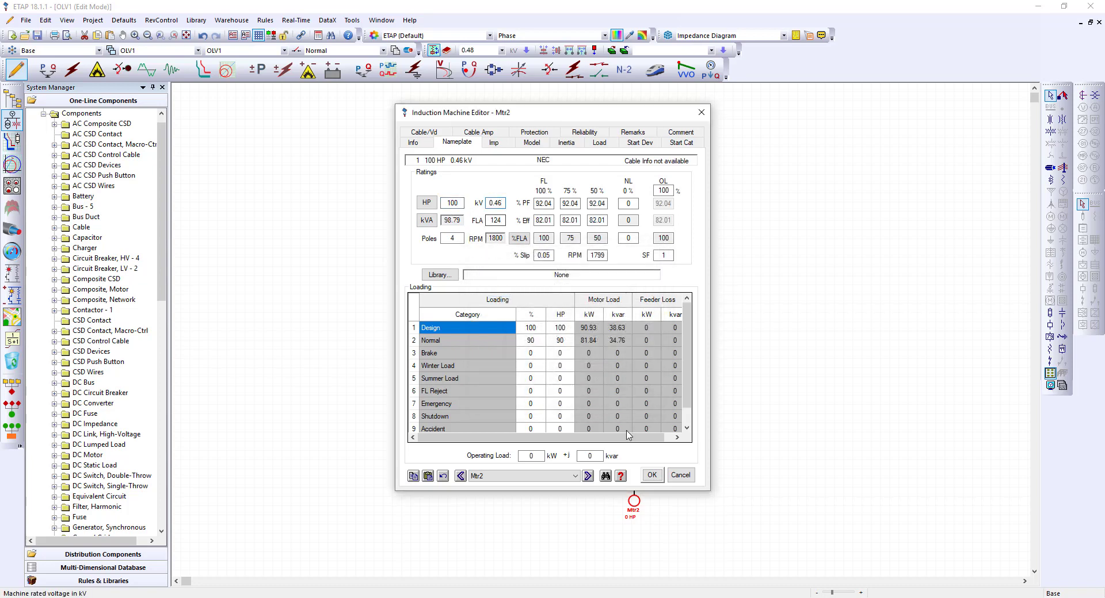
mouse_move(652, 474)
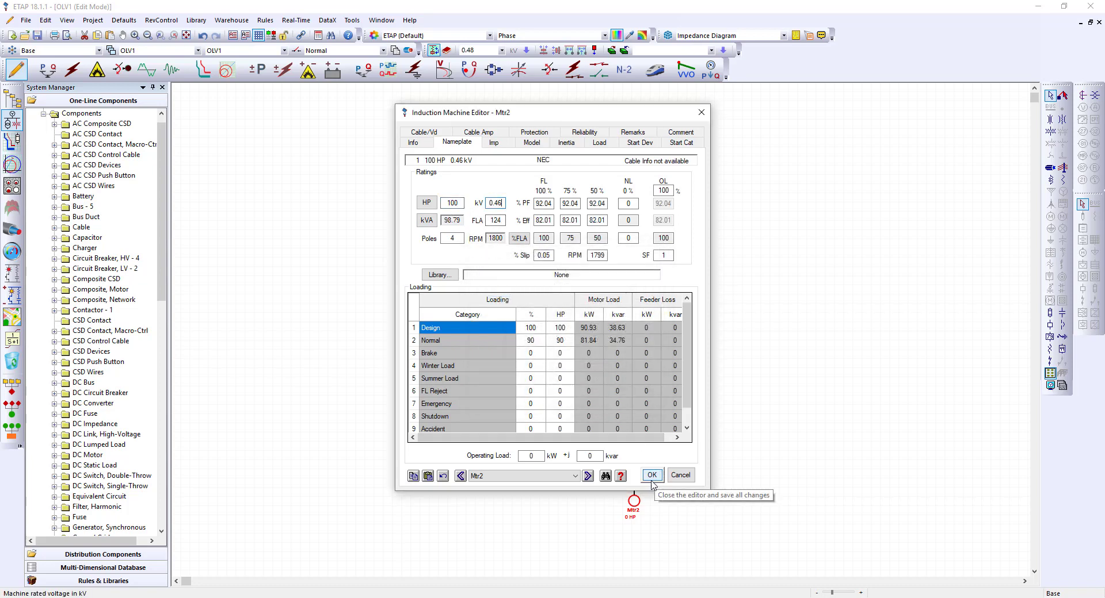
click(651, 475)
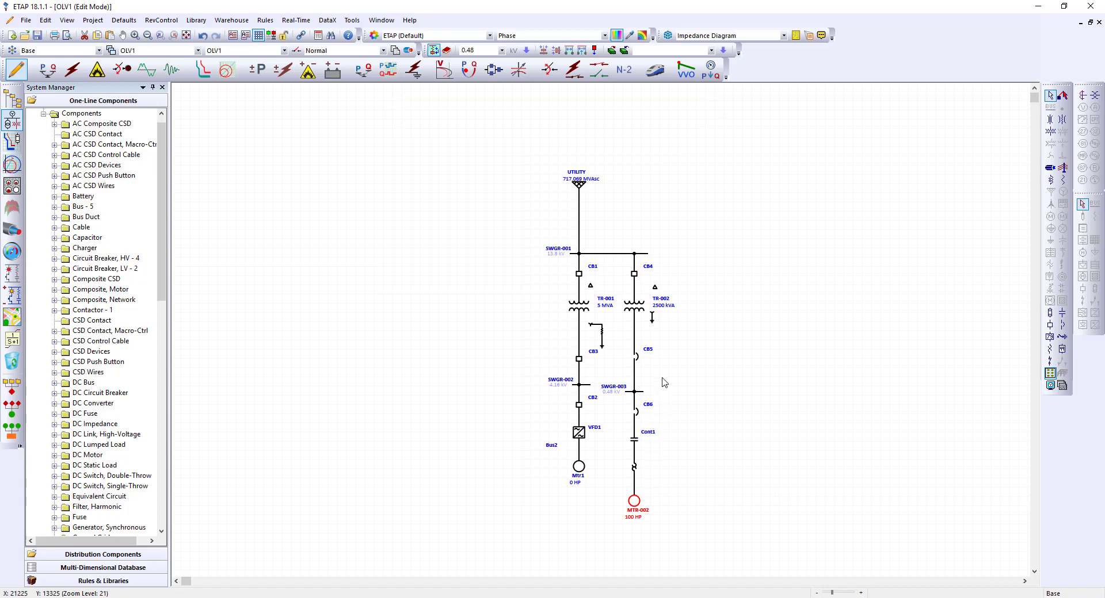
mouse_move(572, 483)
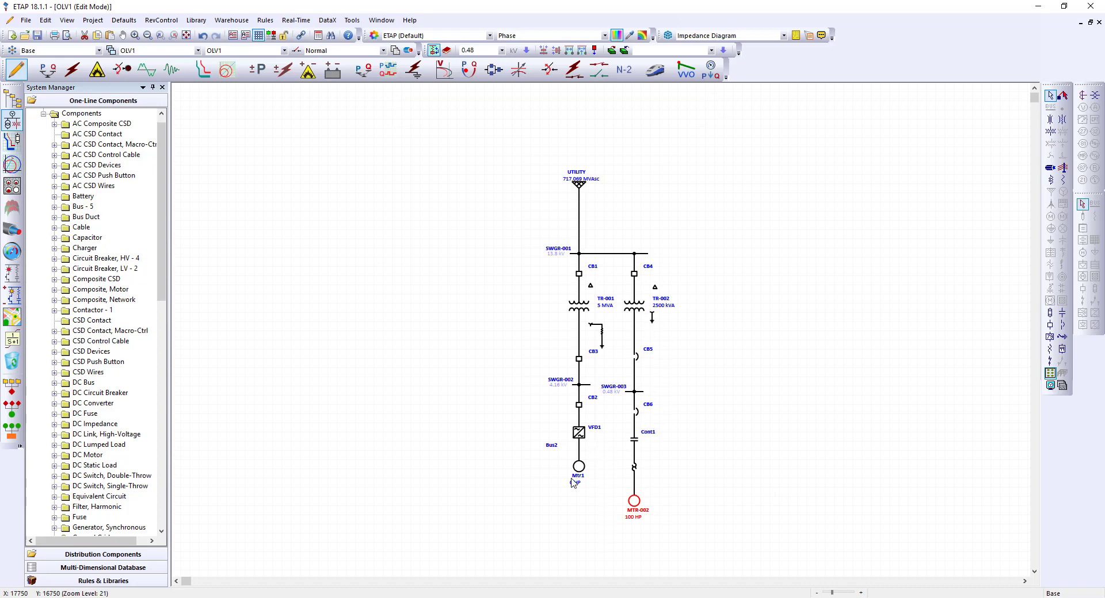
- Rename the VFD-fed motor Mtr1 to MTR-001 at 1000 HP and save
double_click(578, 466)
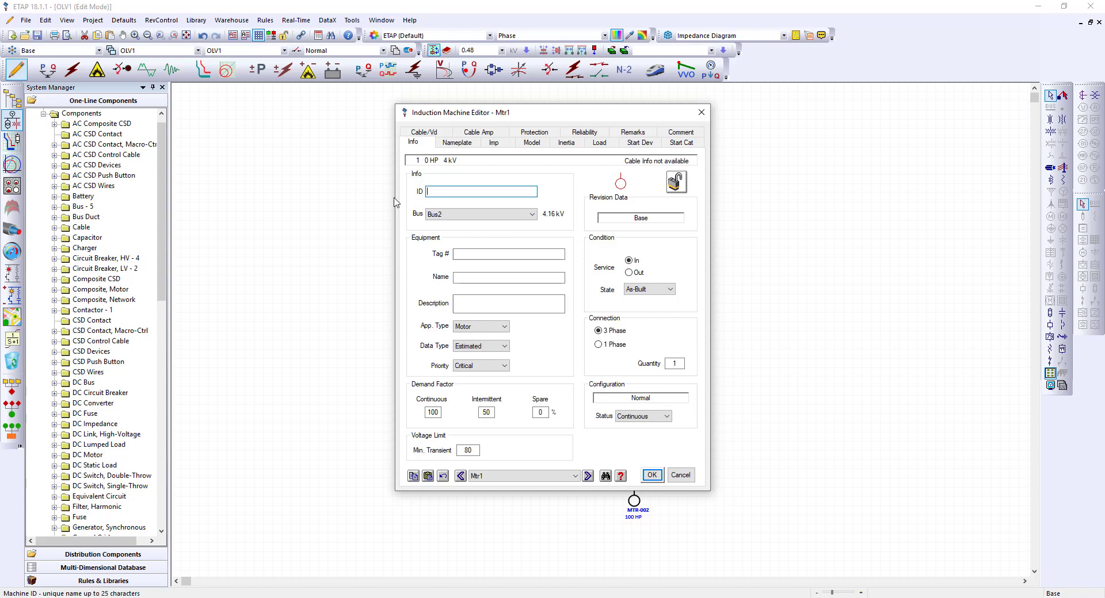
text(MTR)
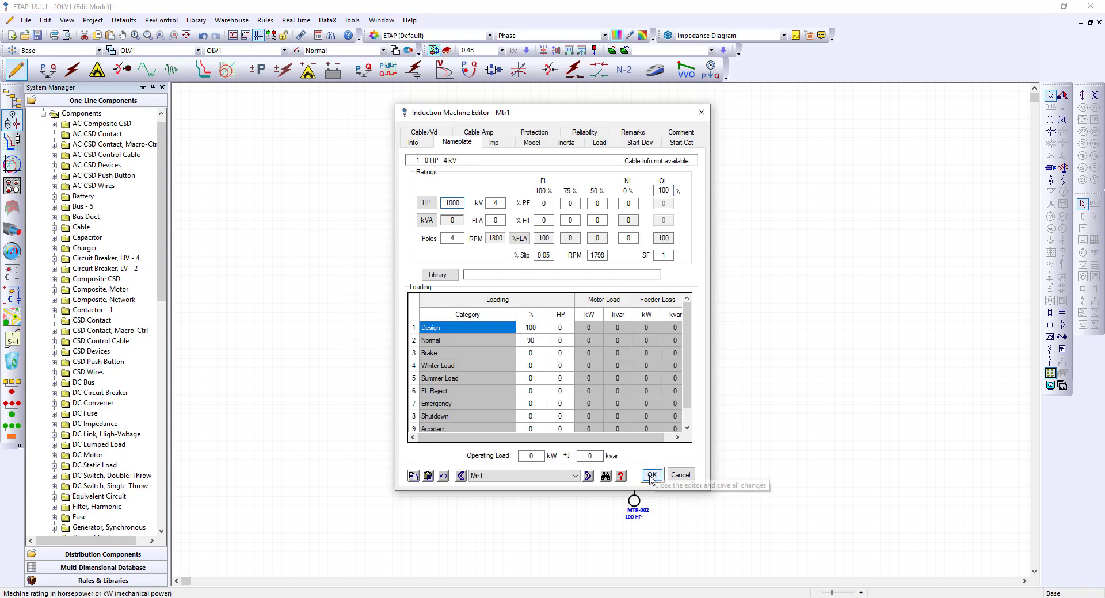
click(649, 474)
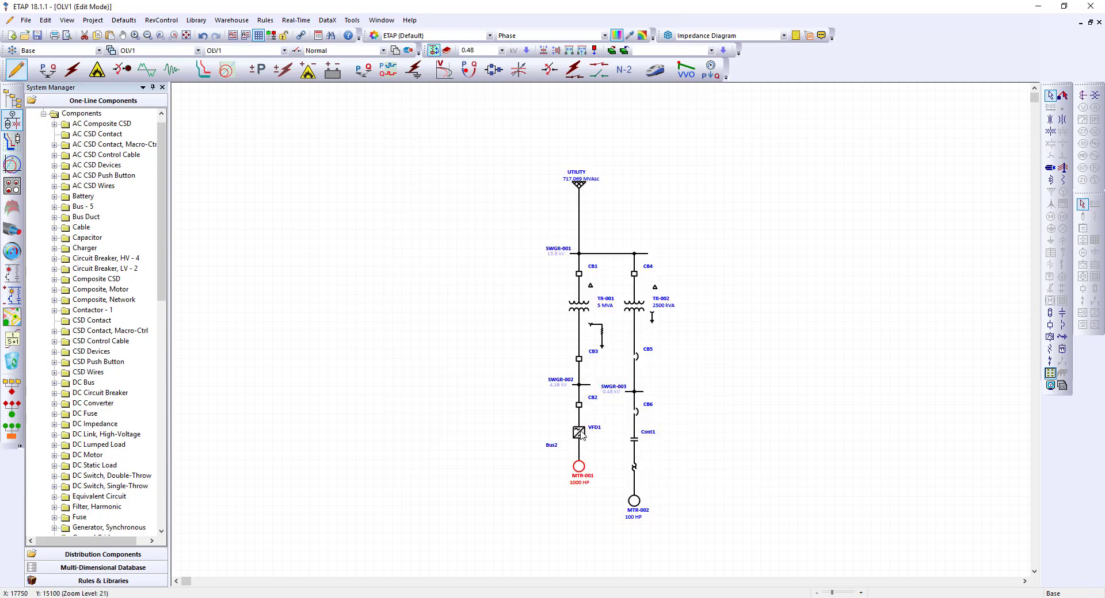
- Rename the drive to VFD-001 and set its output rating to 1000 HP
double_click(579, 432)
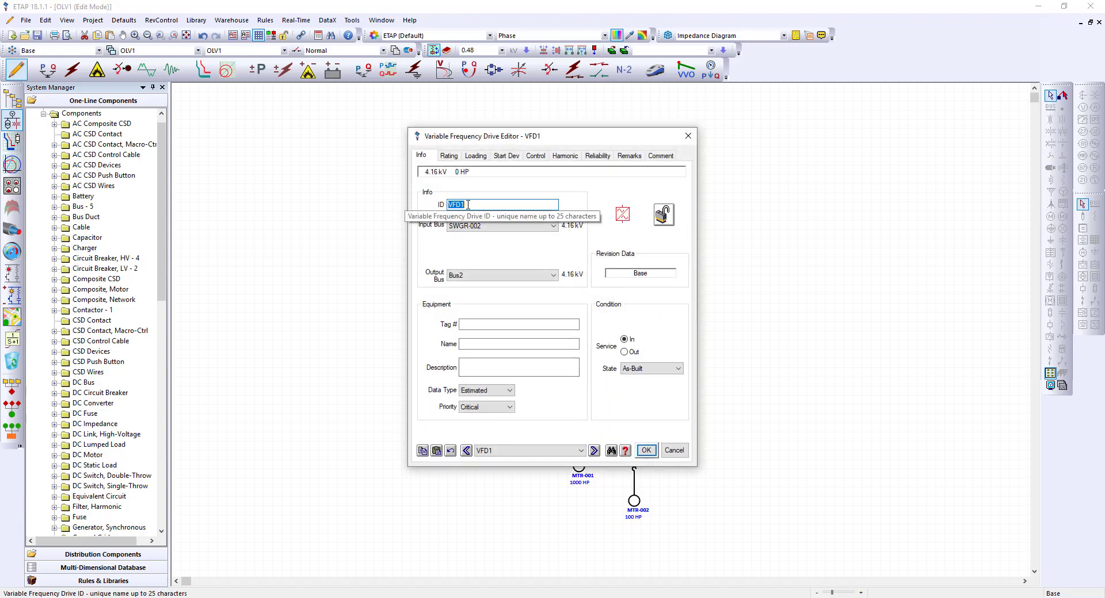
text(VFD-001)
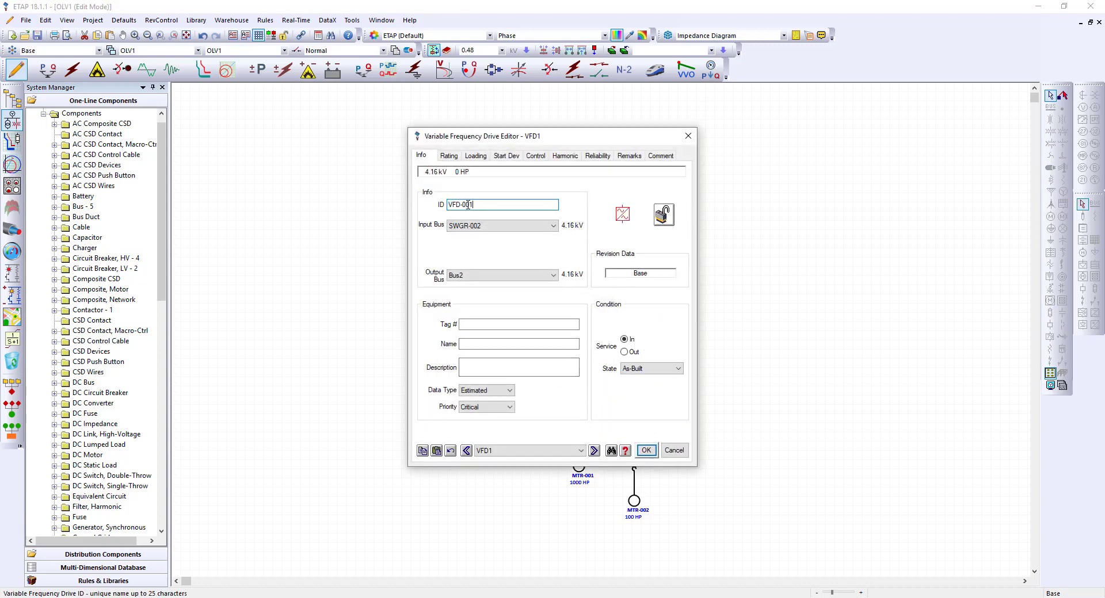
click(448, 156)
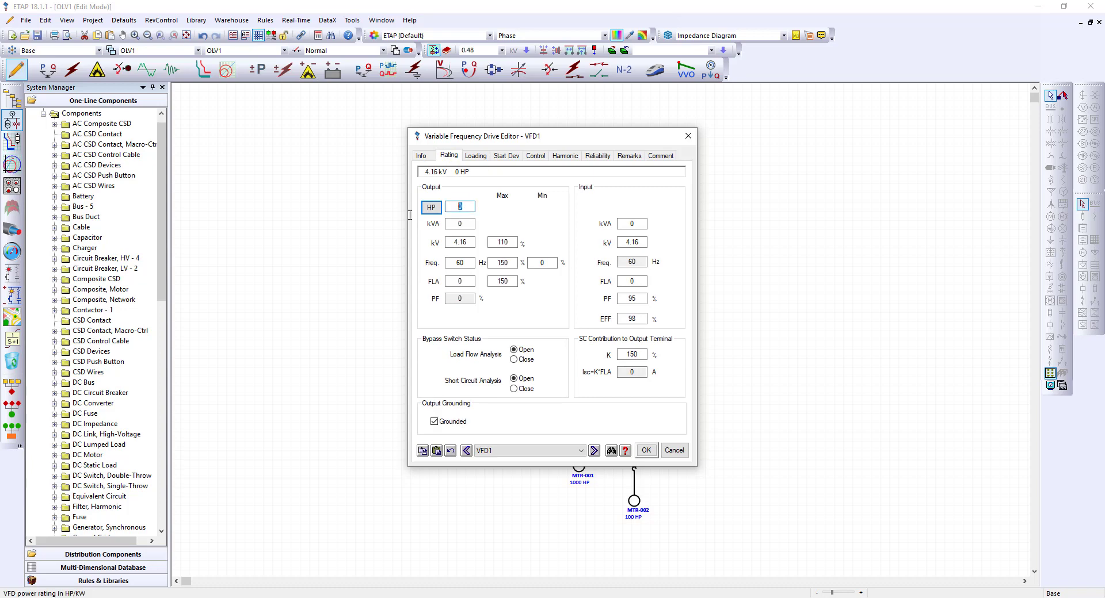
text(1000)
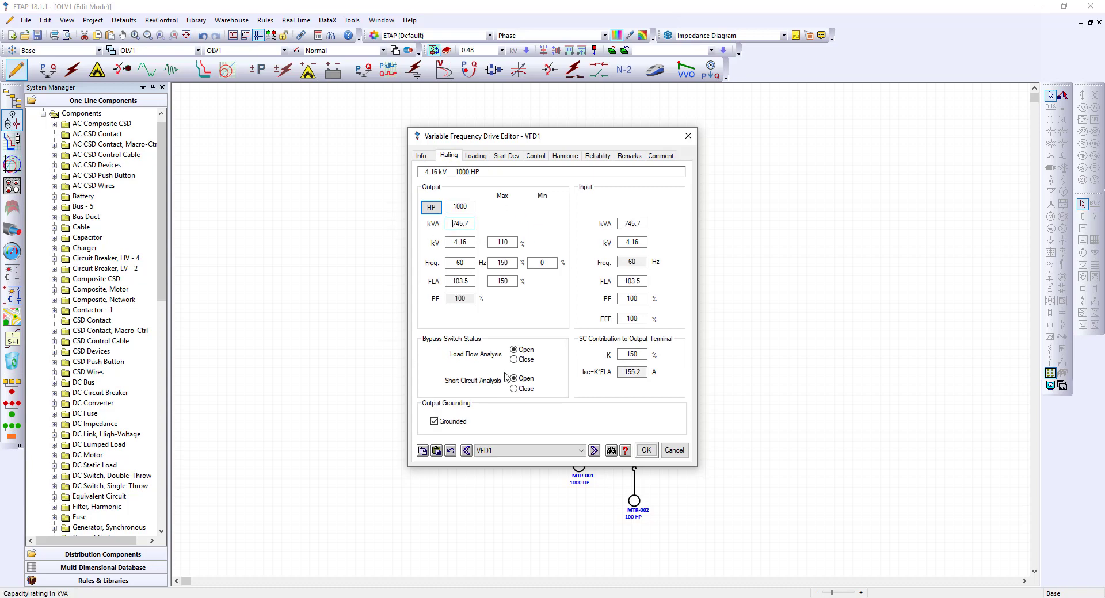
mouse_move(491, 254)
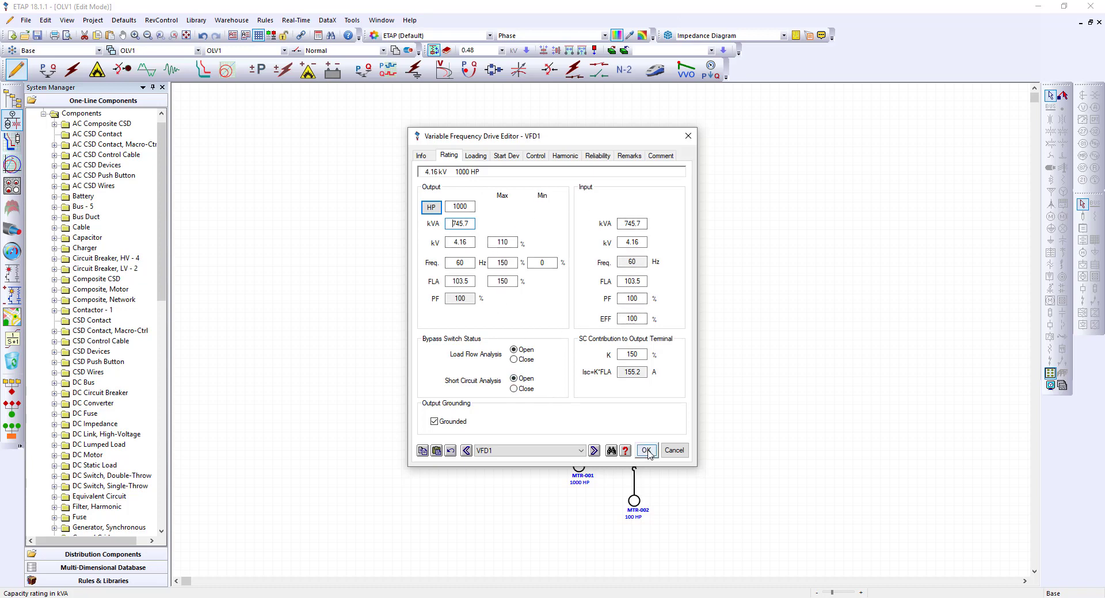
click(644, 450)
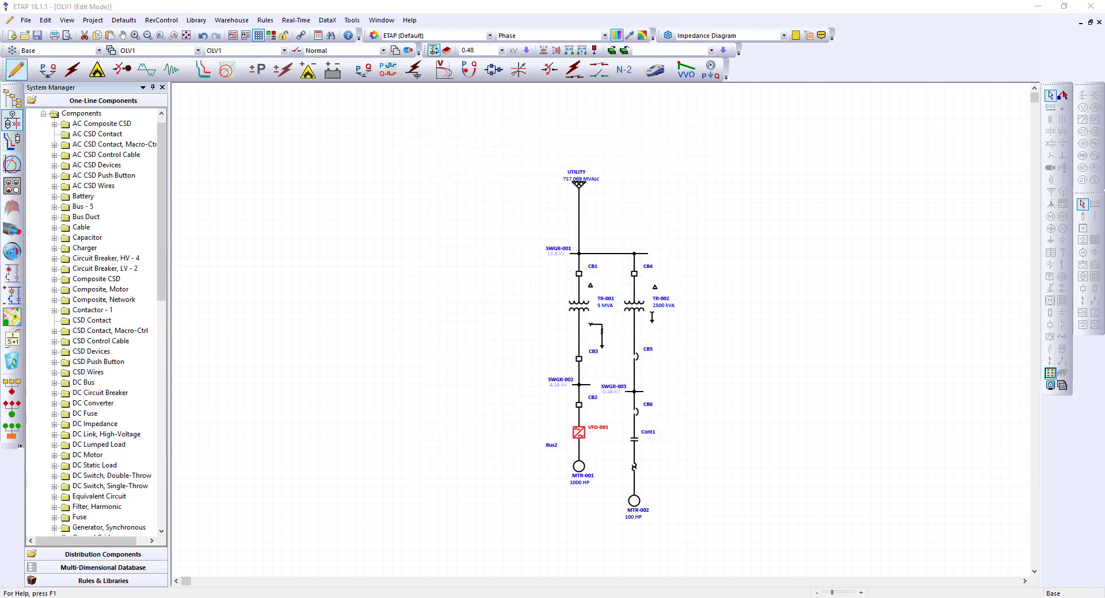
click(86, 237)
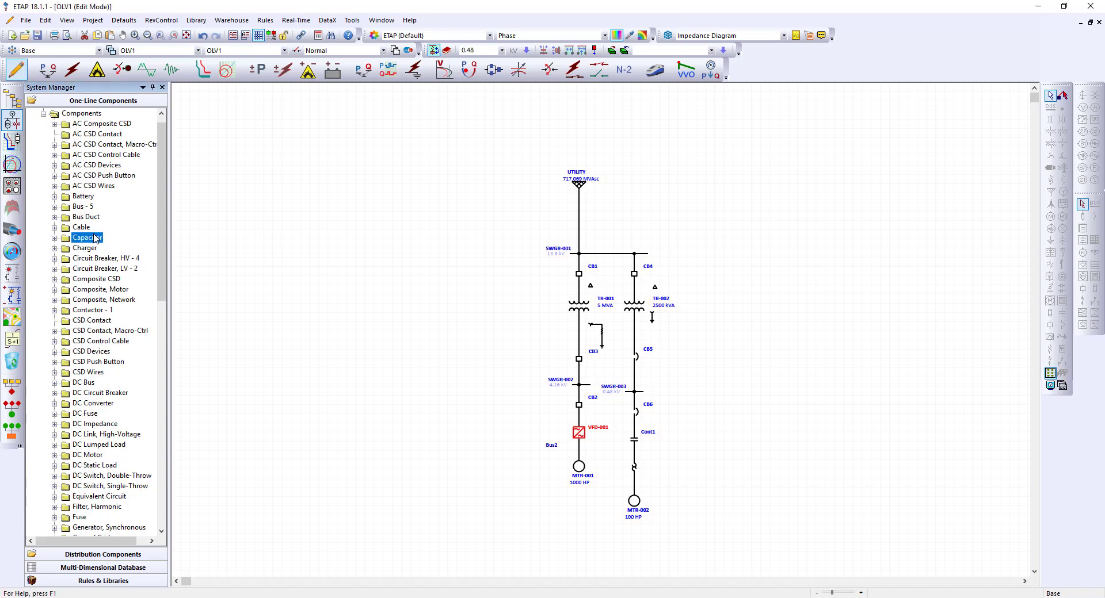
click(504, 161)
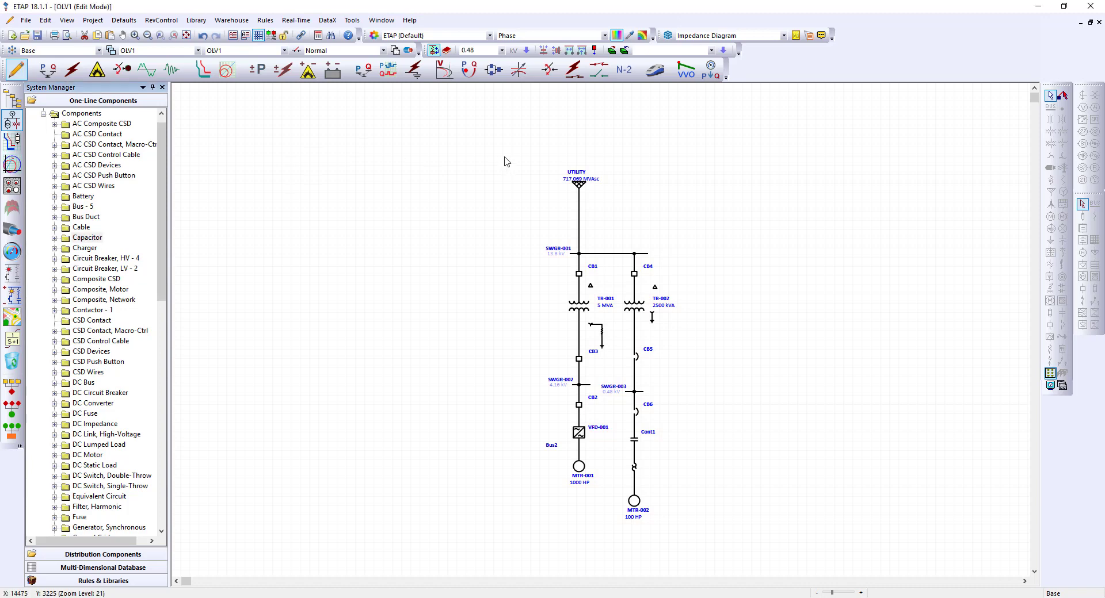